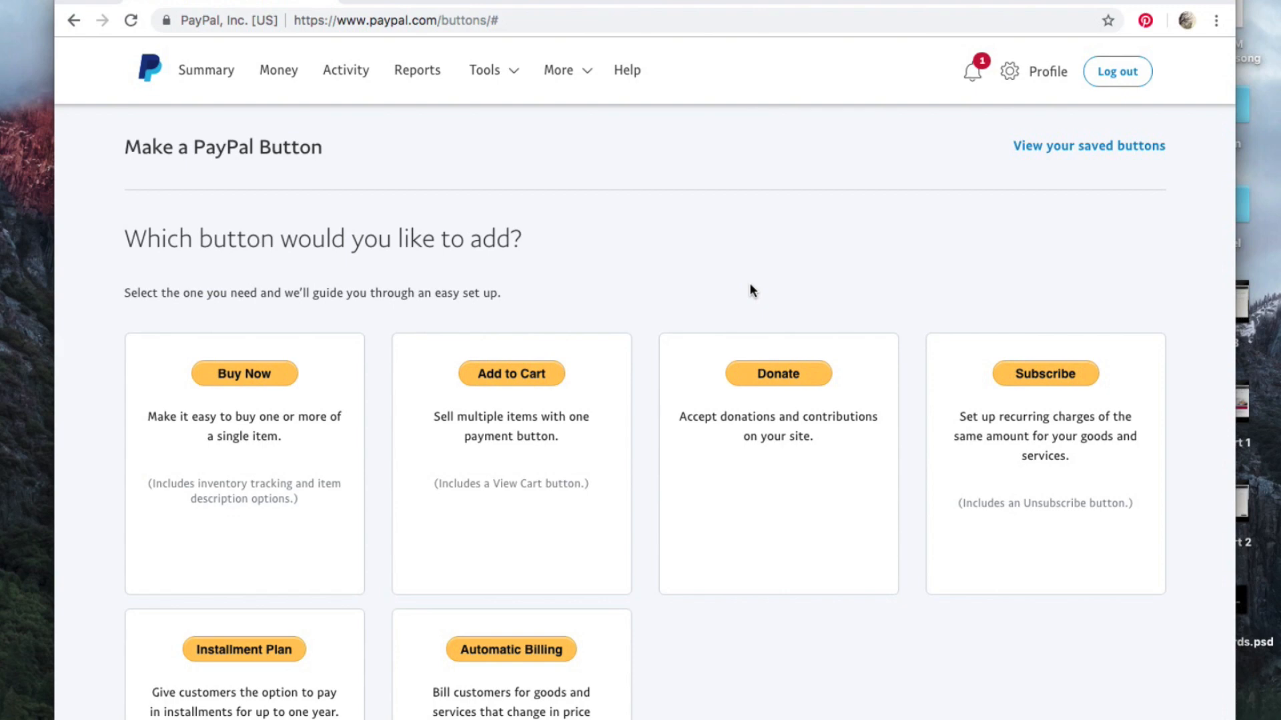
mouse_move(587, 285)
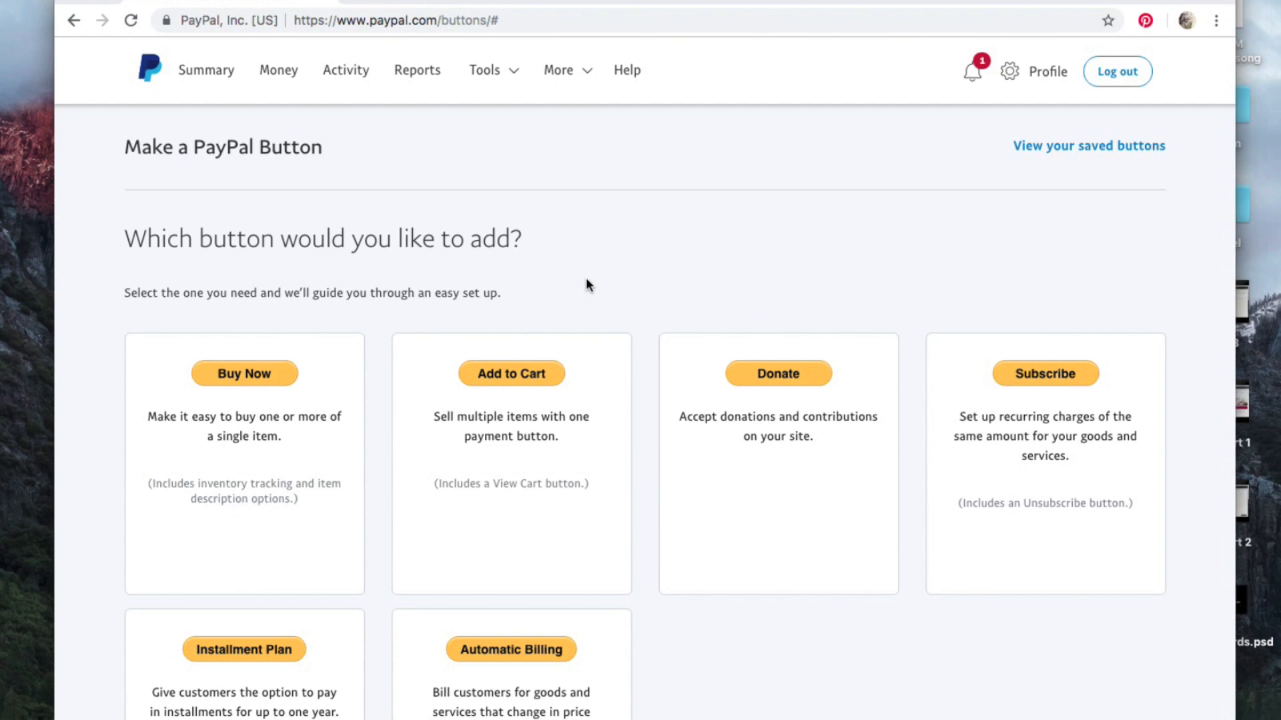
mouse_move(256, 343)
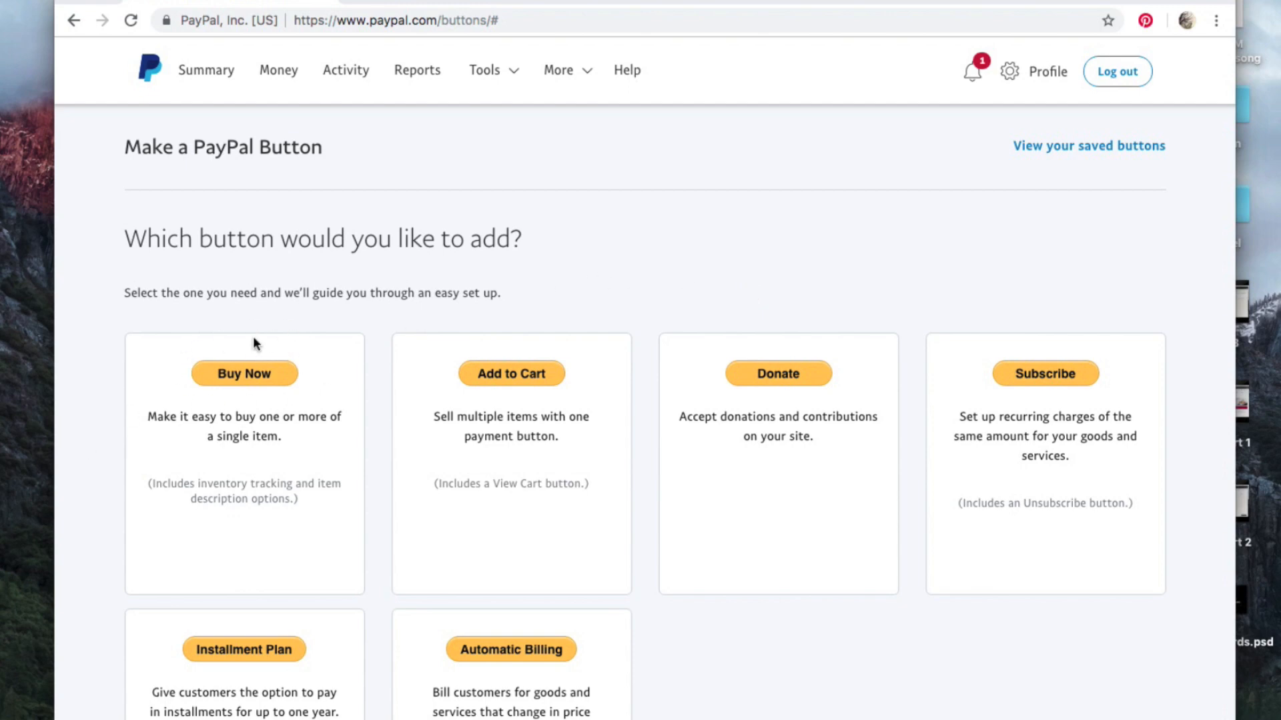
mouse_move(225, 440)
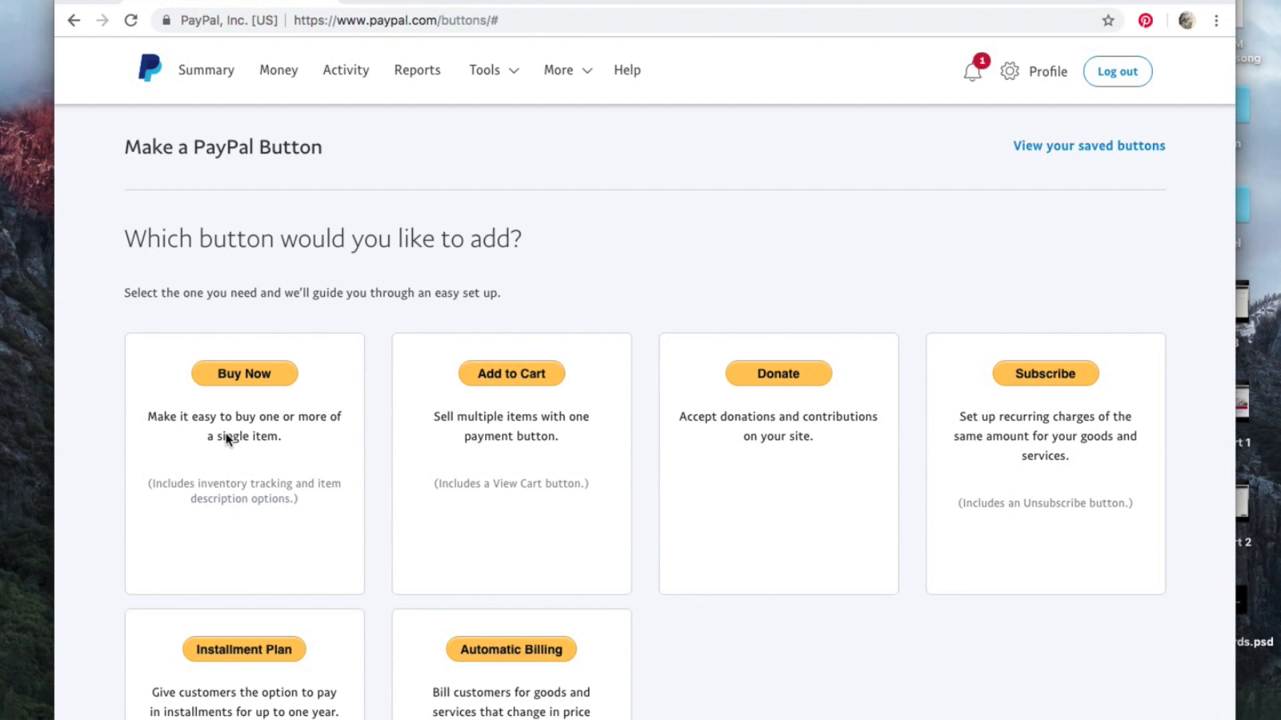
mouse_move(819, 247)
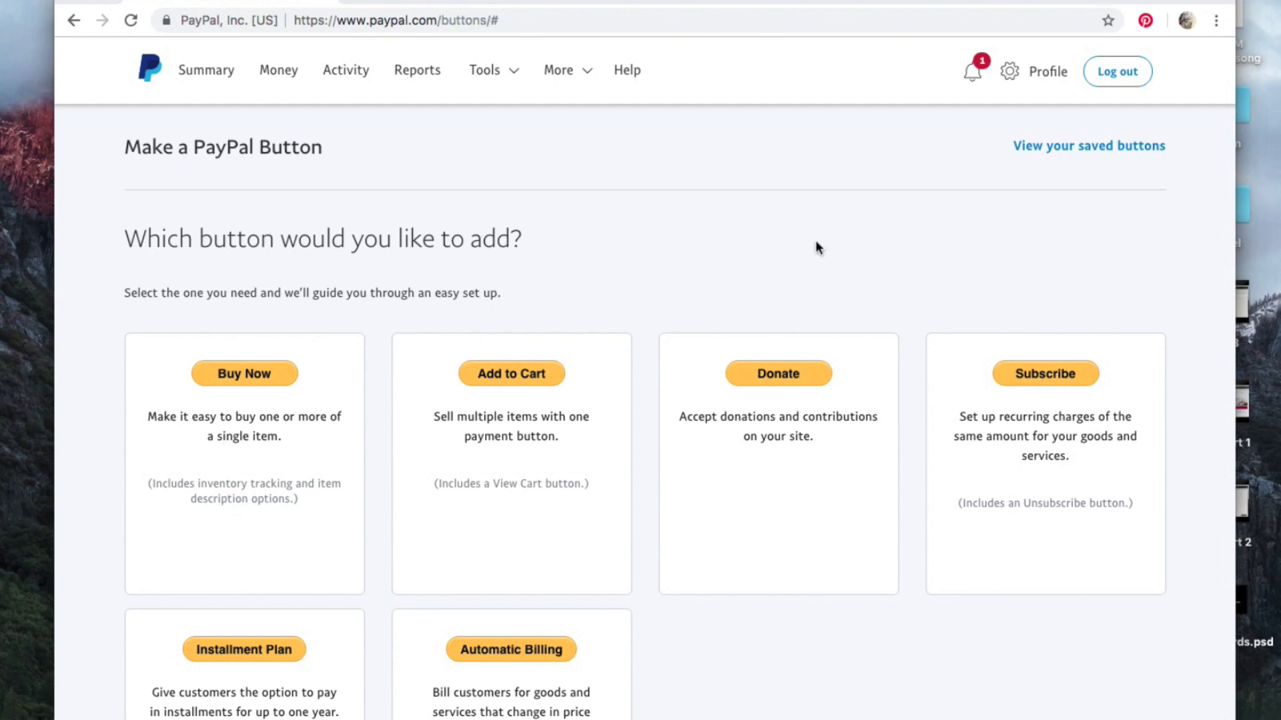
mouse_move(789, 376)
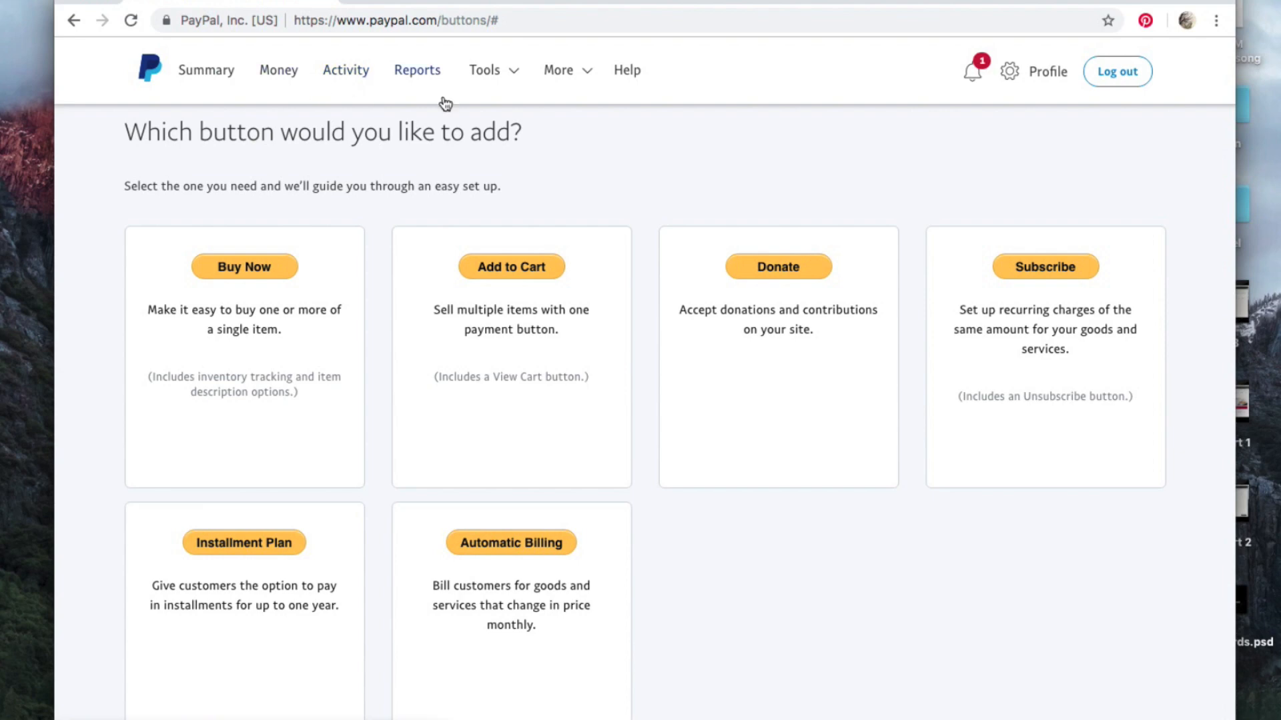
From business tools, start a Donate button and review step 1's United States, English, large style options.
left_click(484, 69)
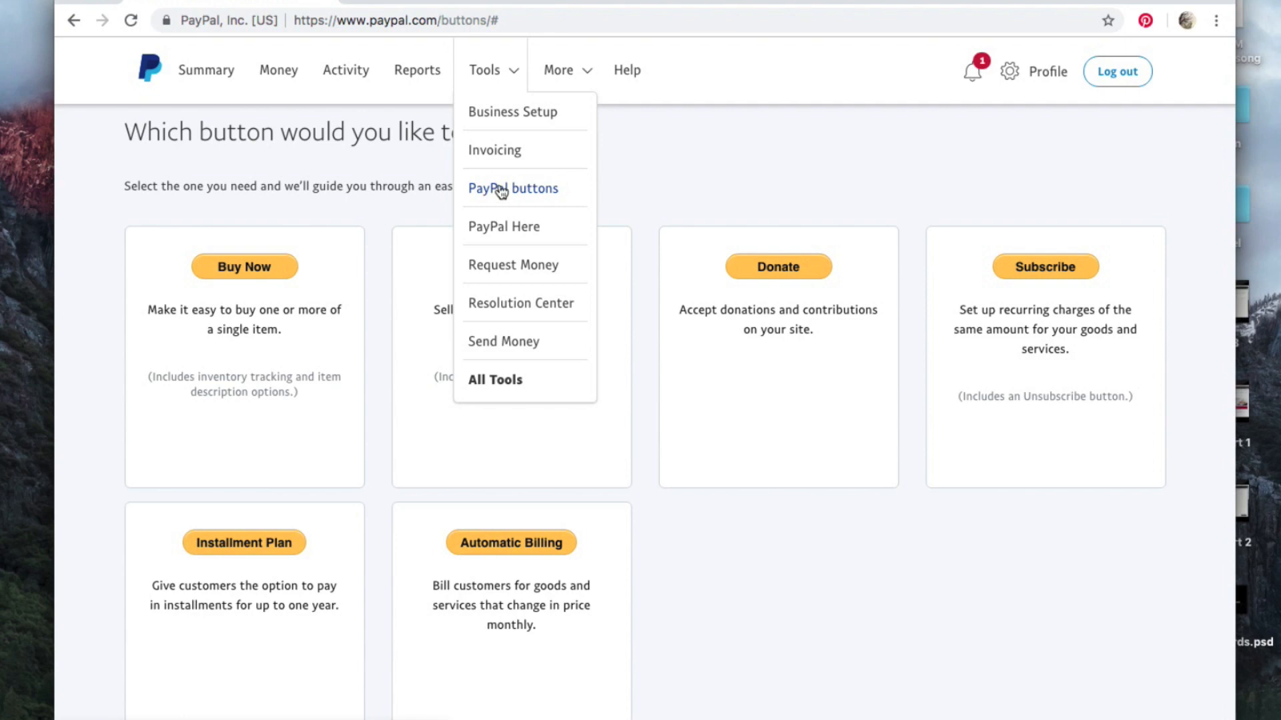
left_click(513, 189)
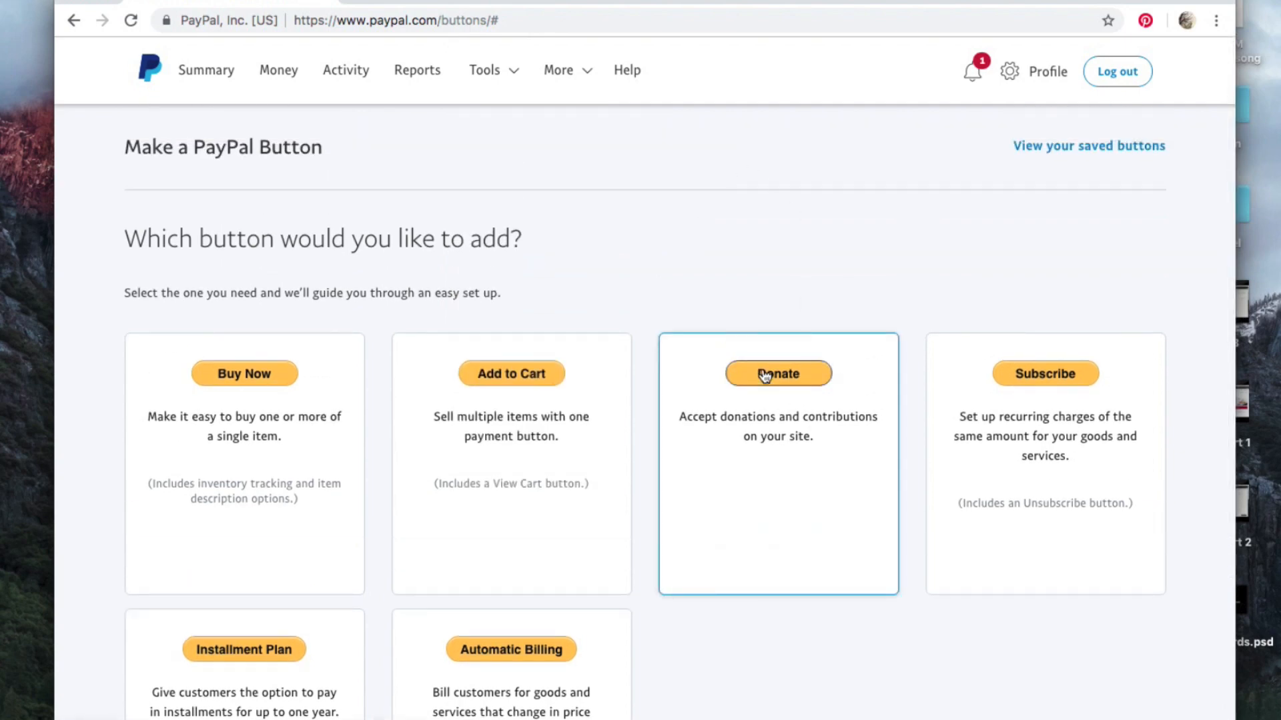
left_click(778, 374)
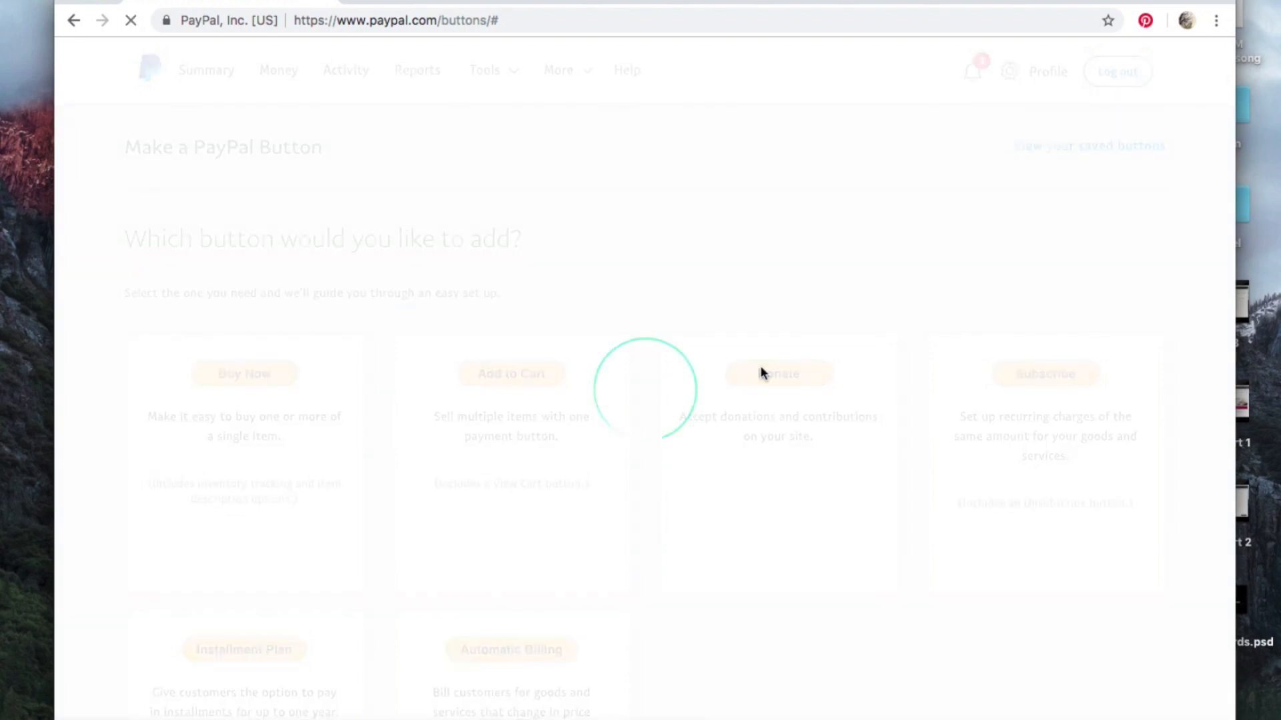
left_click(778, 373)
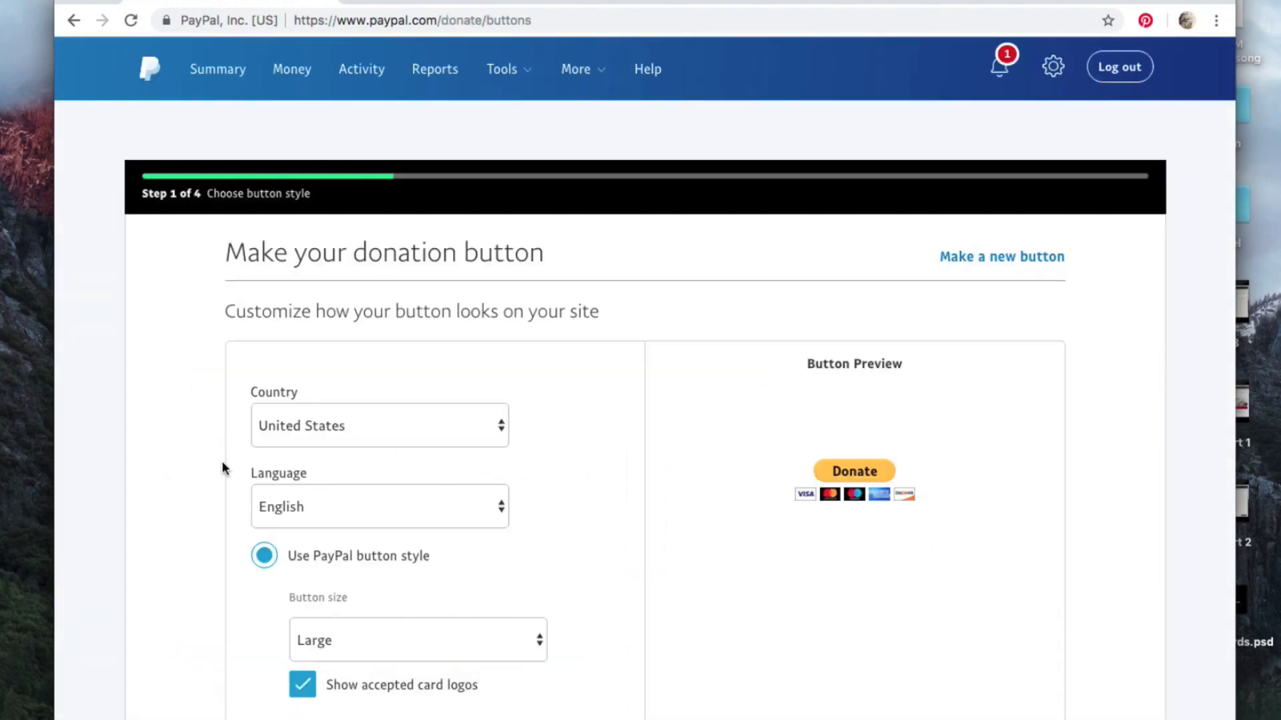
scroll("down", 3)
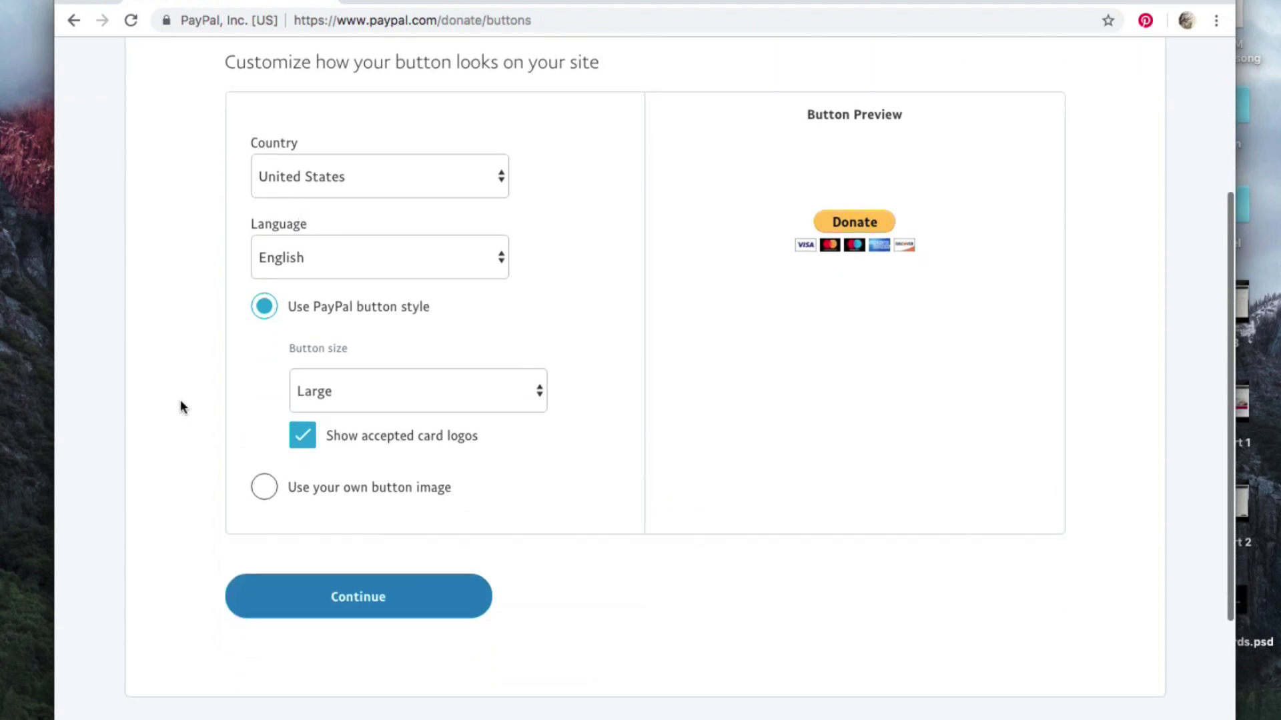
mouse_move(410, 358)
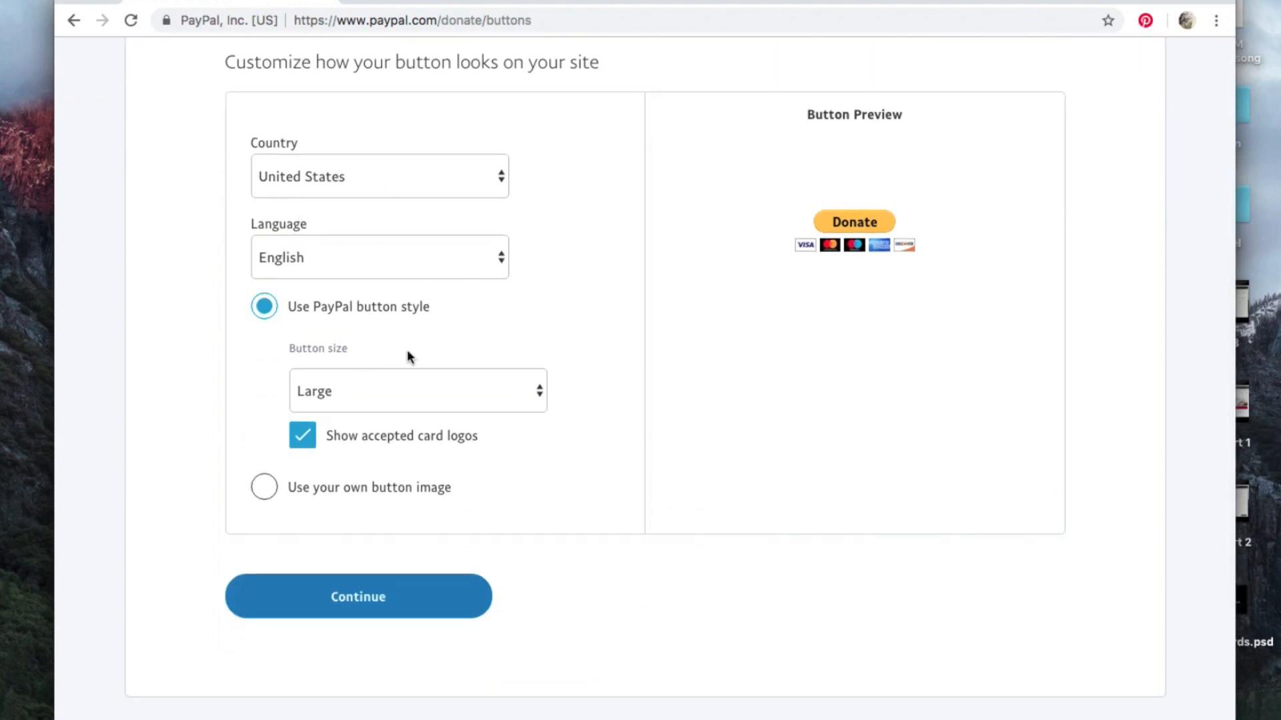
mouse_move(422, 507)
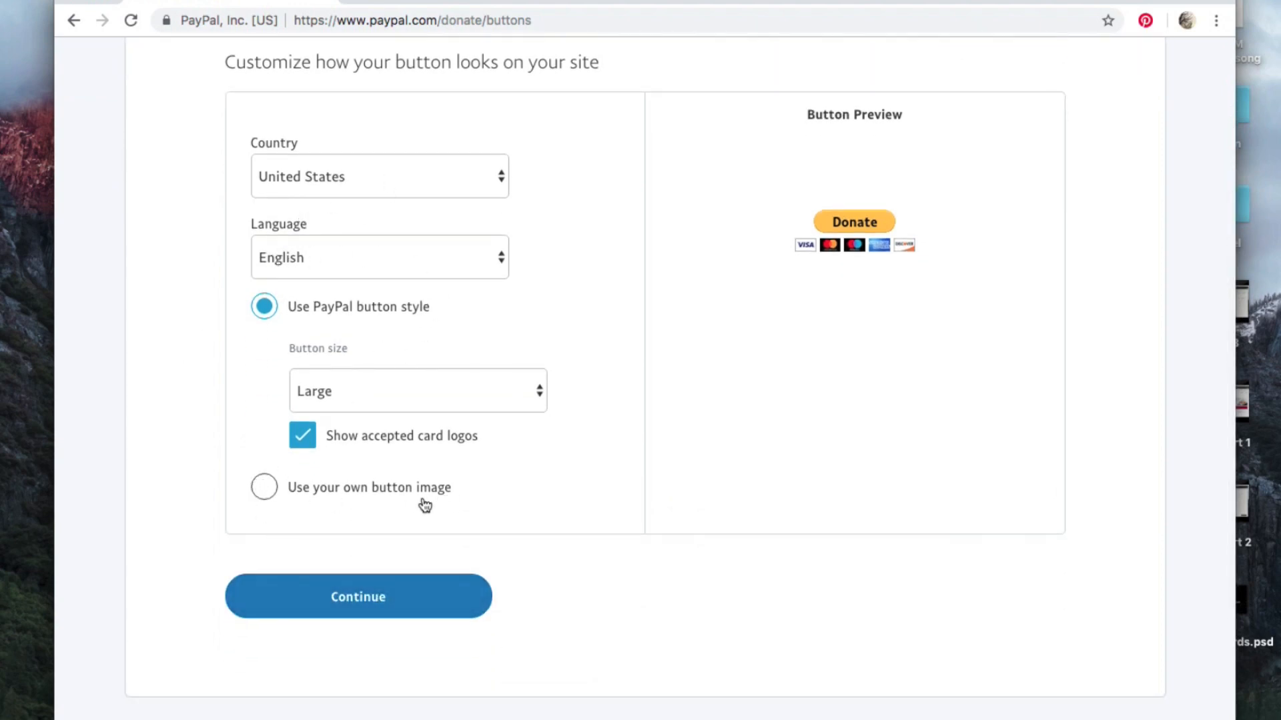
Continue to step 2 and enter 'Art supplies' as the purpose for The Painter In You.
left_click(357, 596)
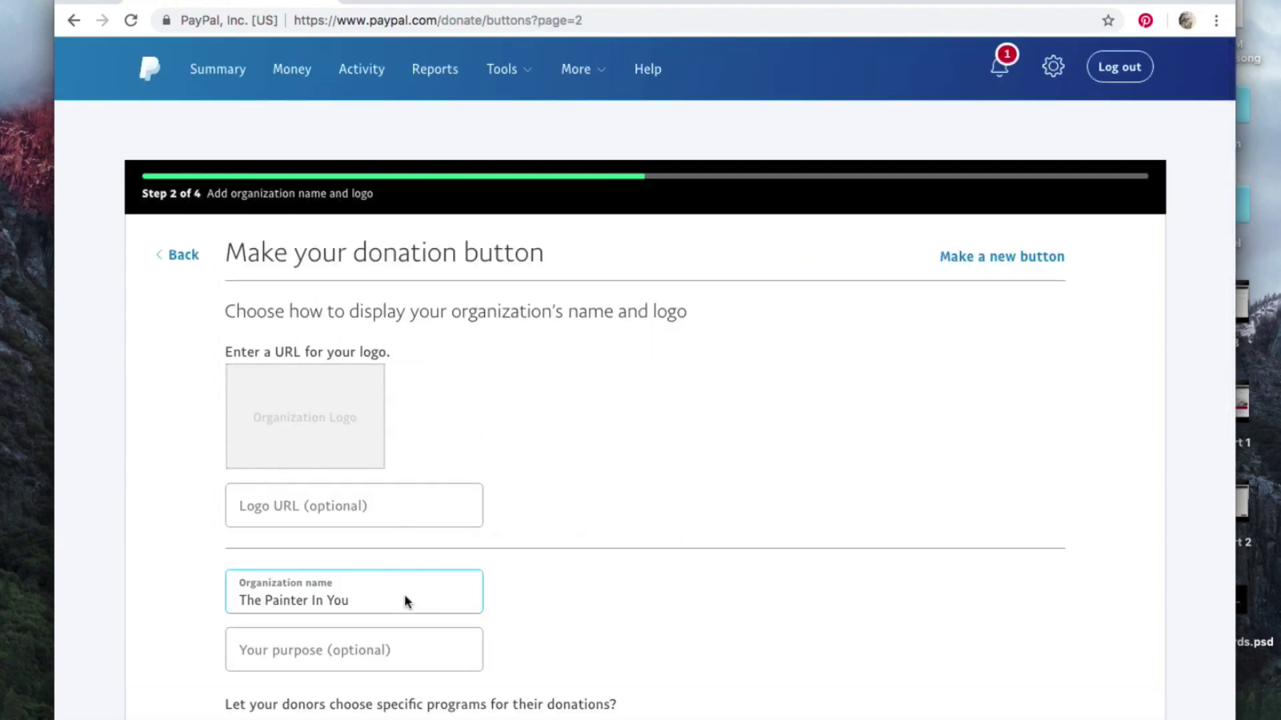
scroll("down", 3)
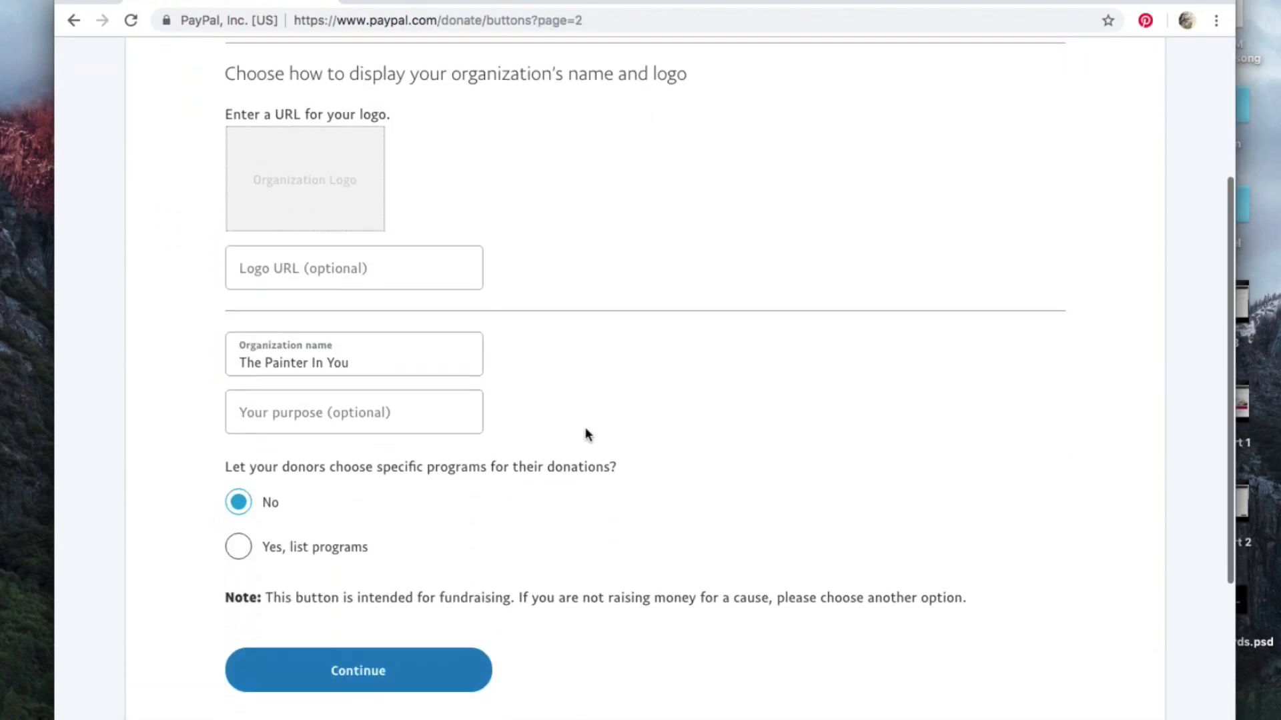
left_click(353, 411)
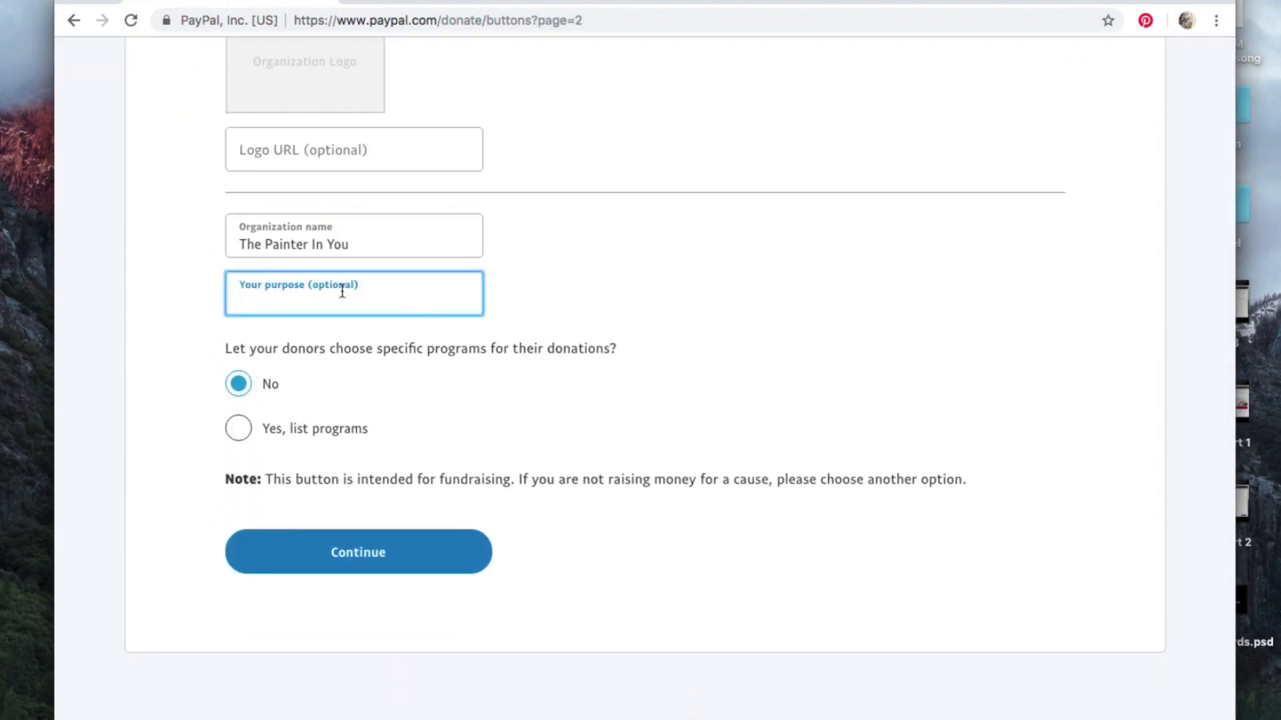
type("Art")
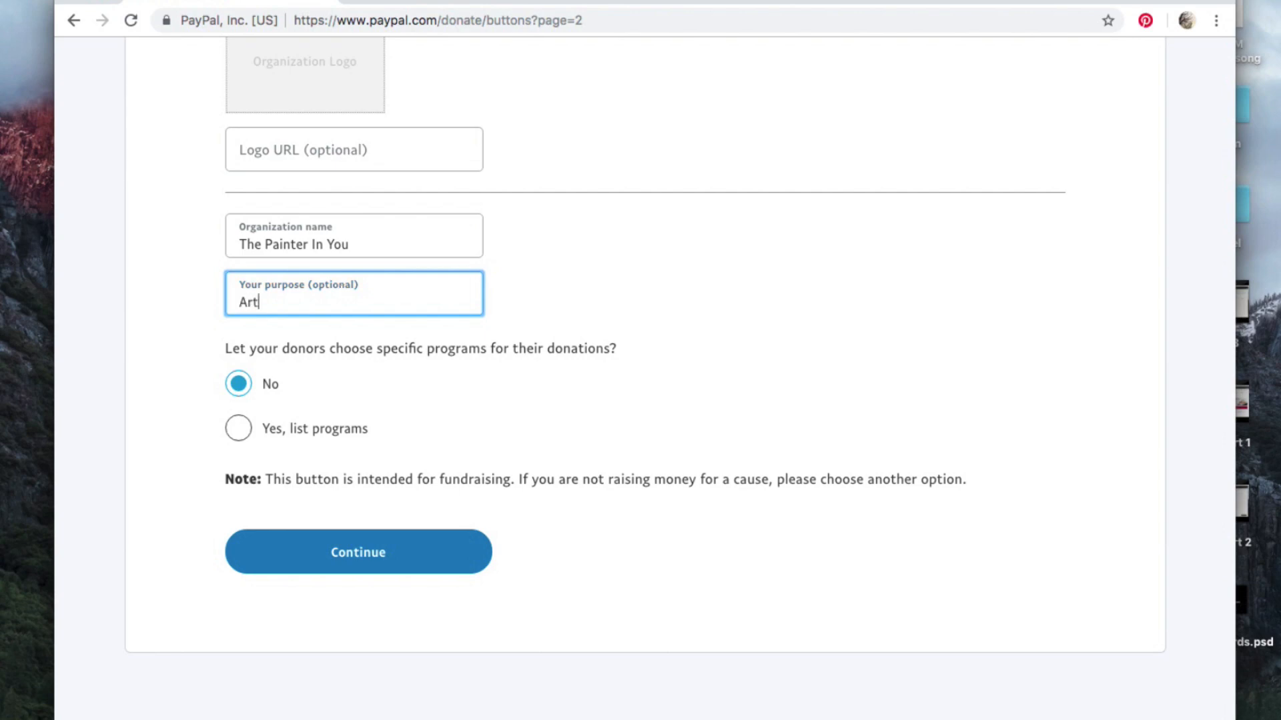
type("supplies")
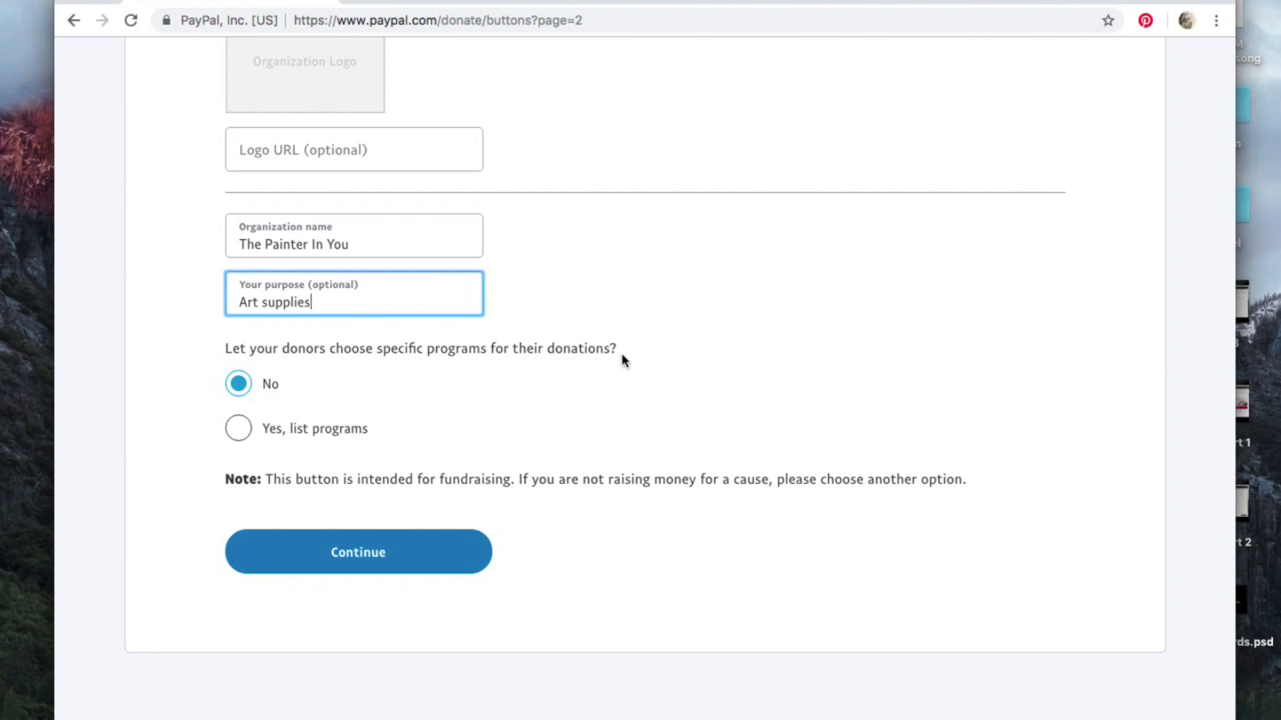
Continue to step 3 and review USD, any amount and monthly recurring donation settings.
left_click(357, 553)
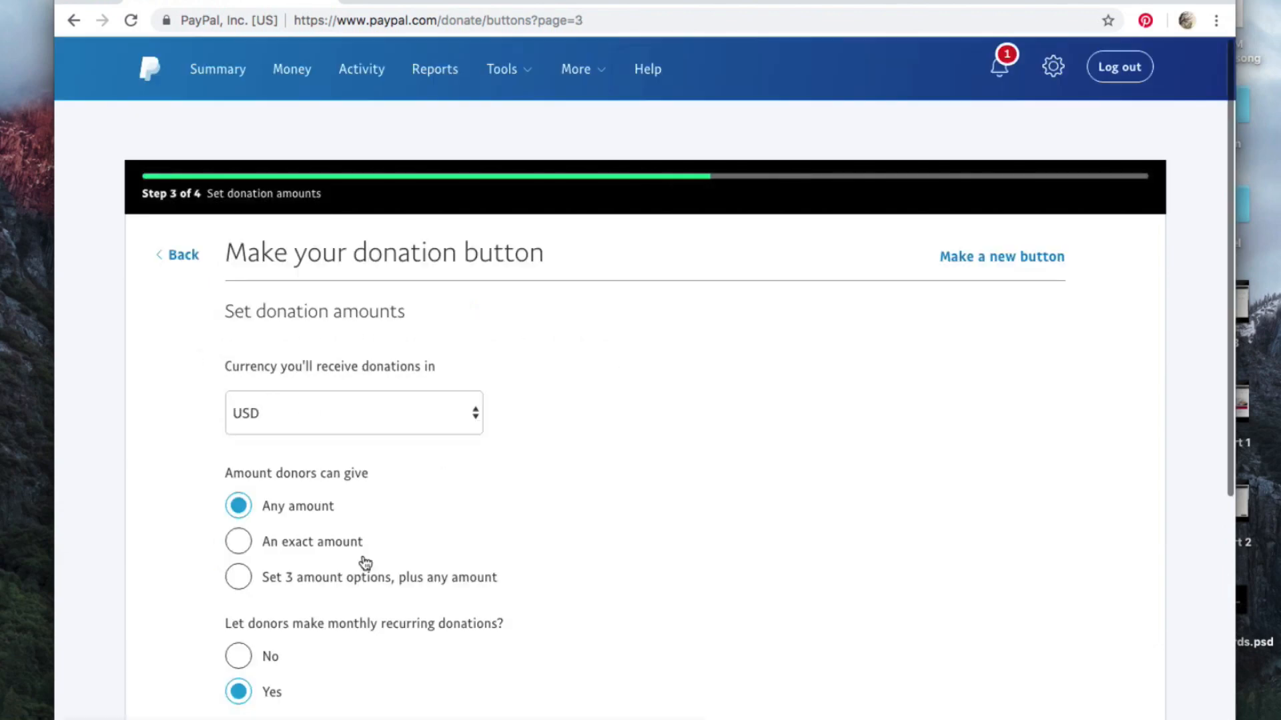
scroll("down", 3)
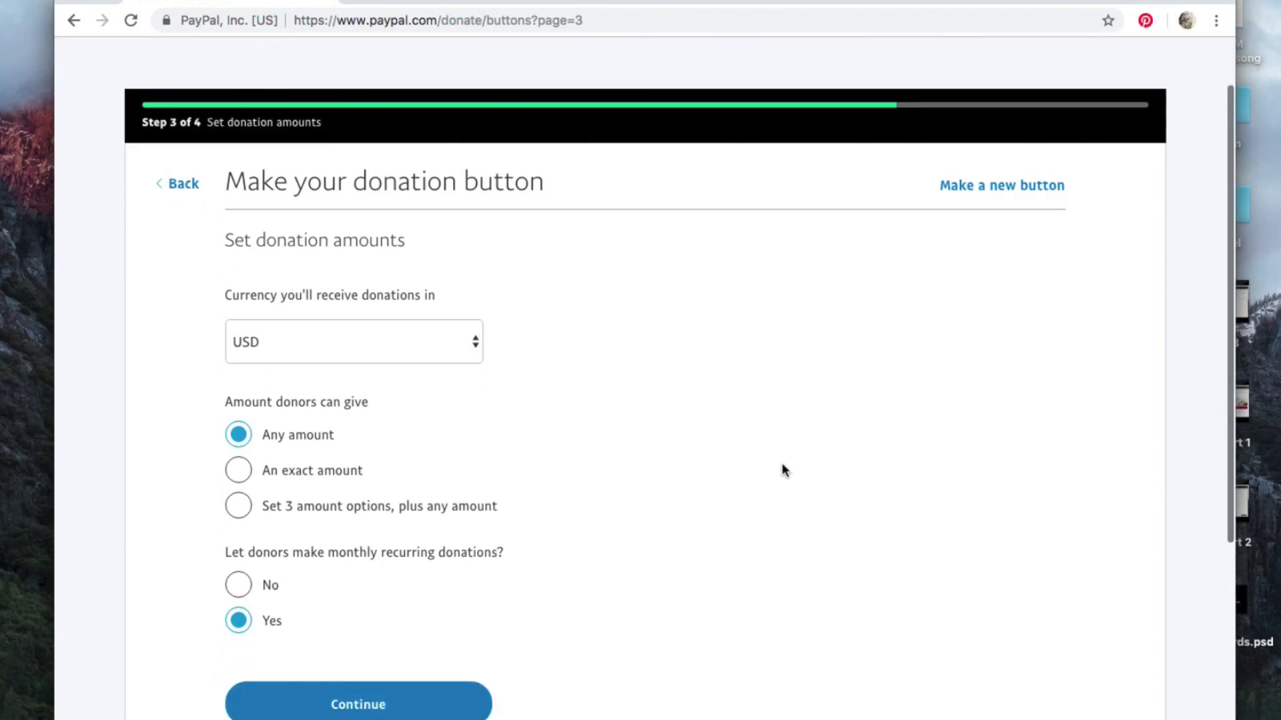
scroll("down", 3)
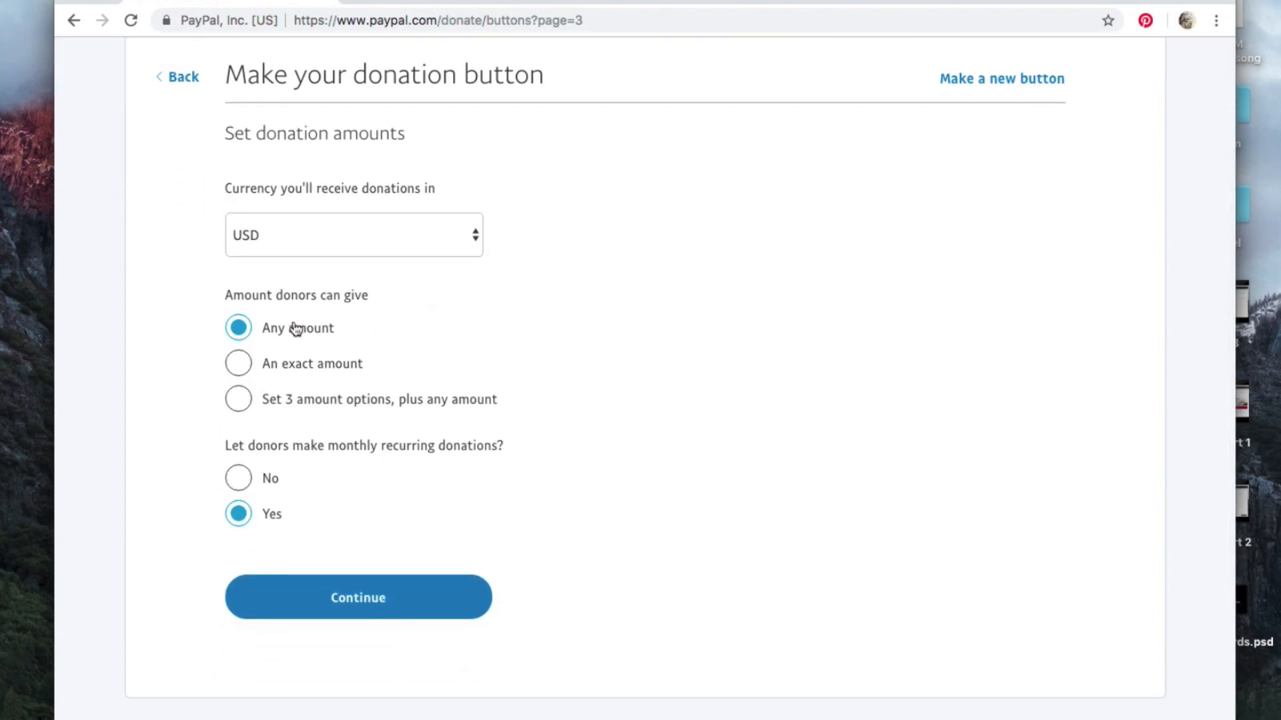
mouse_move(298, 409)
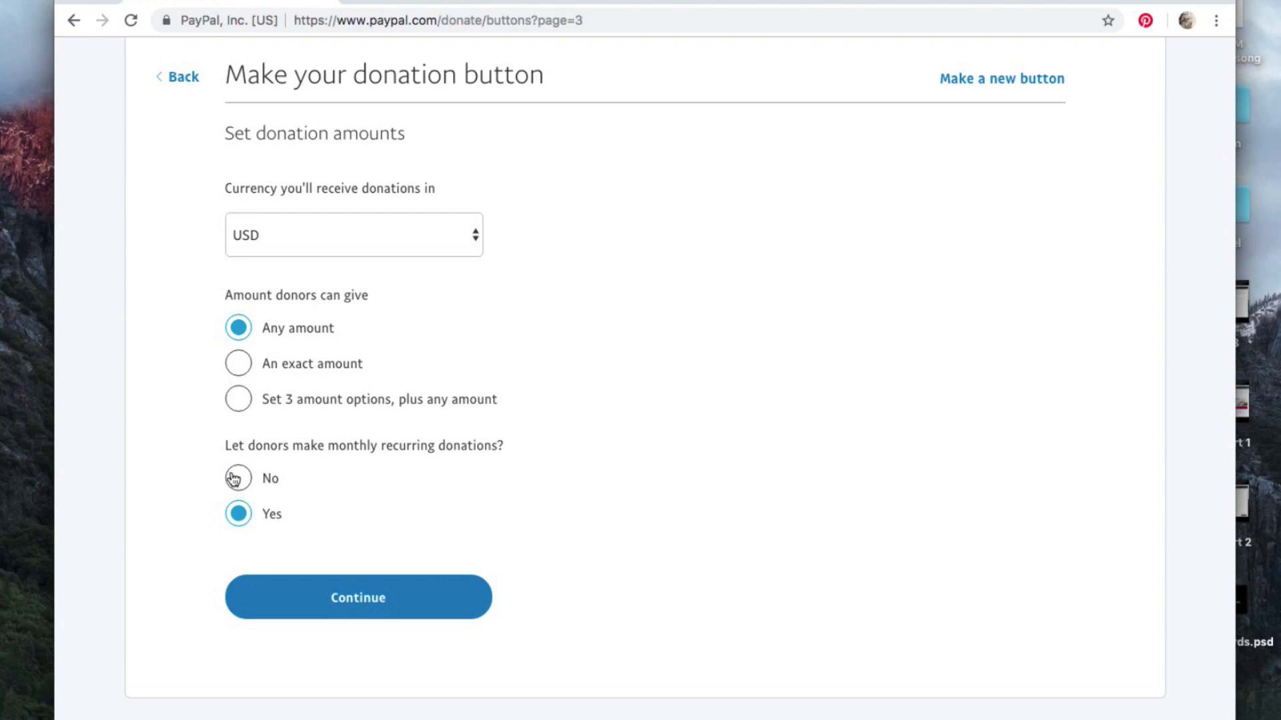
mouse_move(464, 438)
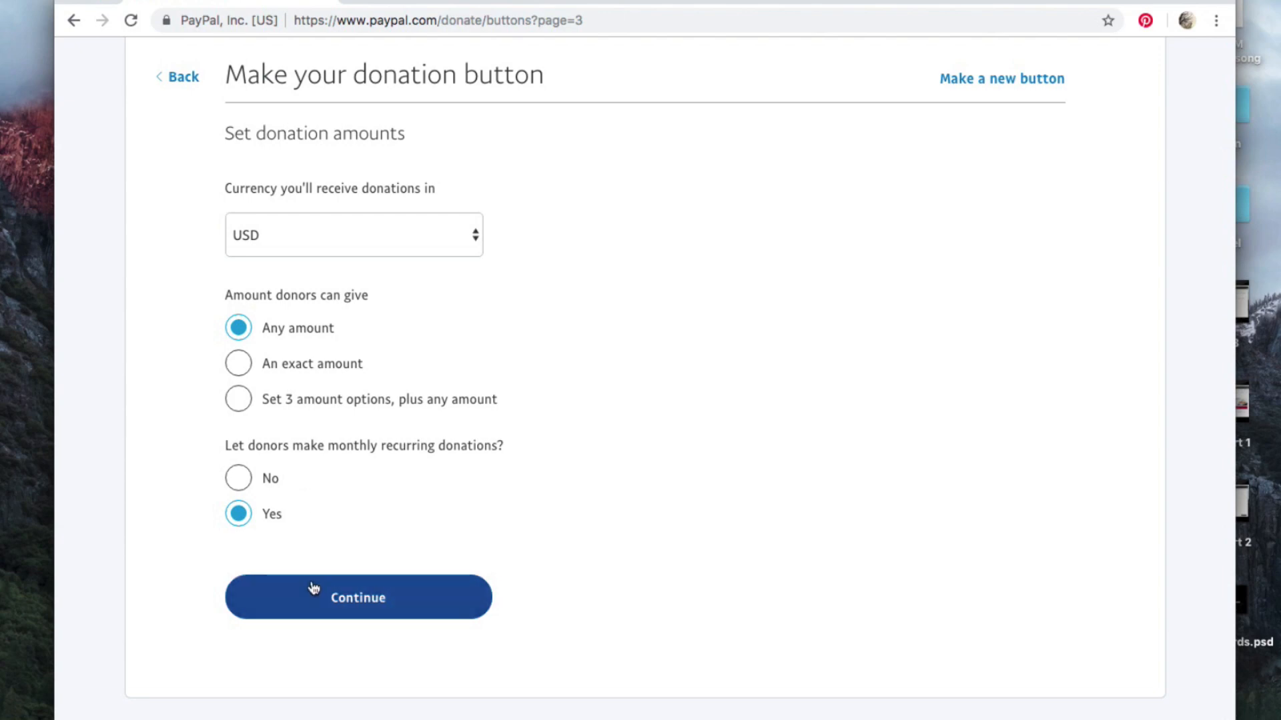
Continue to step 4 and expand 'Get info from donors' with optional donor notes.
left_click(359, 596)
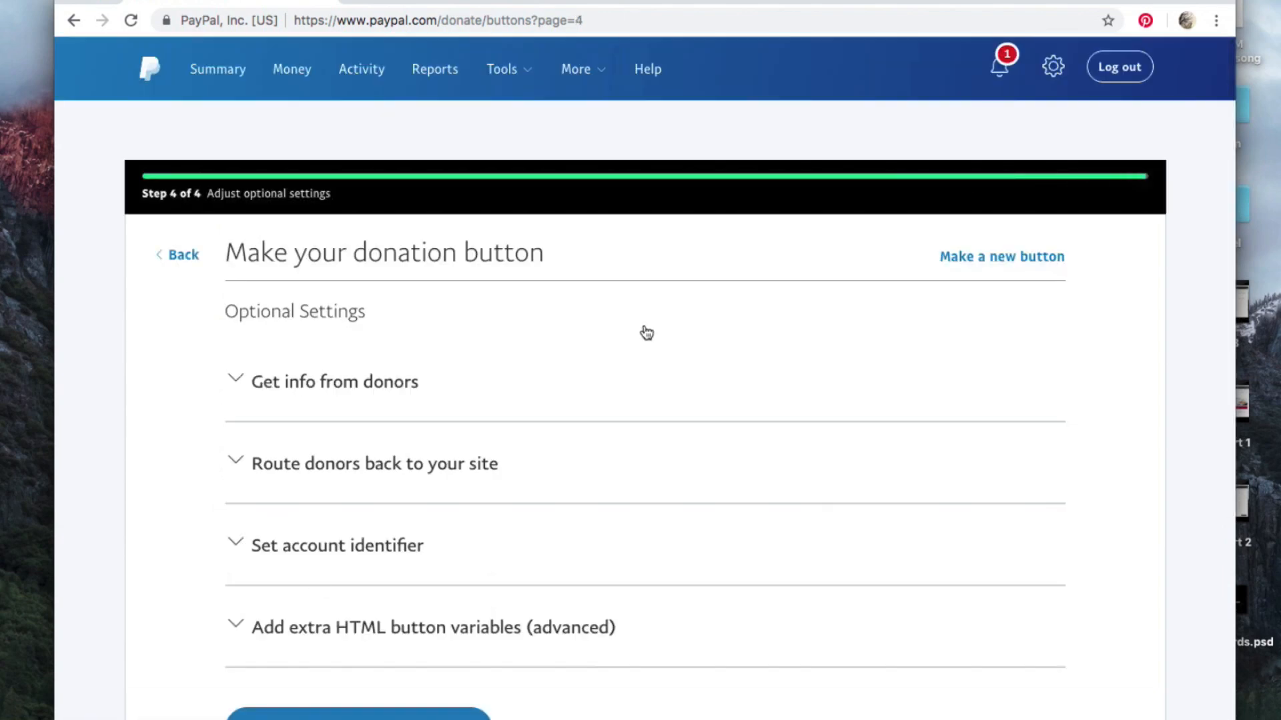
scroll("down", 3)
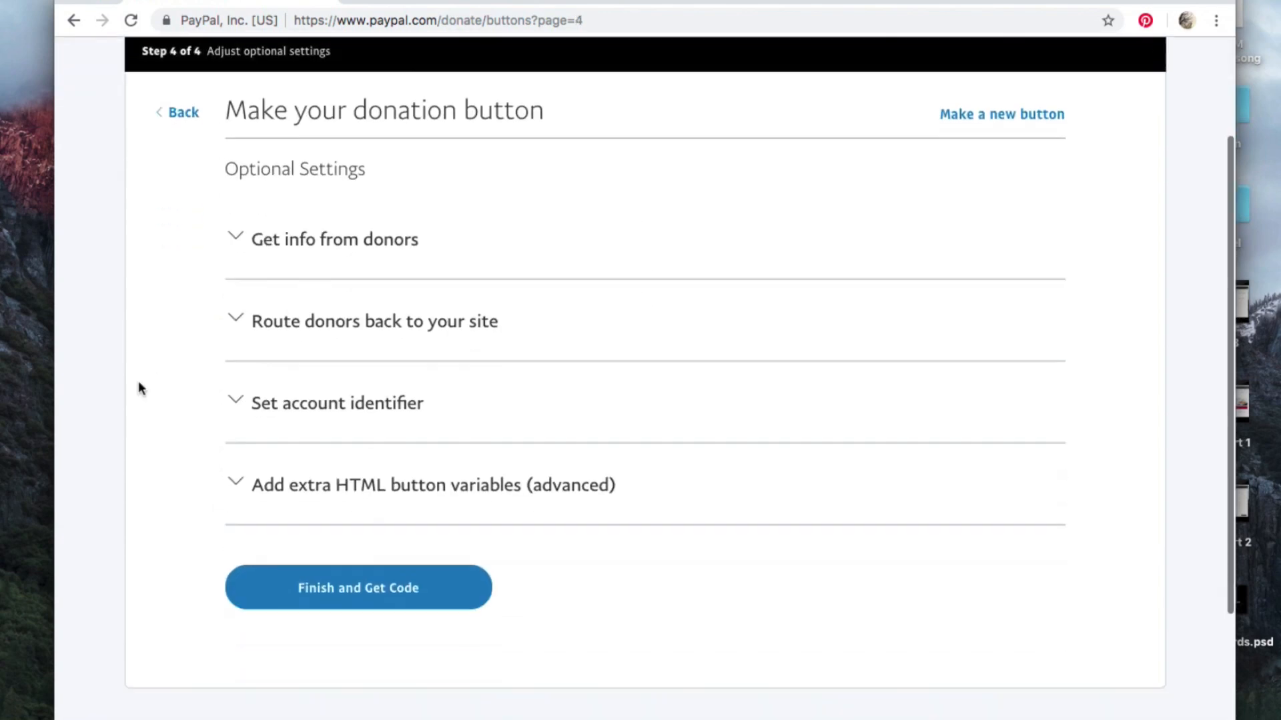
left_click(333, 240)
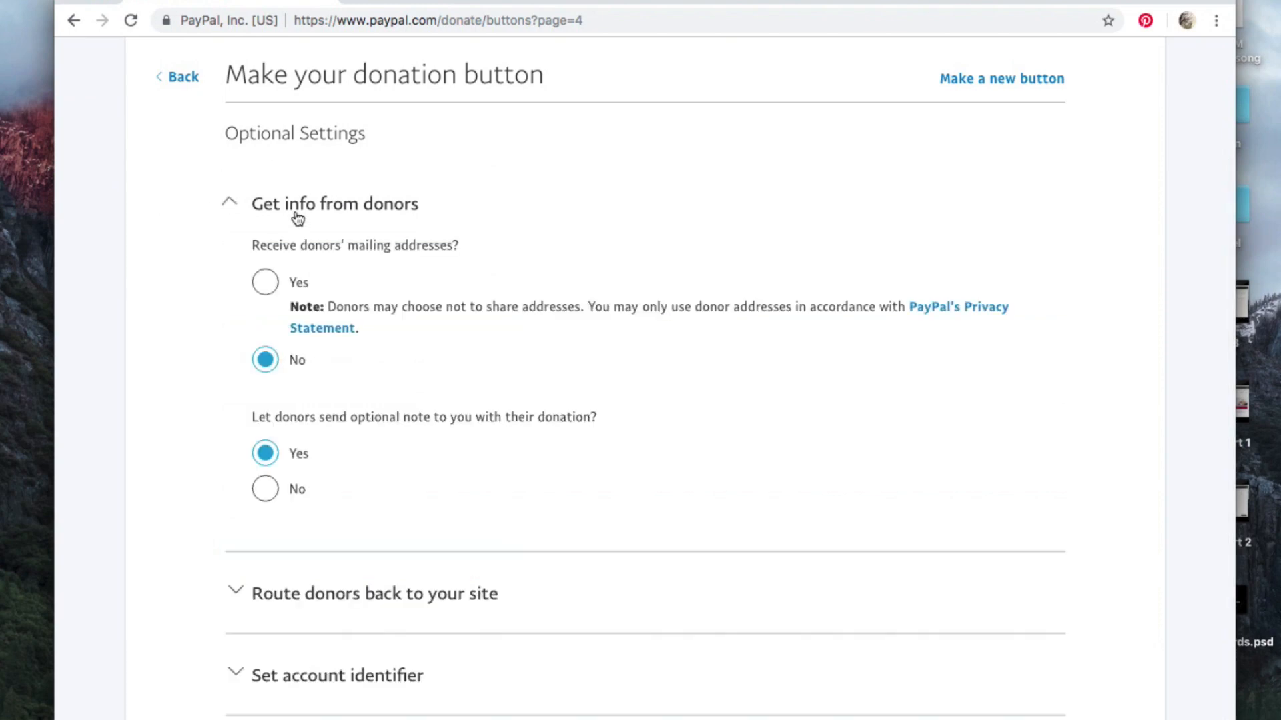
mouse_move(389, 321)
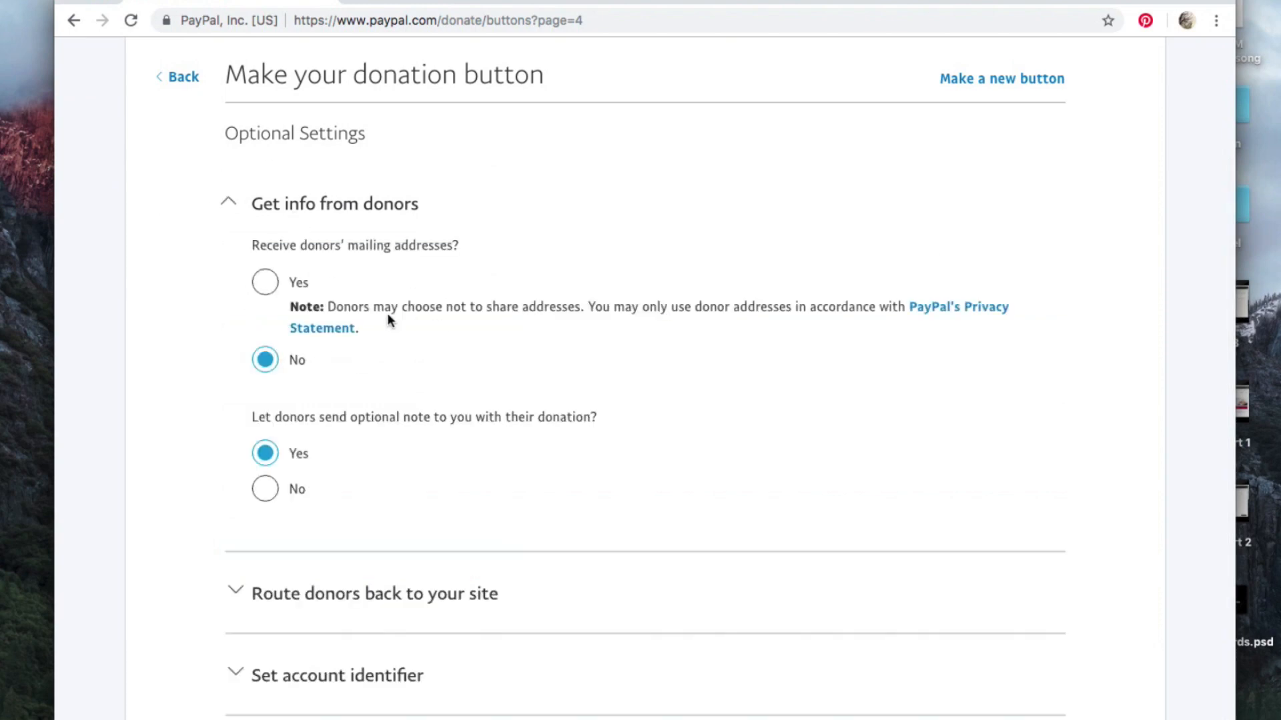
mouse_move(345, 320)
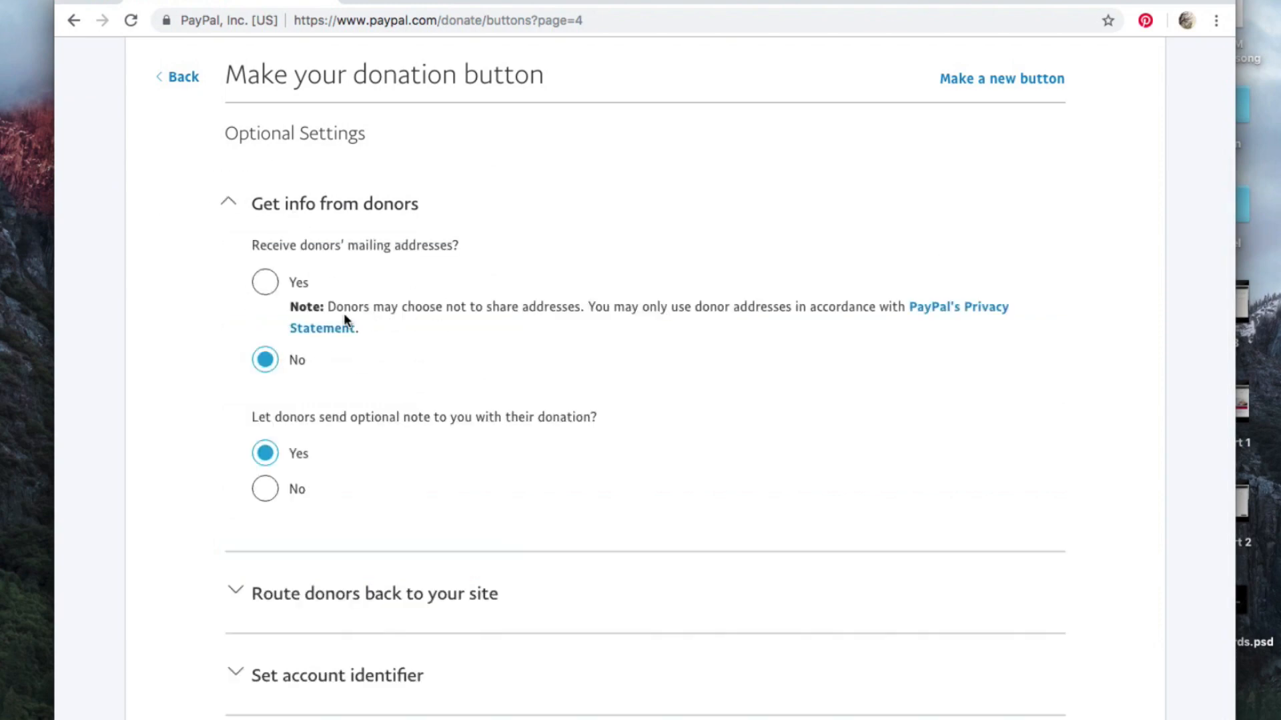
mouse_move(174, 368)
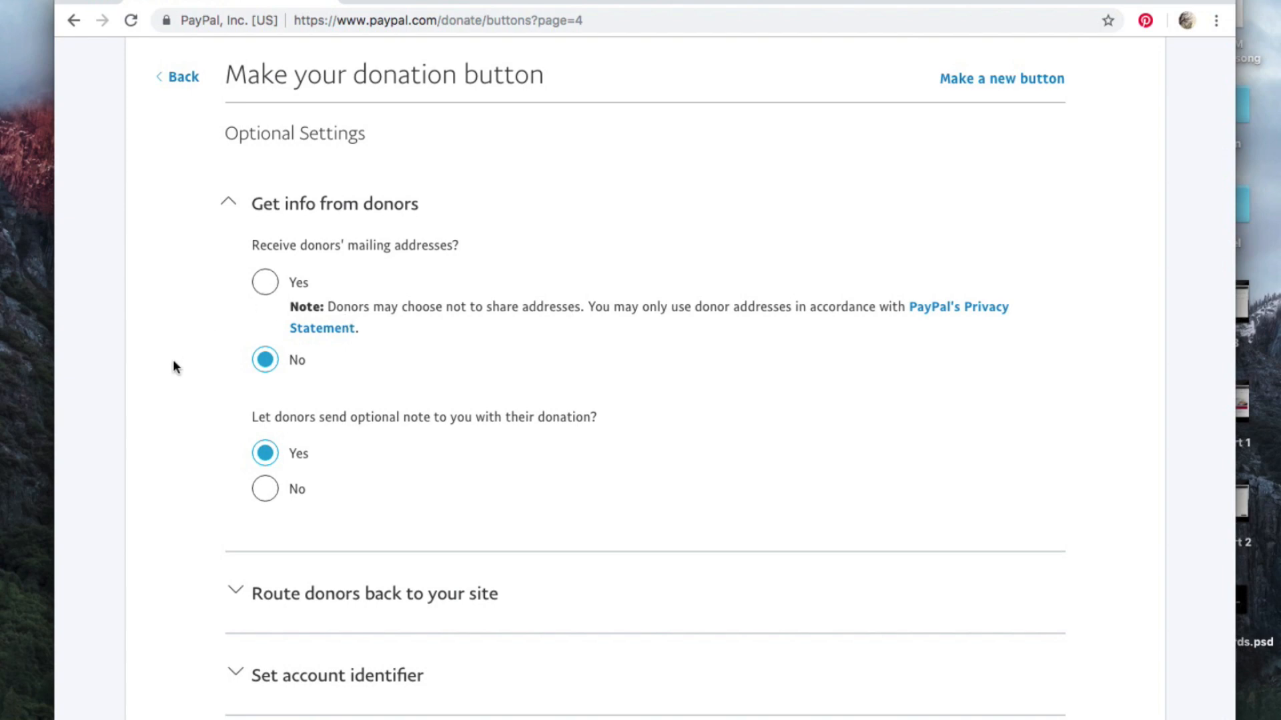
scroll("down", 3)
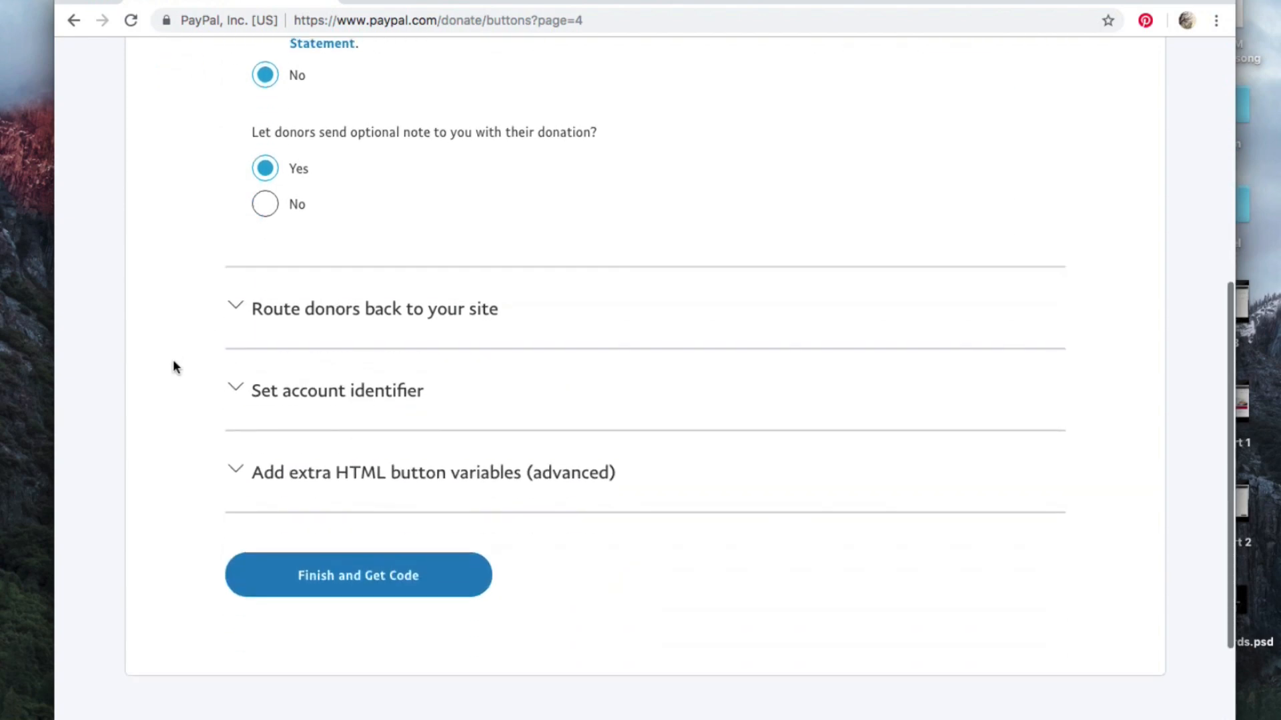
mouse_move(267, 145)
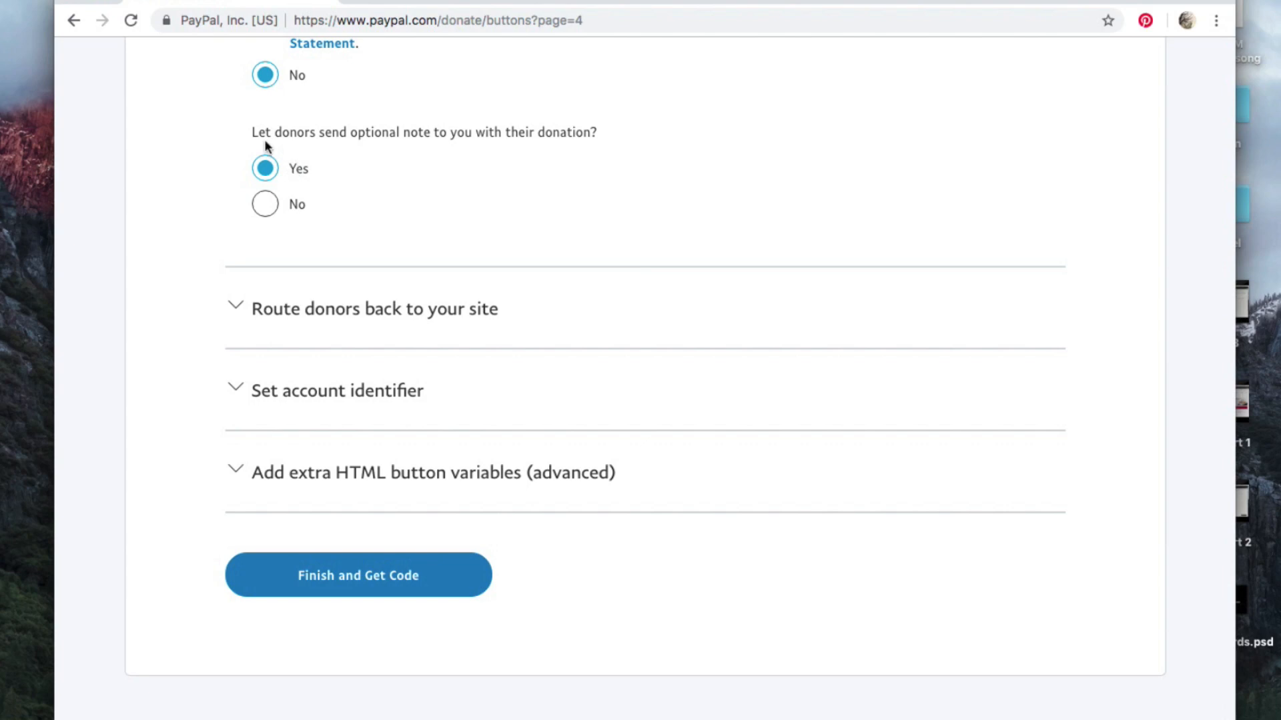
Expand 'Route donors back to your site' and leave both redirect URLs blank.
left_click(371, 309)
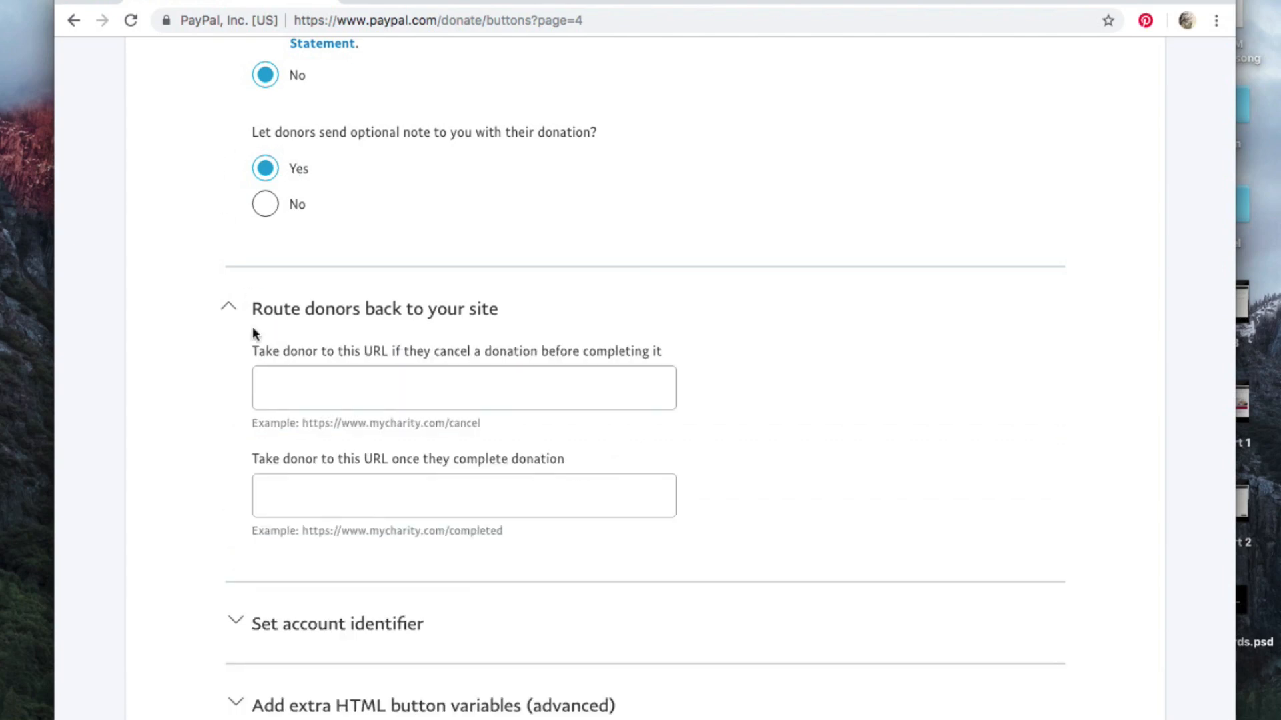
scroll("down", 3)
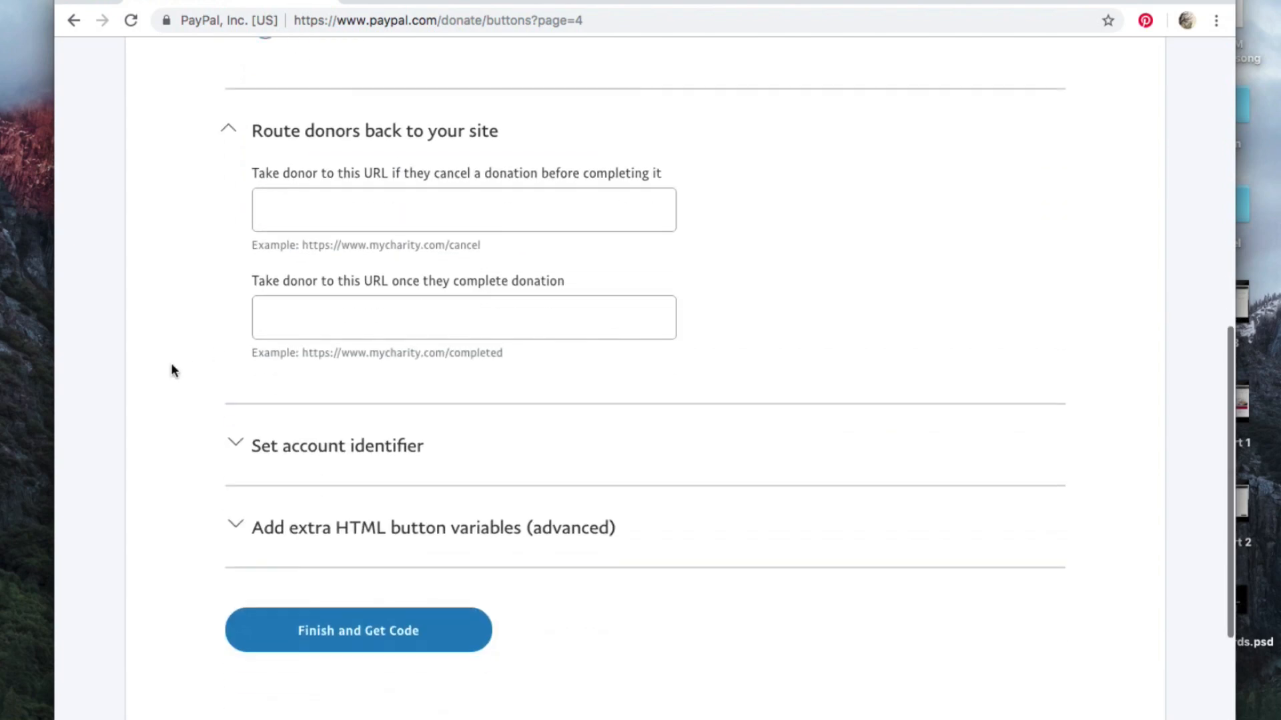
left_click(488, 210)
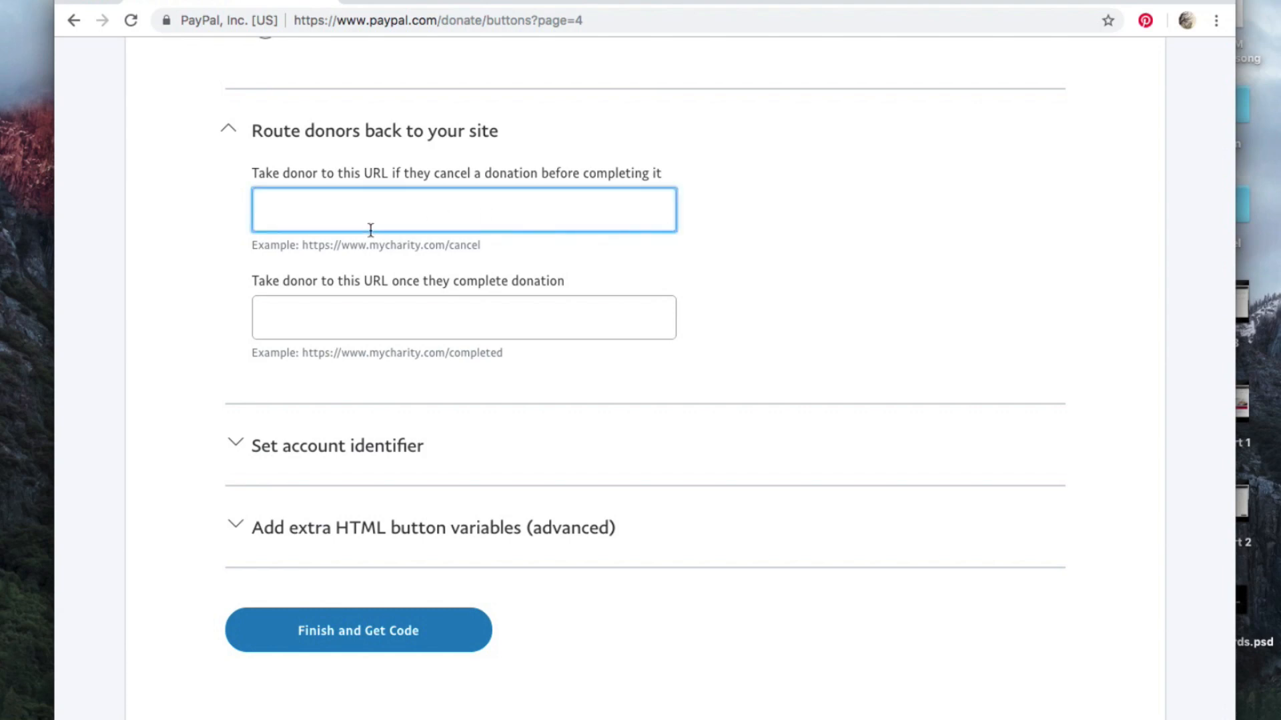
left_click(464, 318)
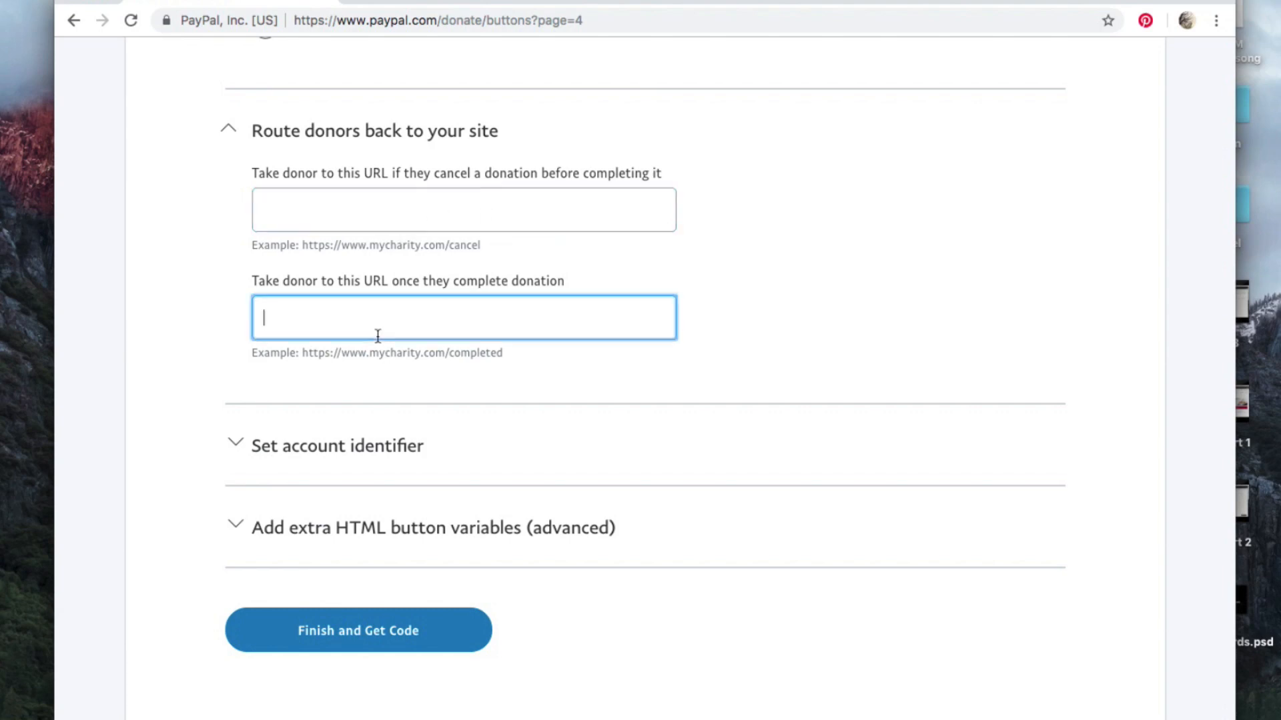
scroll("down", 3)
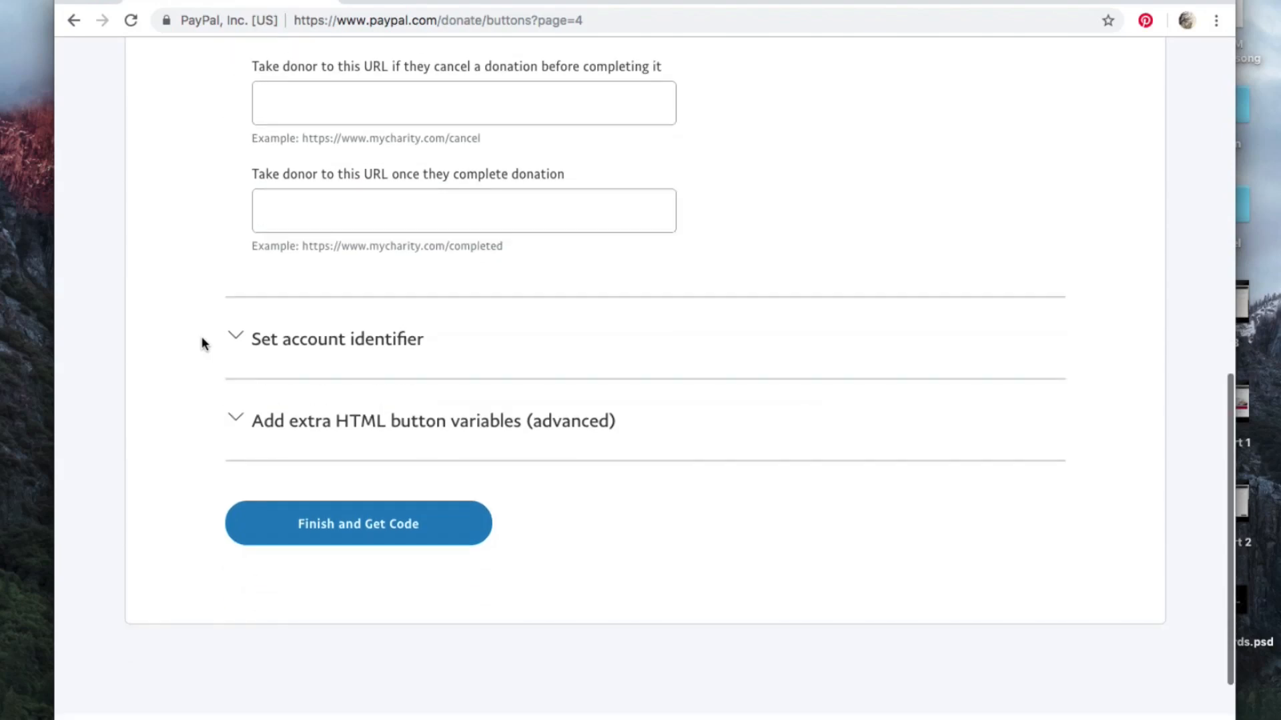
scroll("down", 3)
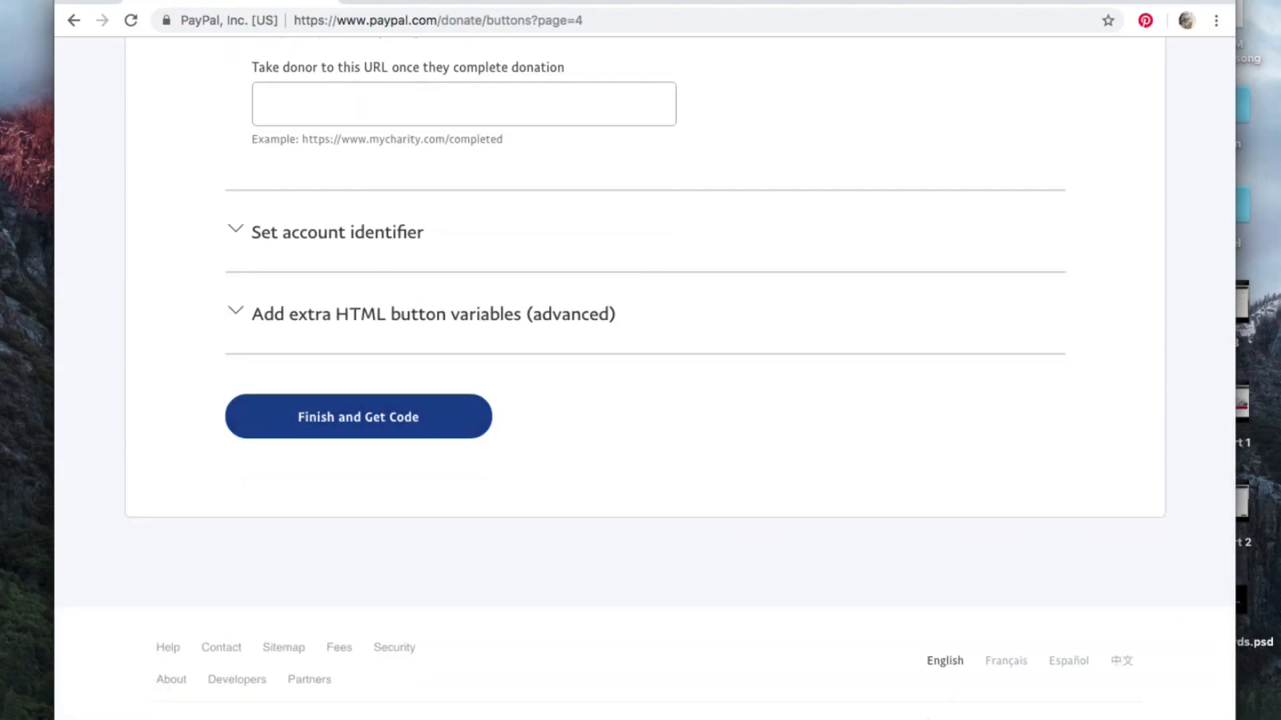
Finish and get the donation button's HTML code, then view its shareable URL.
left_click(359, 416)
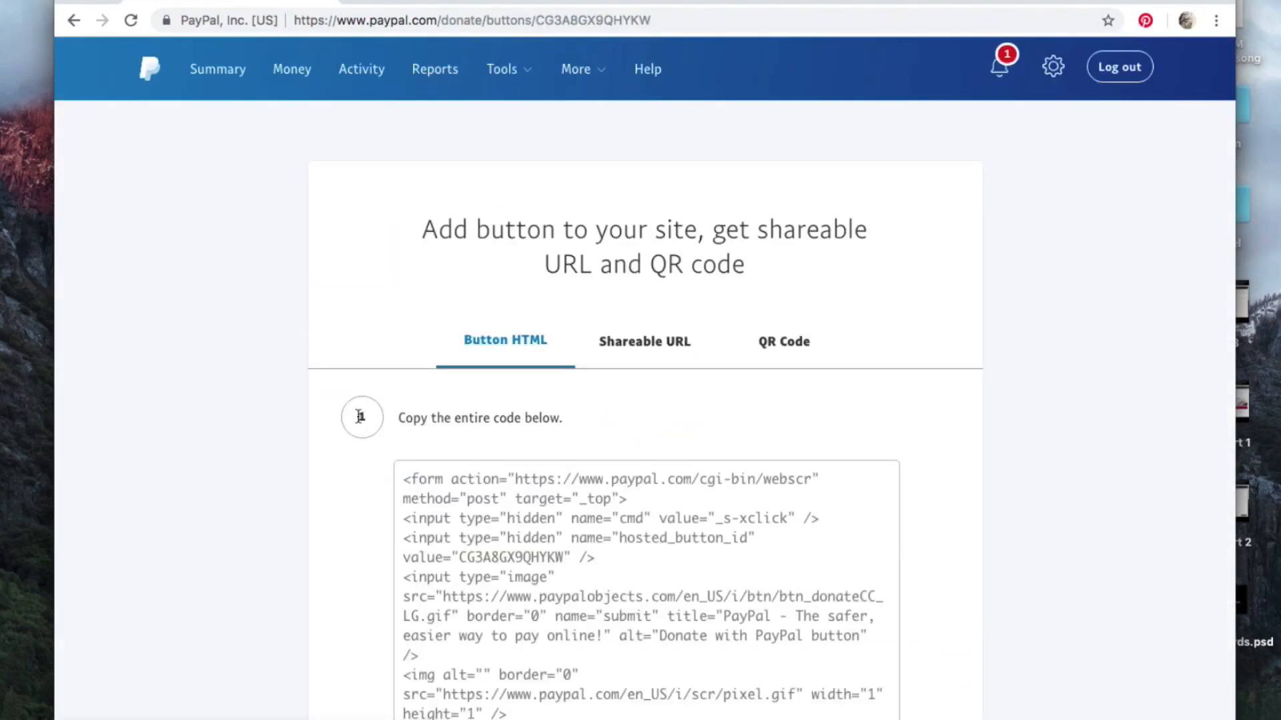
scroll("down", 3)
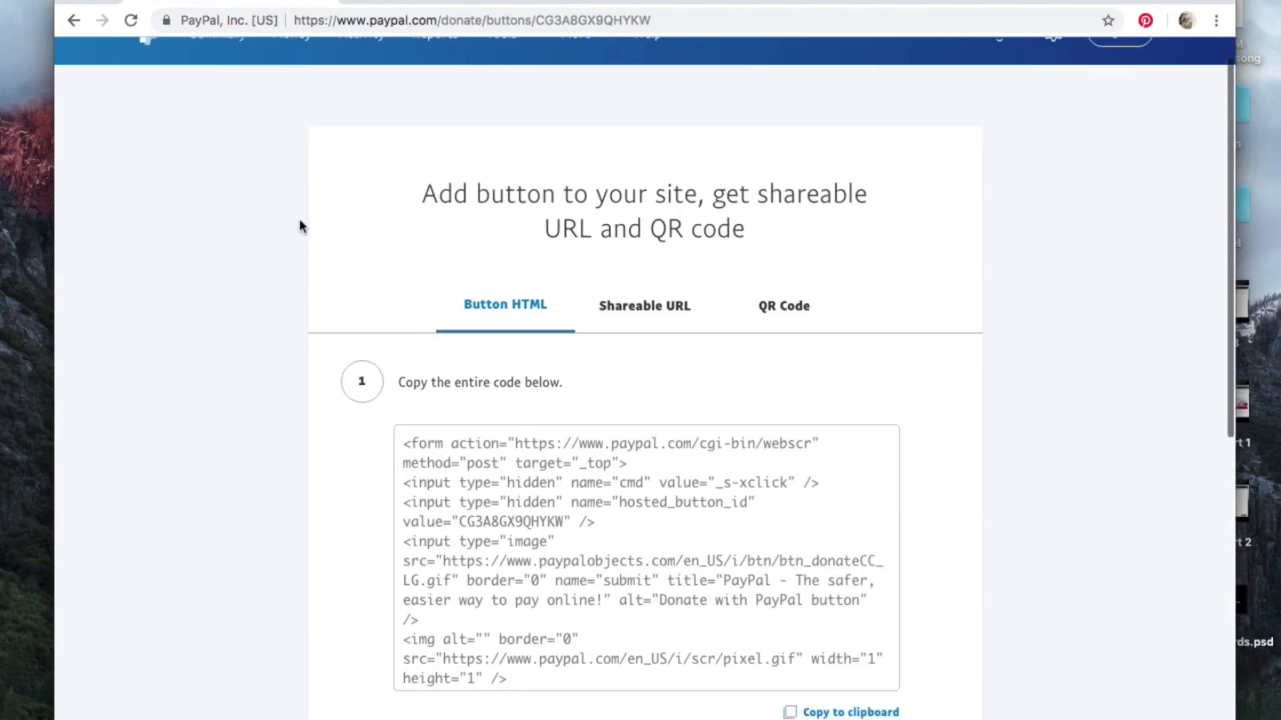
scroll("down", 3)
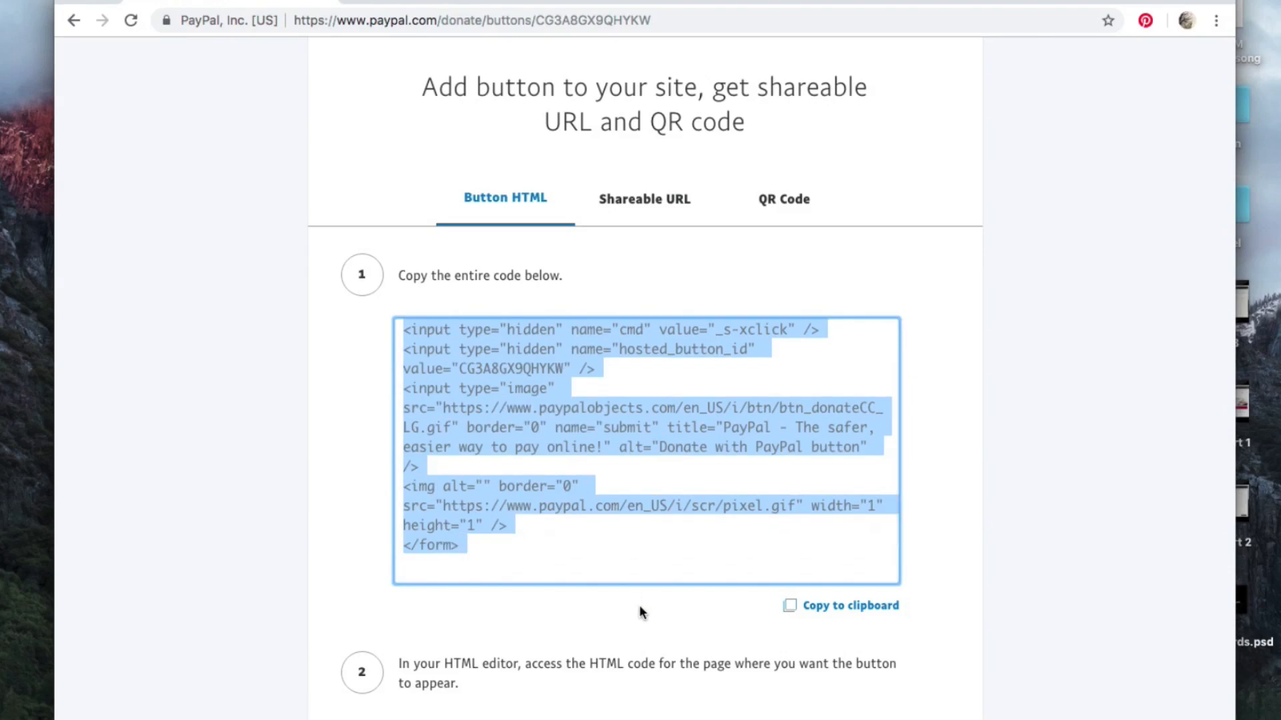
left_click(644, 199)
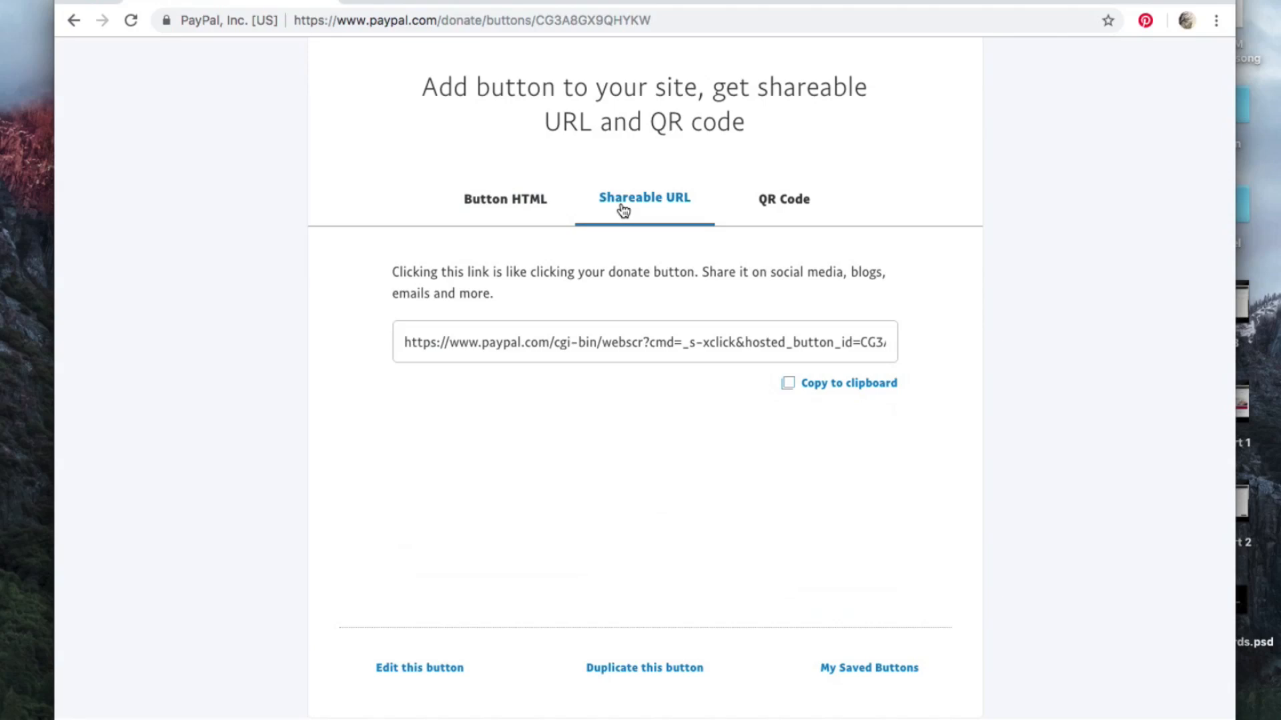
left_click(642, 342)
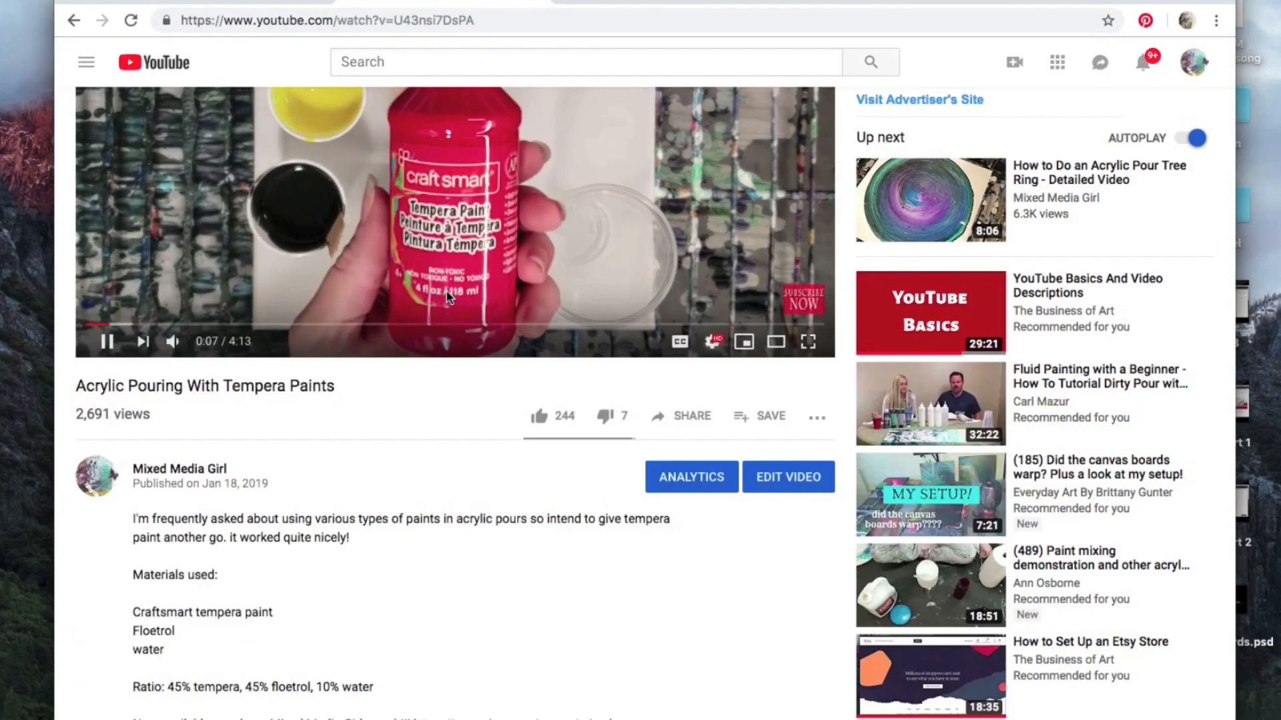
Scroll the YouTube description to the 'DONATE VIA PAYPAL' link.
scroll("down", 3)
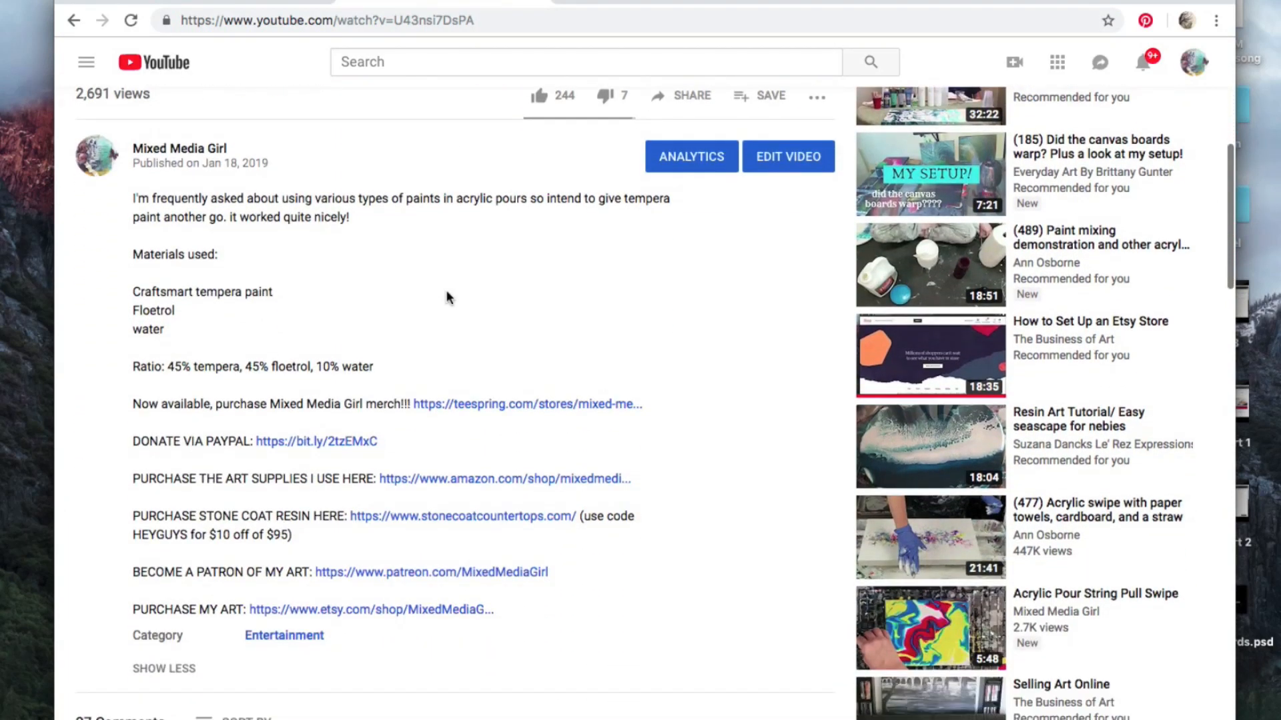
scroll("down", 3)
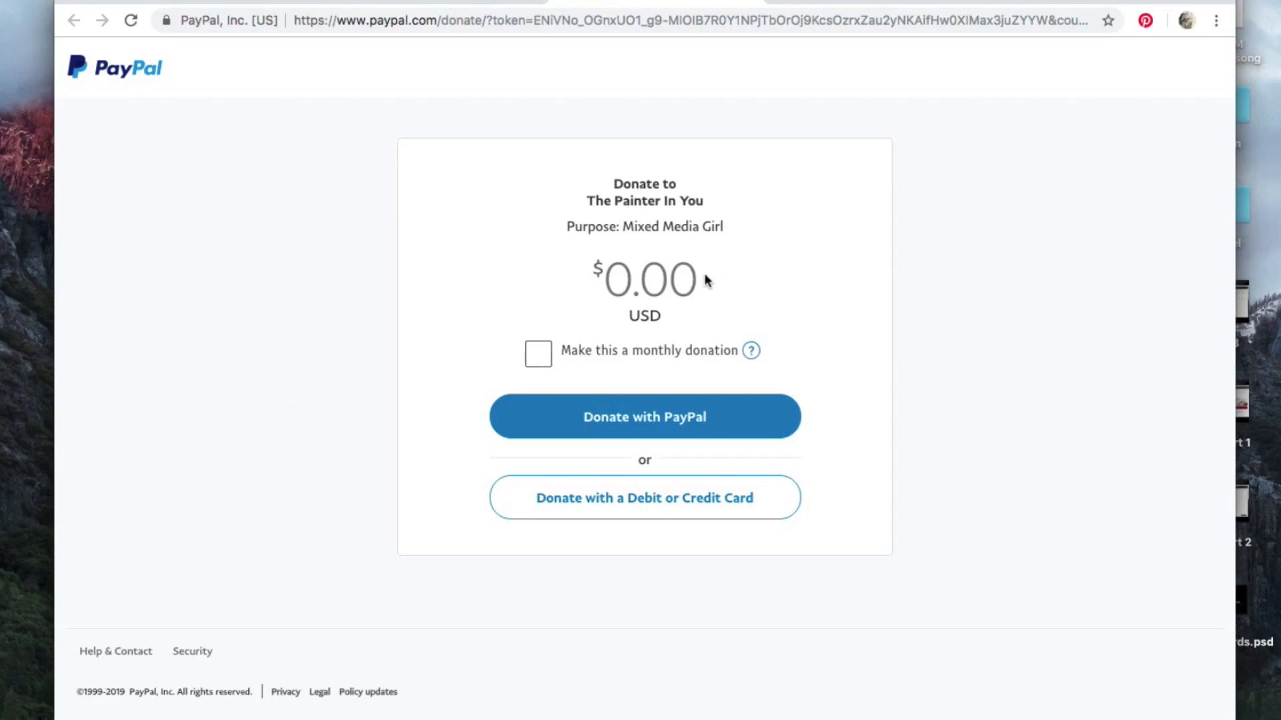
Enter a 10.00 USD donation to The Painter In You and make it monthly.
type("10.00")
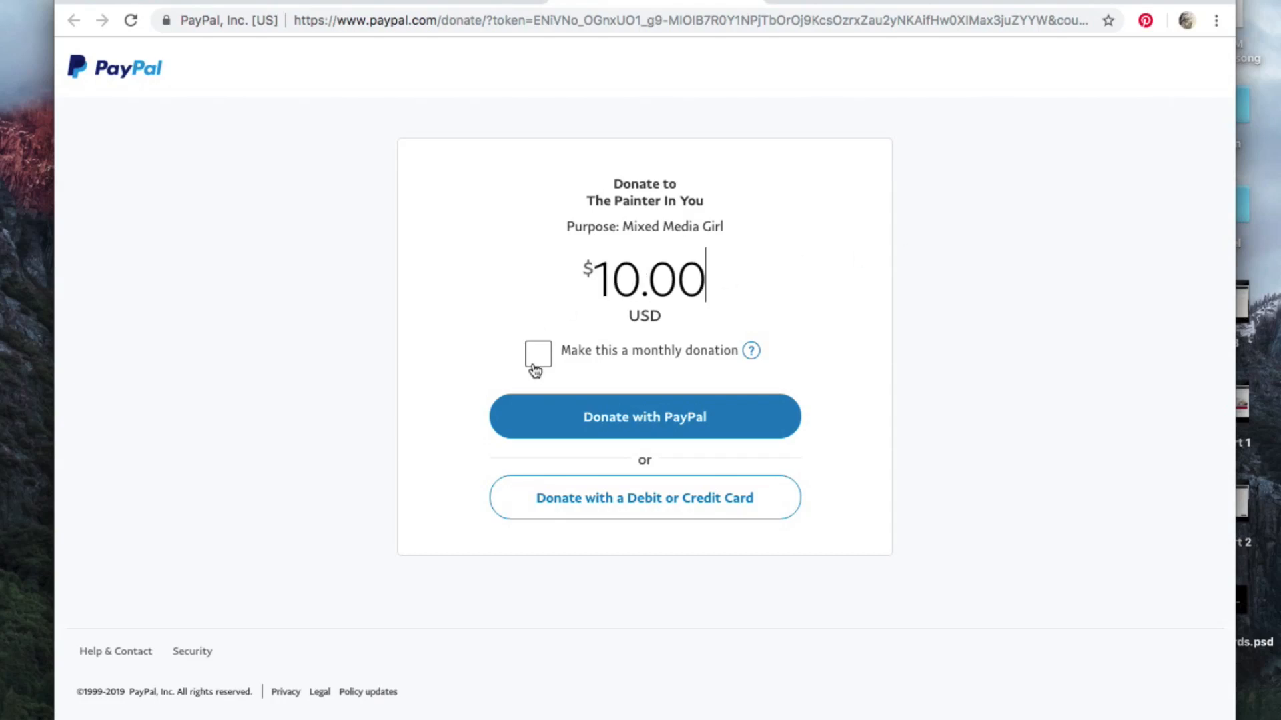
left_click(538, 352)
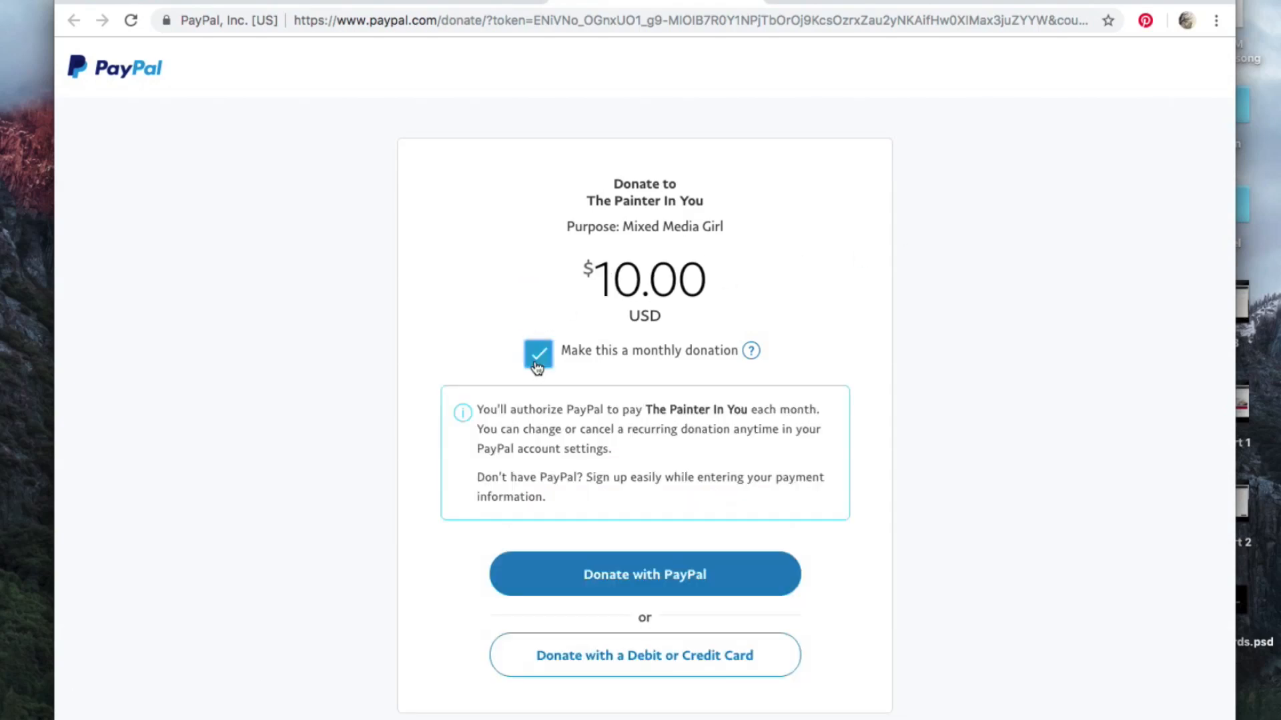
scroll("down", 3)
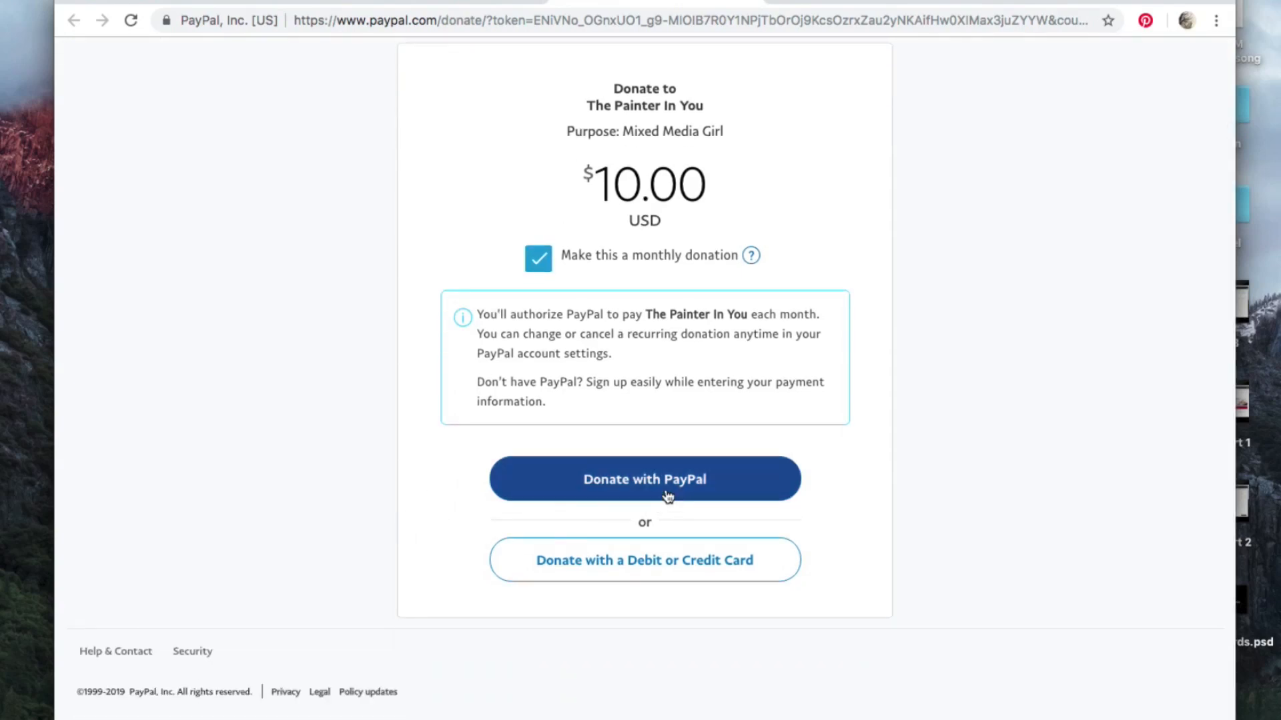
mouse_move(576, 586)
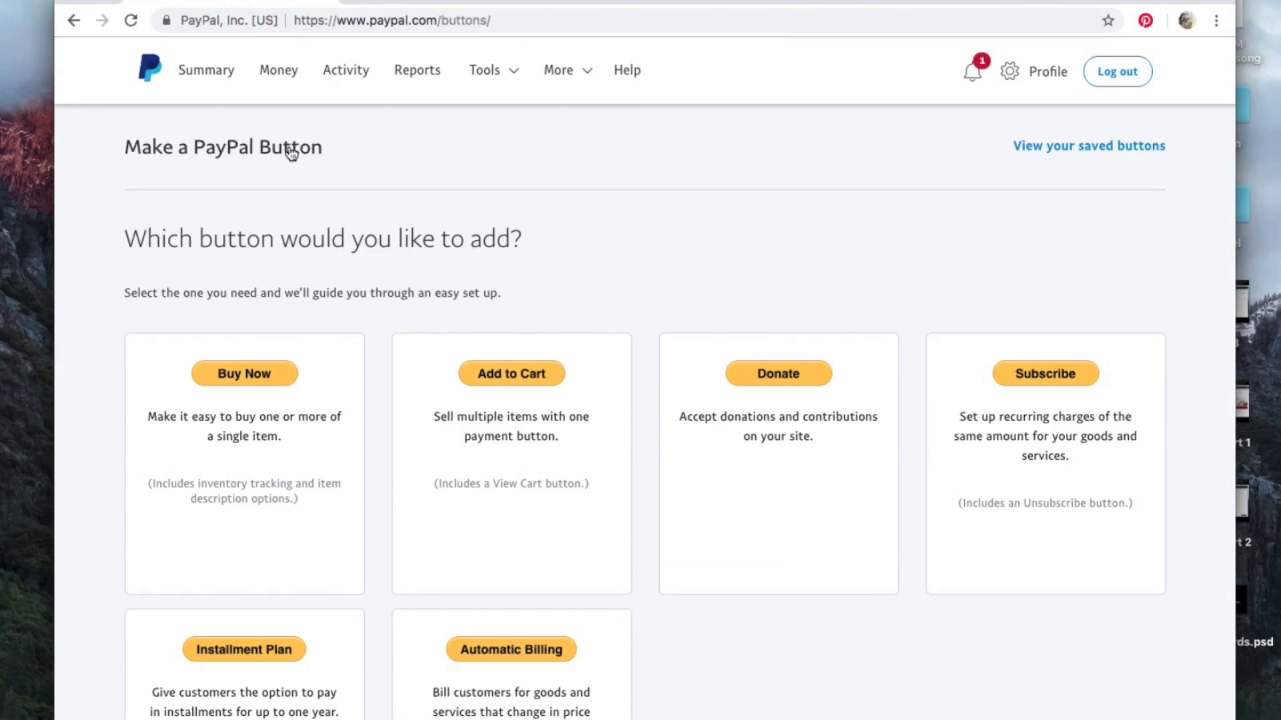
Choose the Buy Now type on the Make a PayPal Button page.
scroll("down", 3)
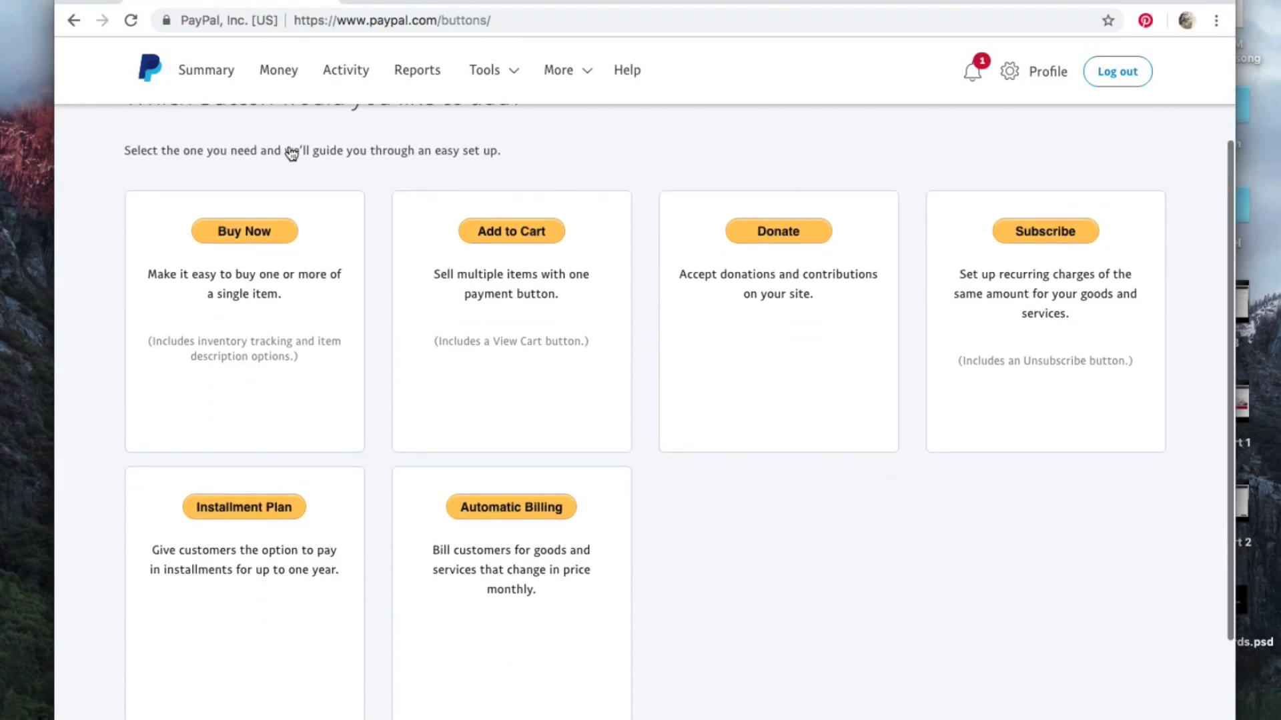
left_click(245, 232)
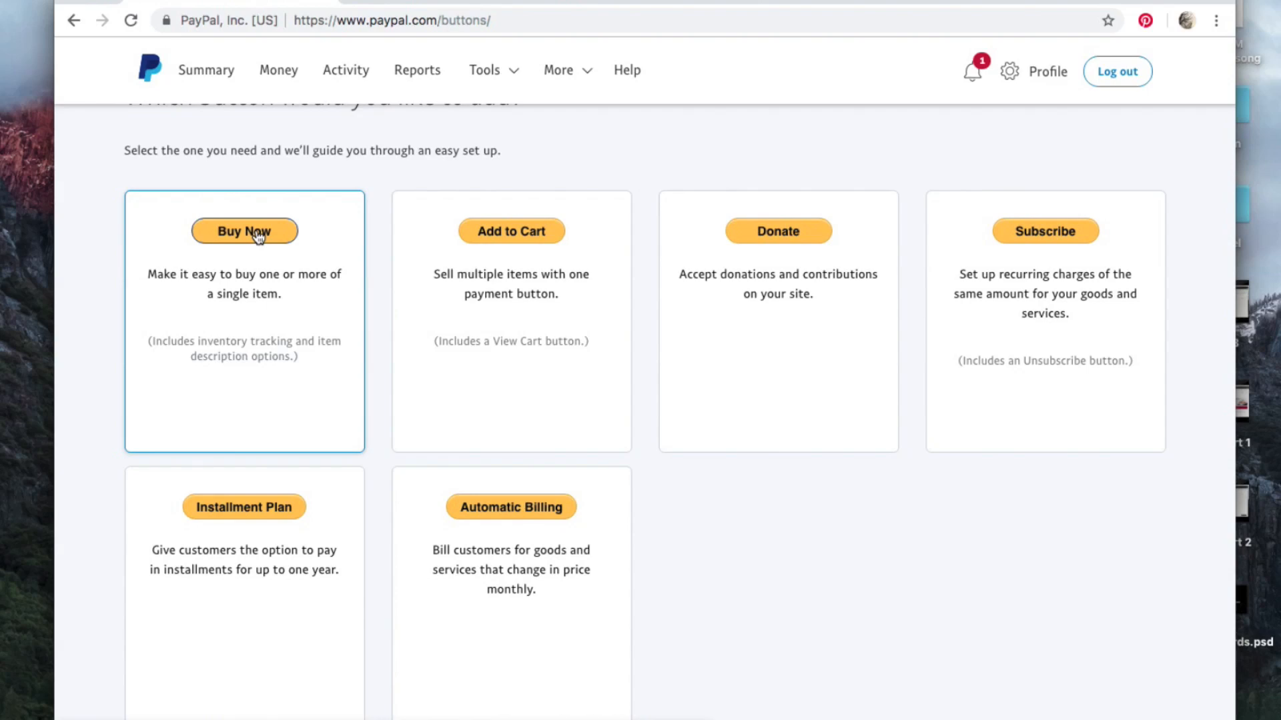
left_click(244, 232)
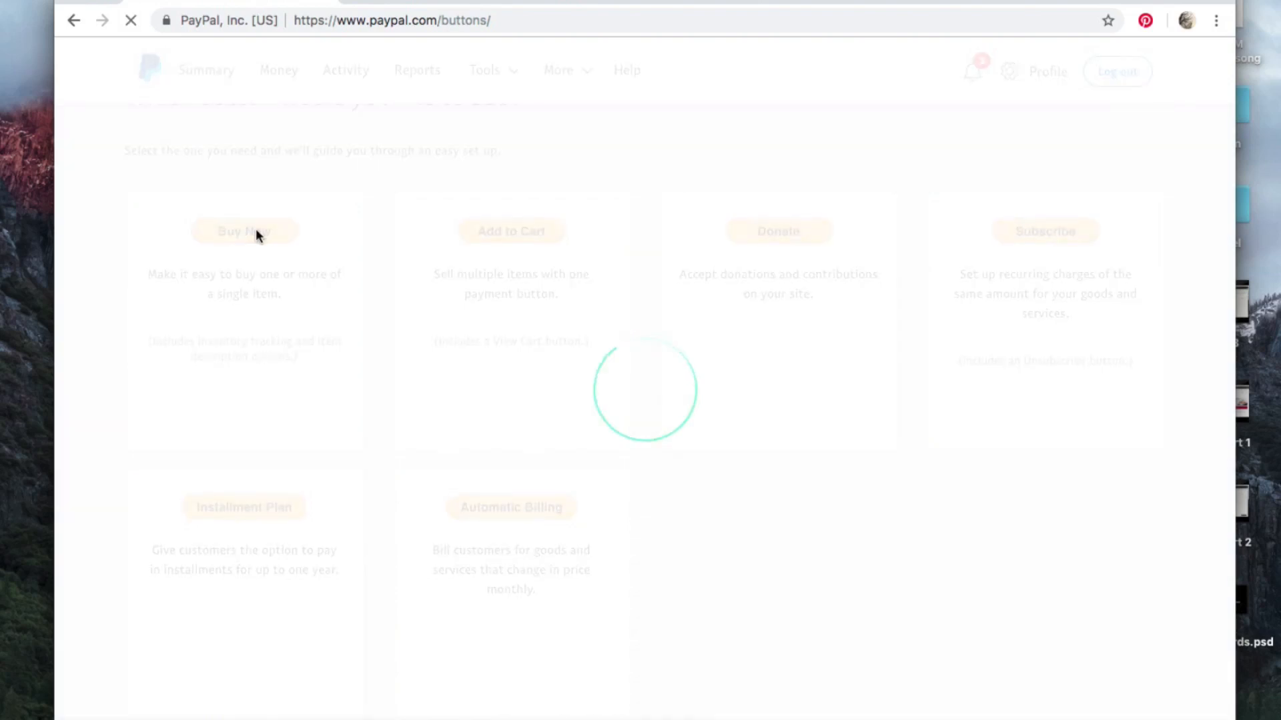
Keep Buy Now as type, name the item 'MMG Christmas Art Show' and price it 10.00 USD.
left_click(244, 231)
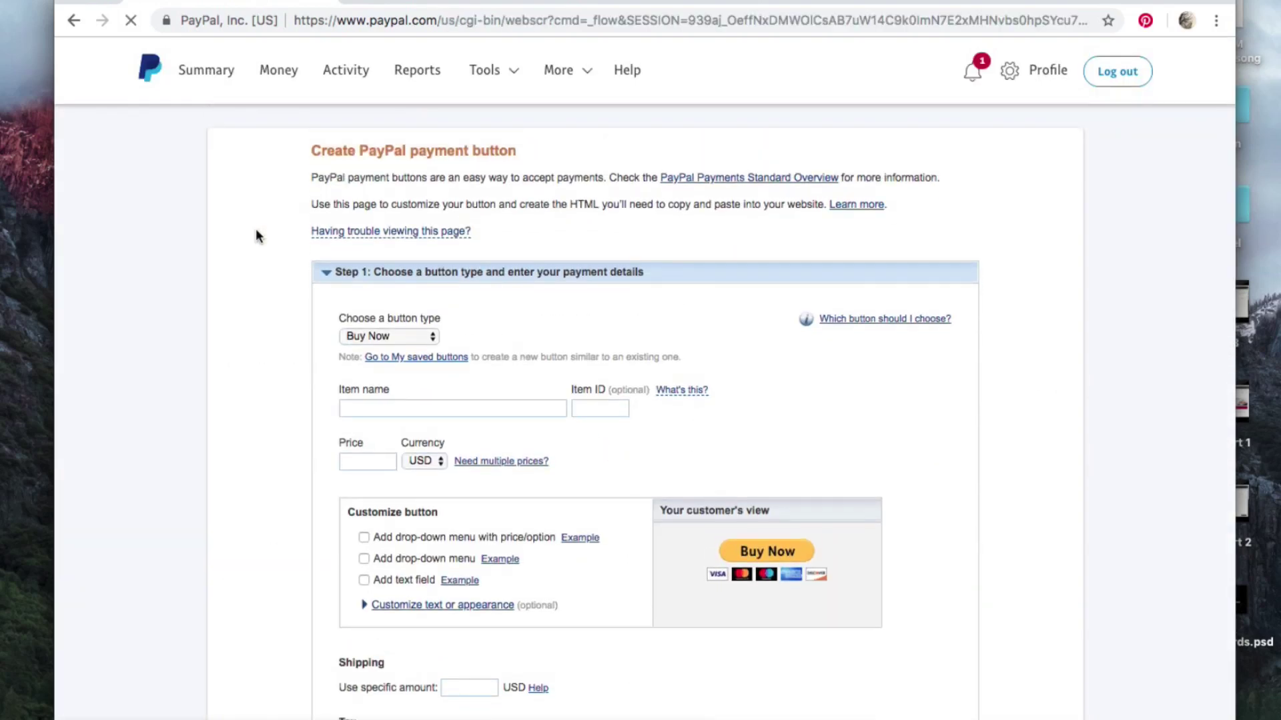
scroll("down", 3)
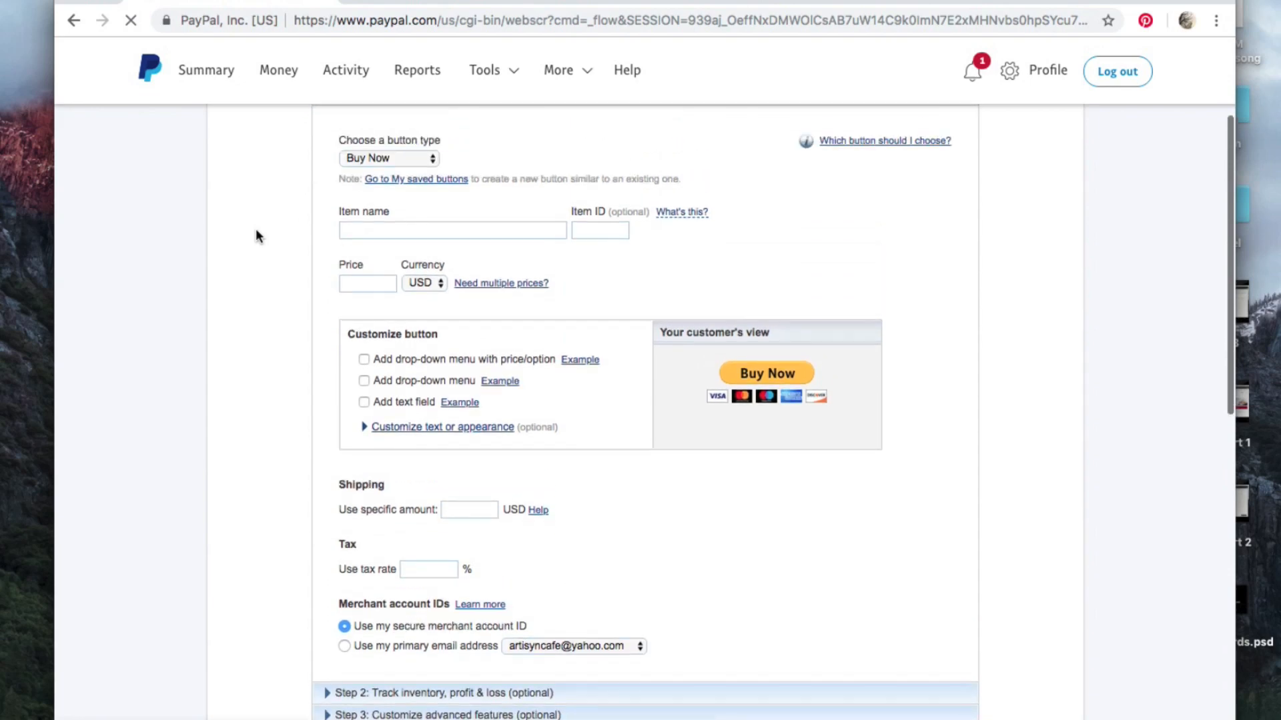
left_click(386, 158)
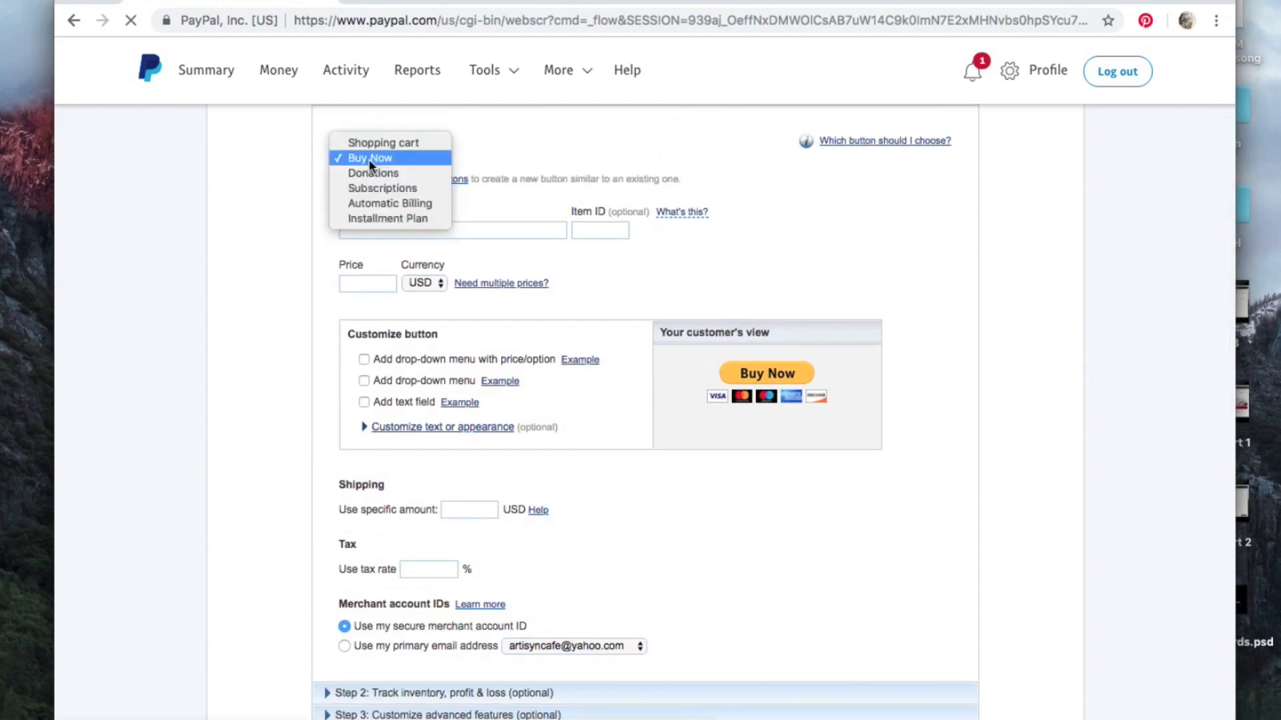
left_click(370, 158)
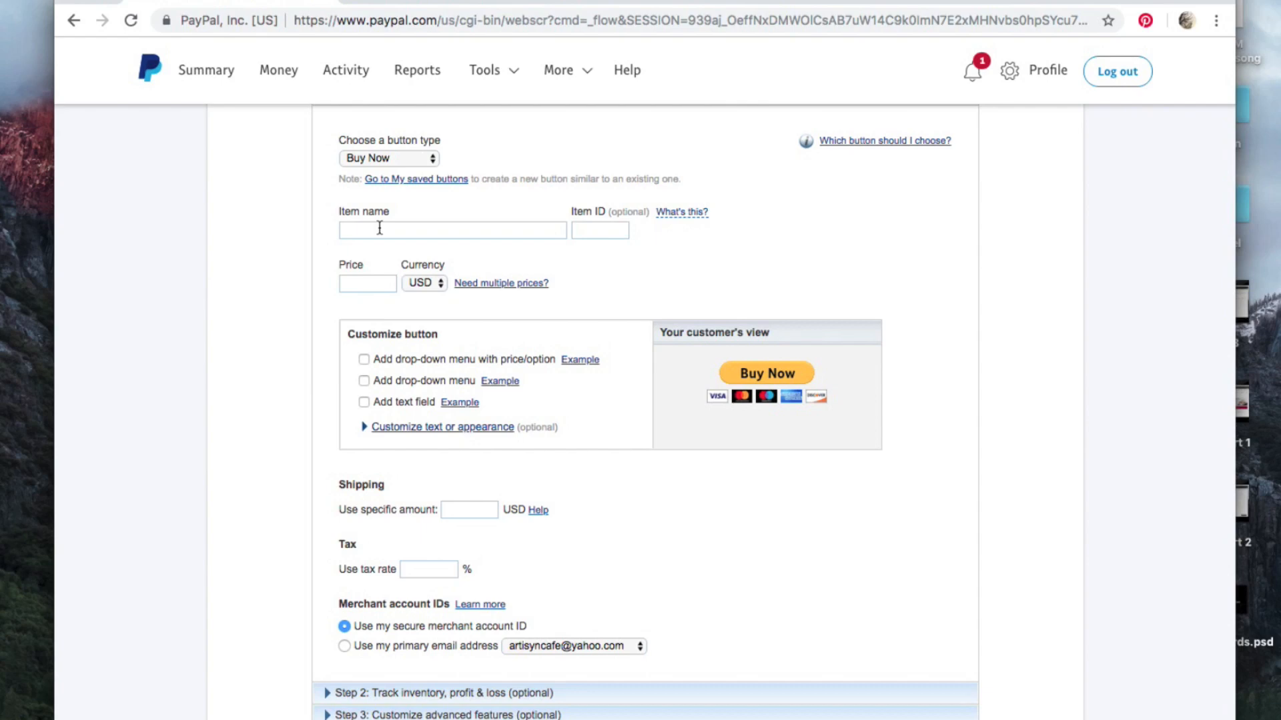
type("MMG Christmas Art Show")
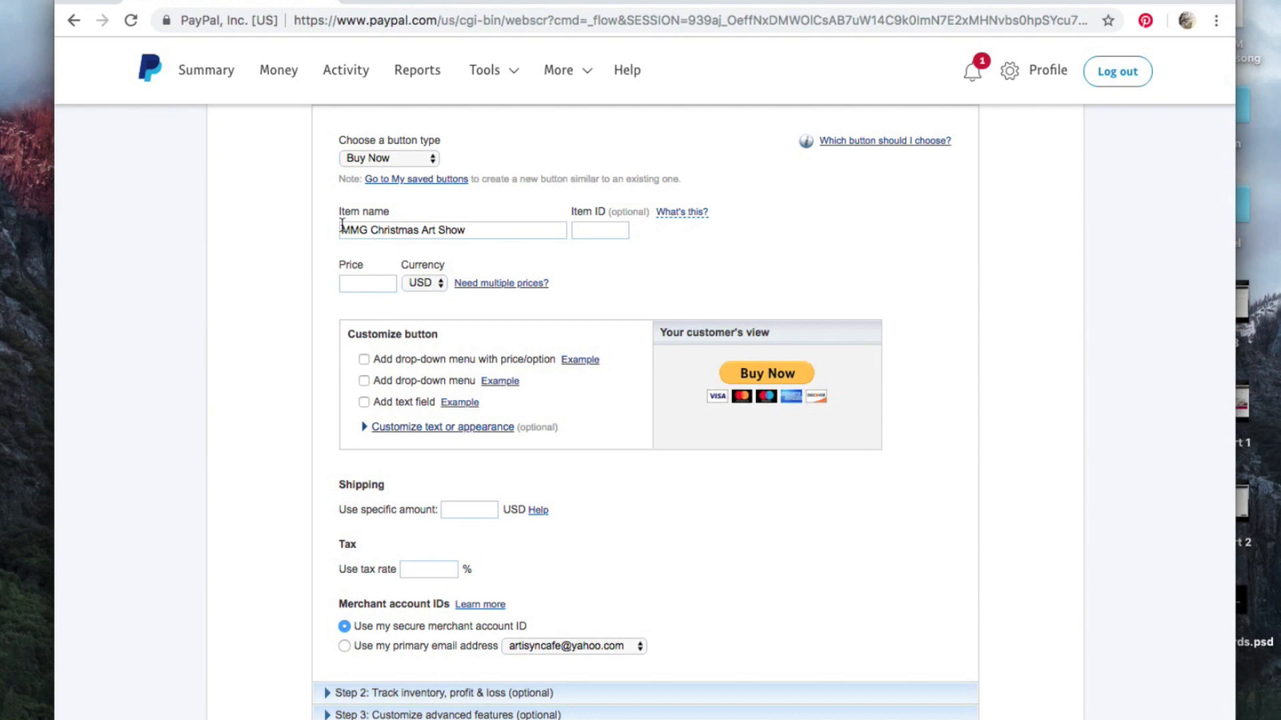
left_click(367, 283)
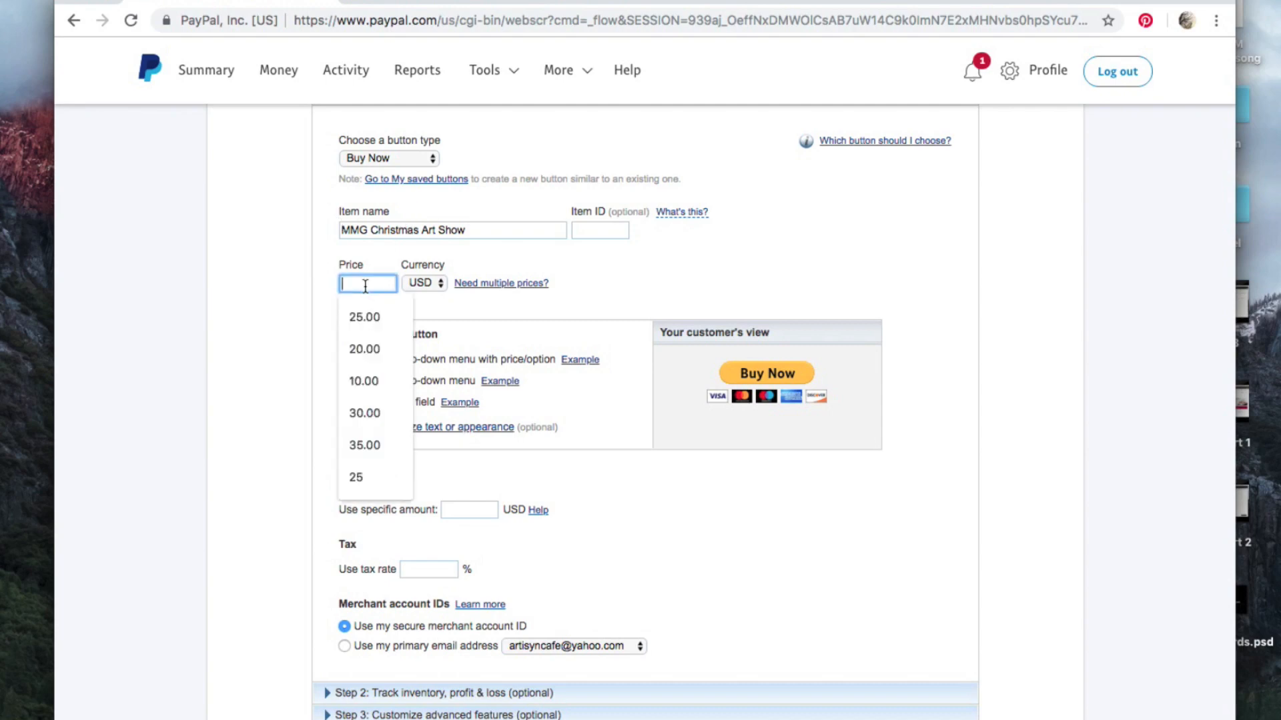
left_click(363, 381)
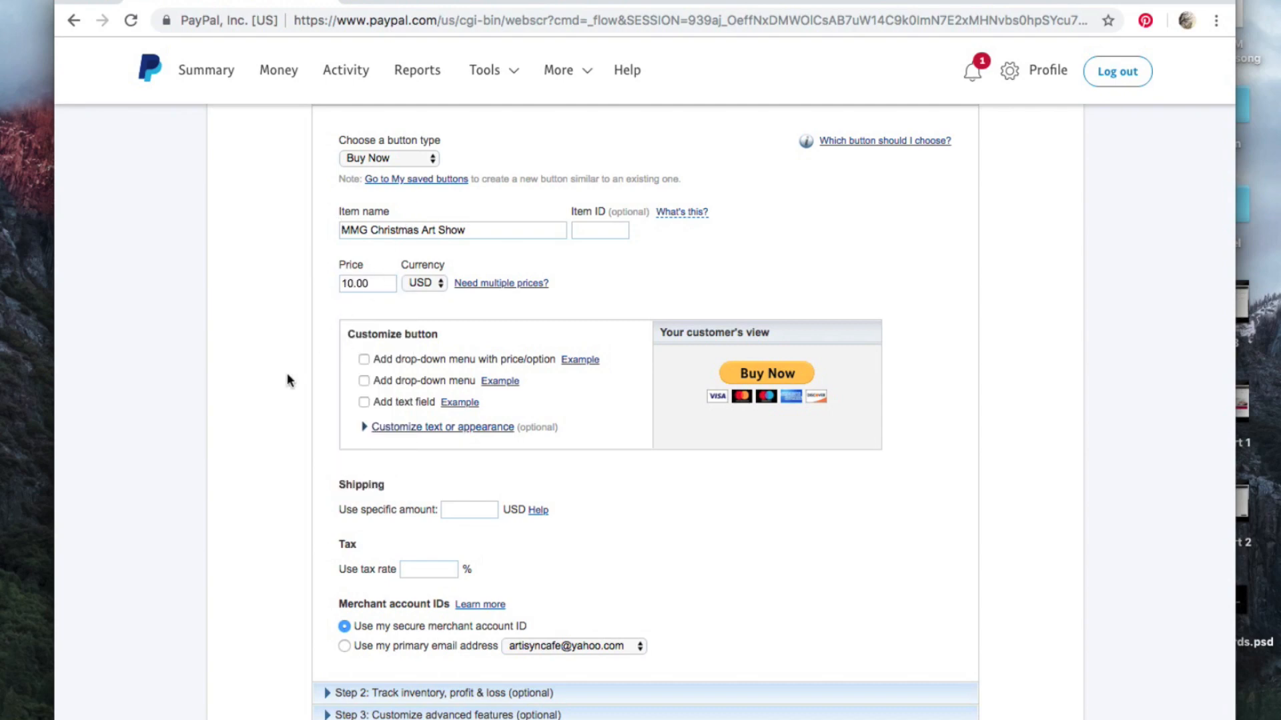
Scroll down through the rest of the Buy Now button form.
scroll("down", 3)
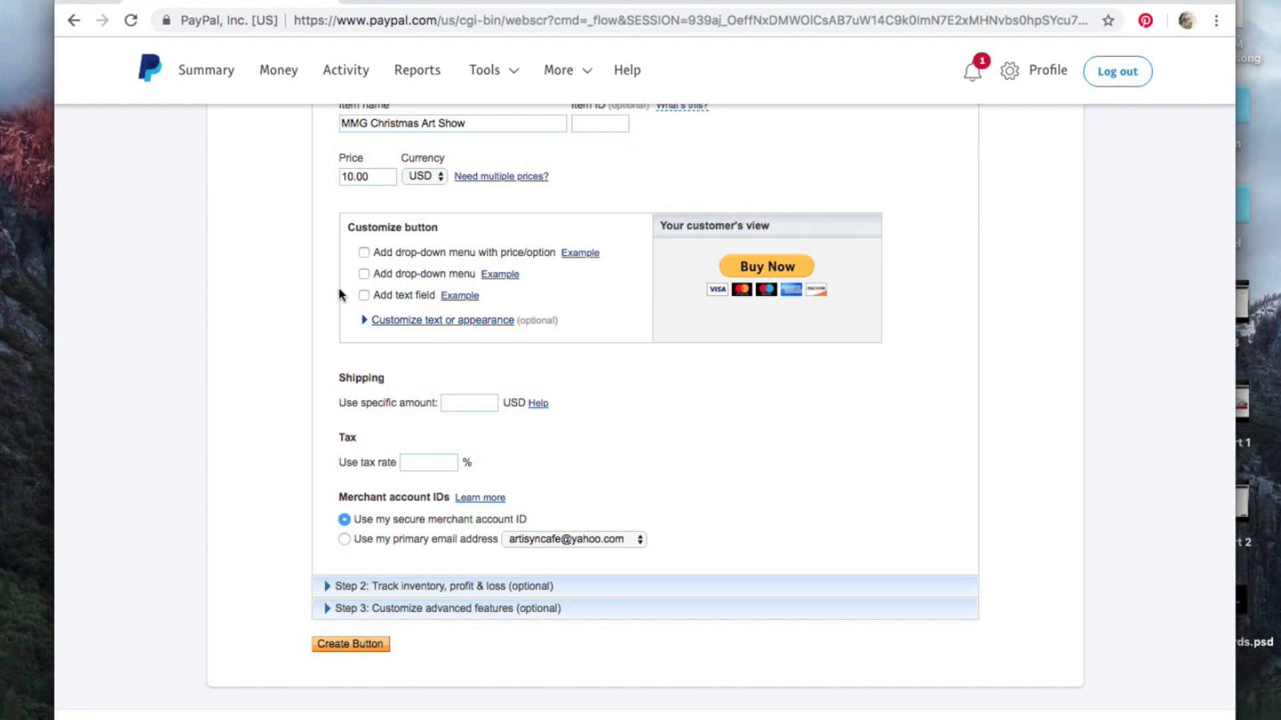
scroll("down", 3)
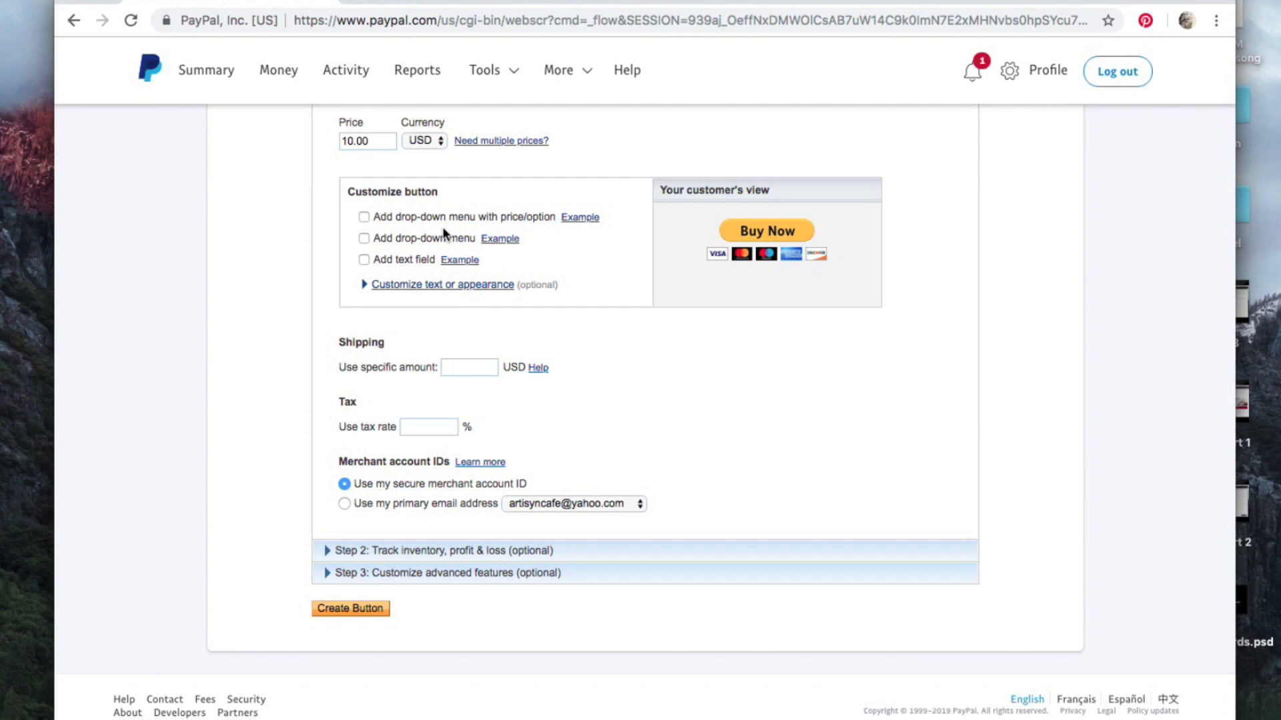
mouse_move(318, 301)
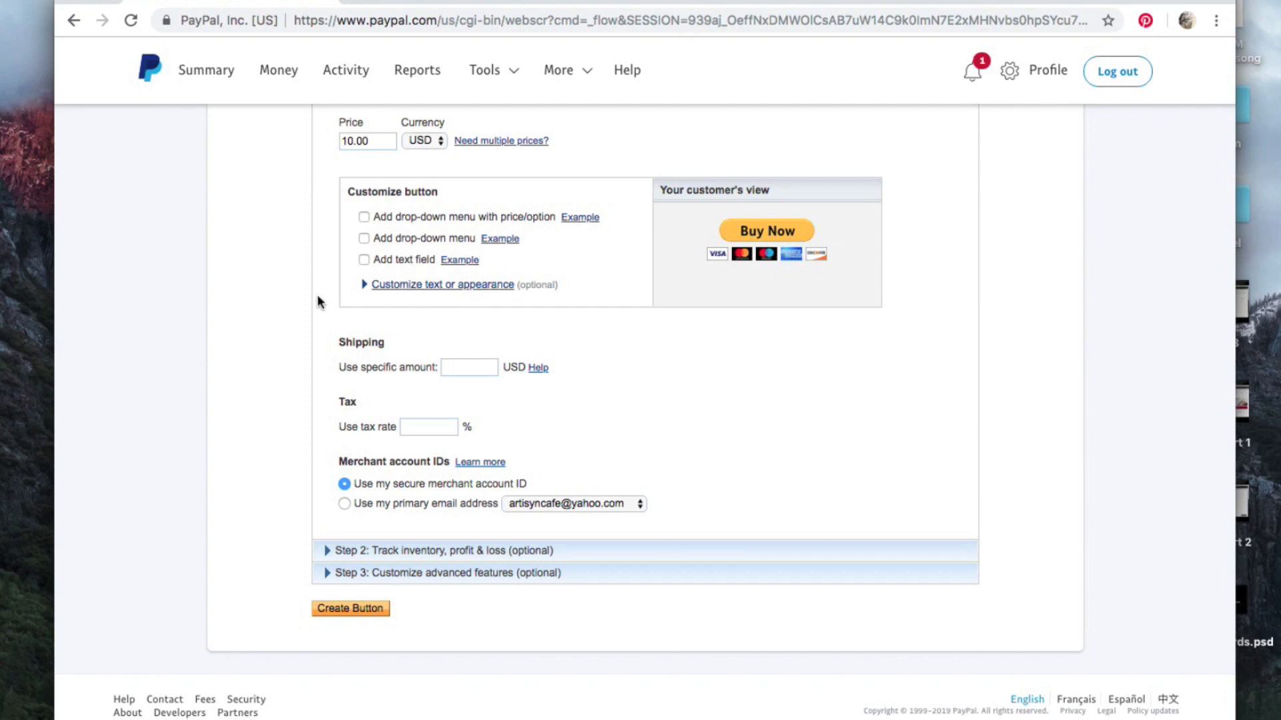
scroll("down", 3)
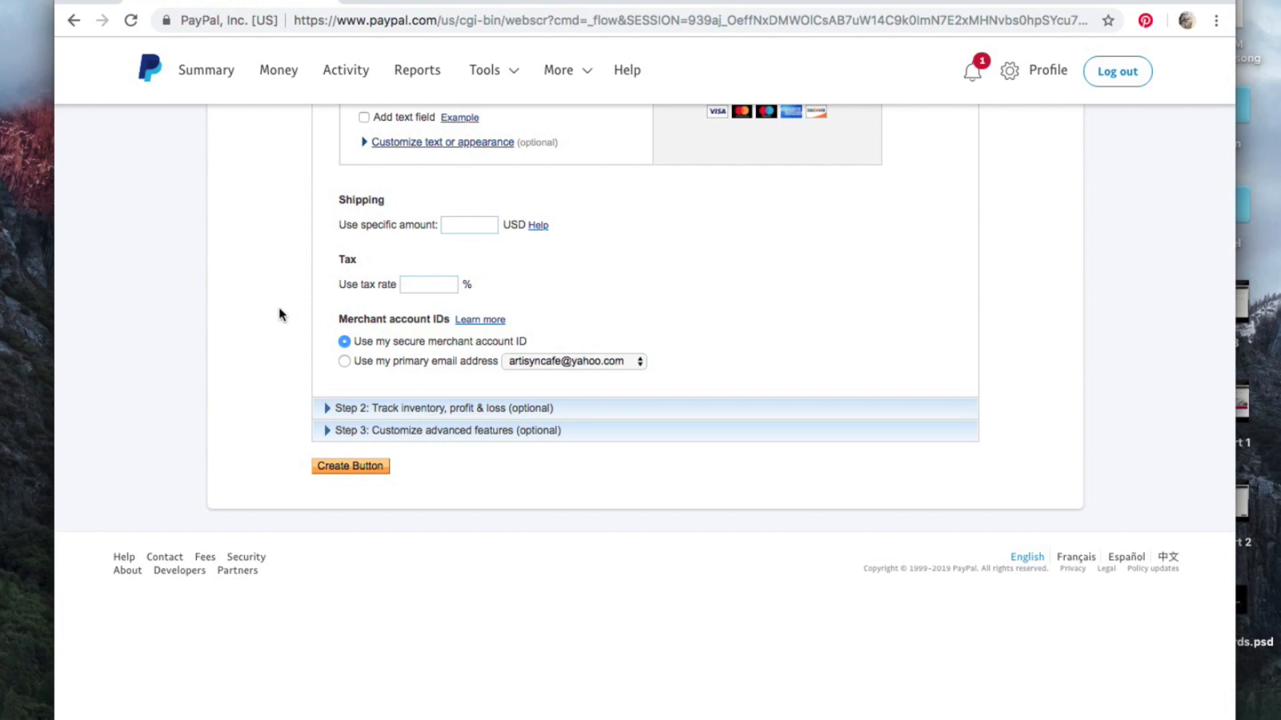
scroll("down", 3)
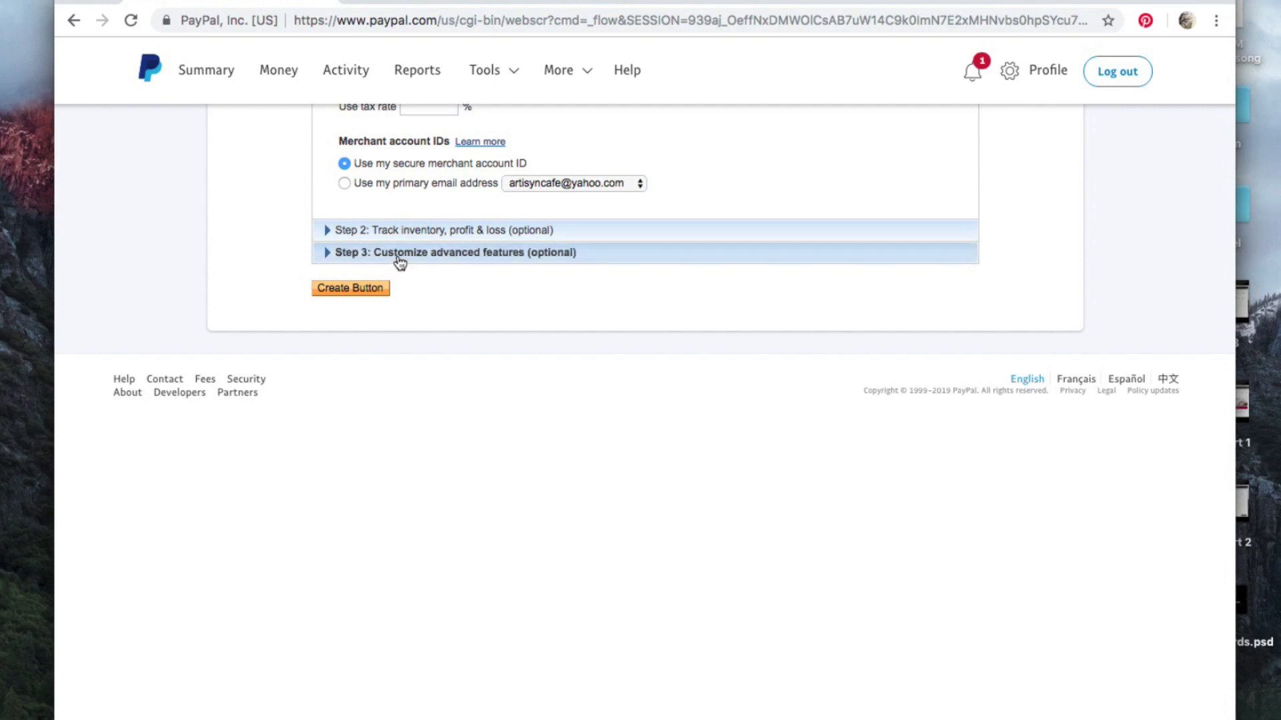
Under checkout customization allow customers to change quantities, leave redirects blank, and create the button.
left_click(400, 252)
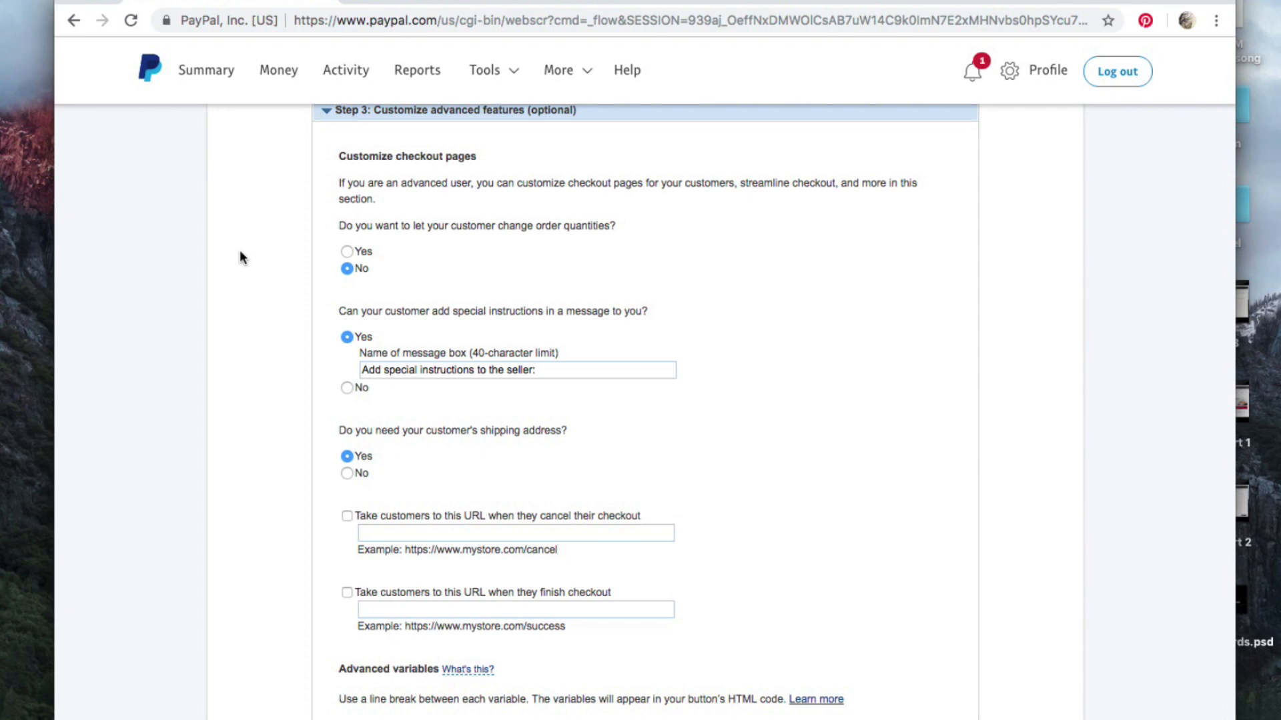
mouse_move(334, 229)
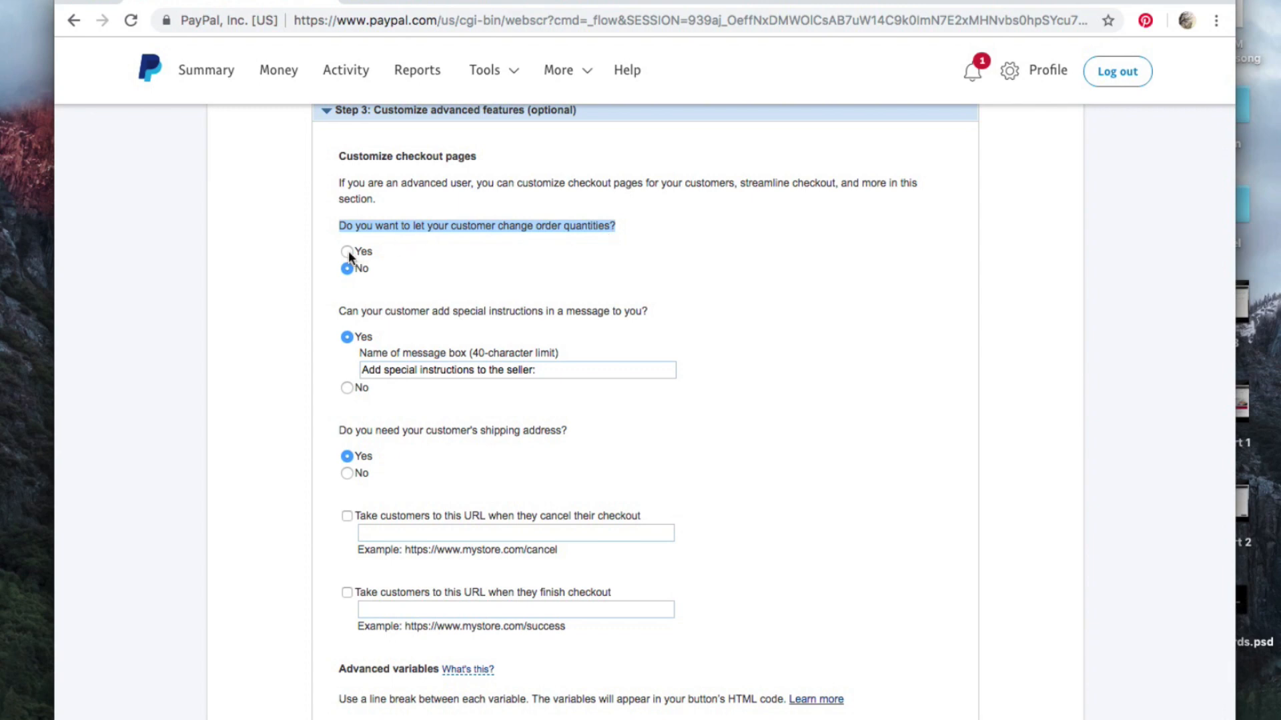
left_click(345, 251)
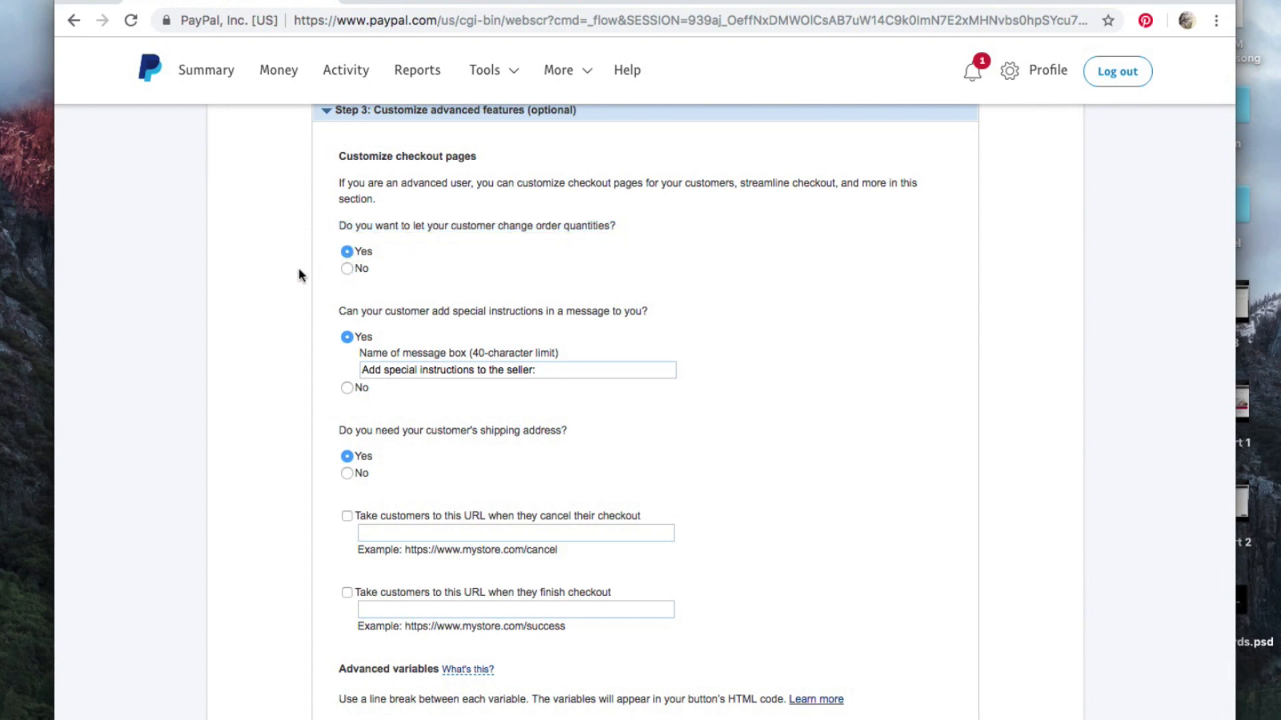
mouse_move(383, 273)
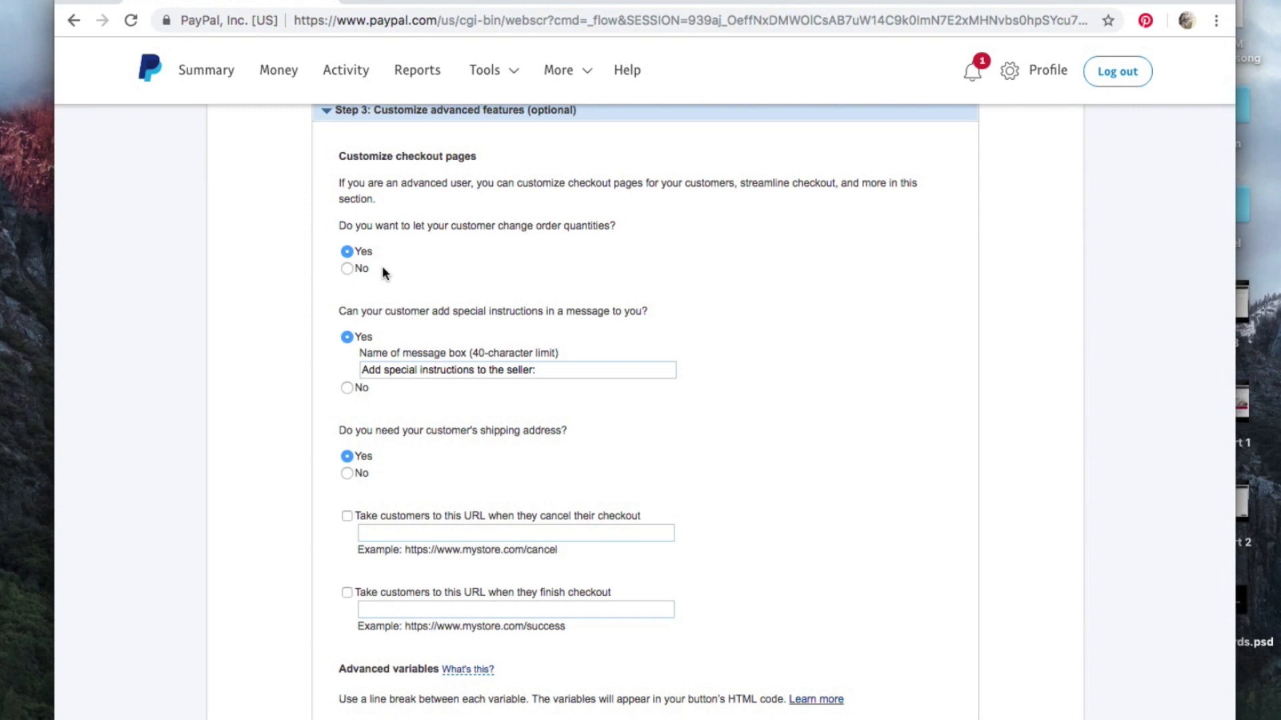
mouse_move(358, 253)
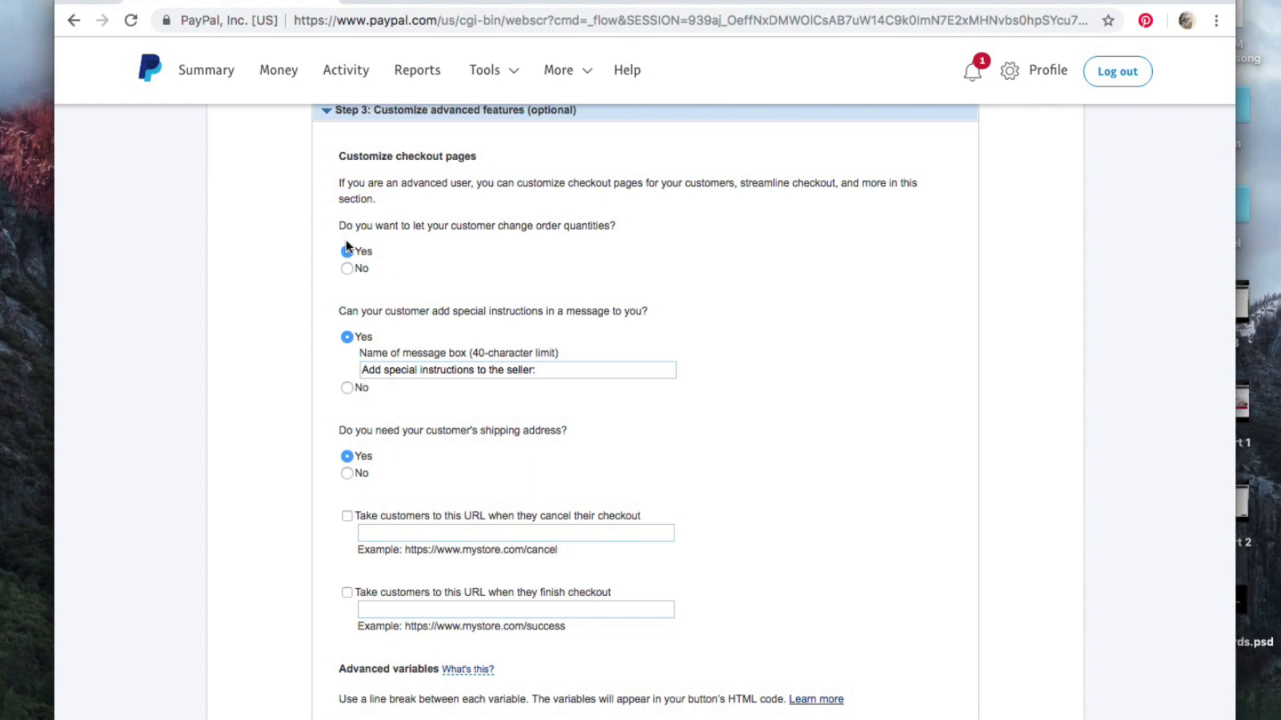
scroll("down", 3)
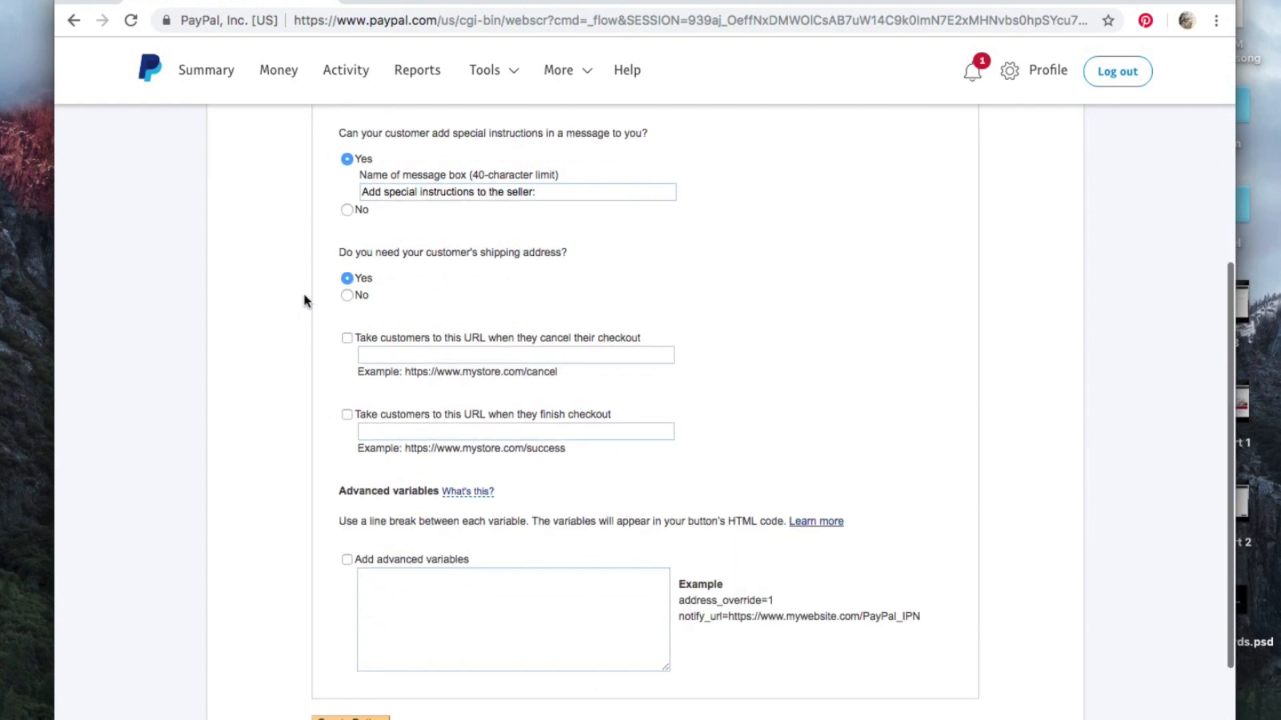
mouse_move(569, 208)
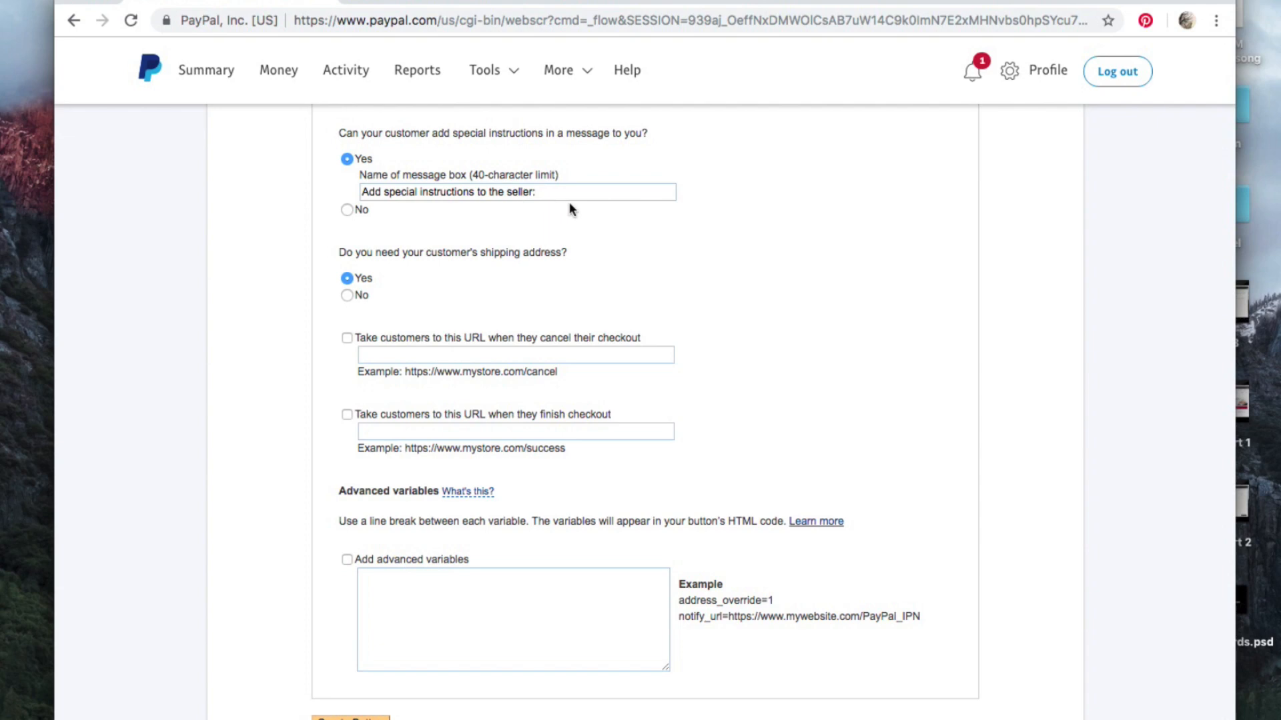
mouse_move(448, 270)
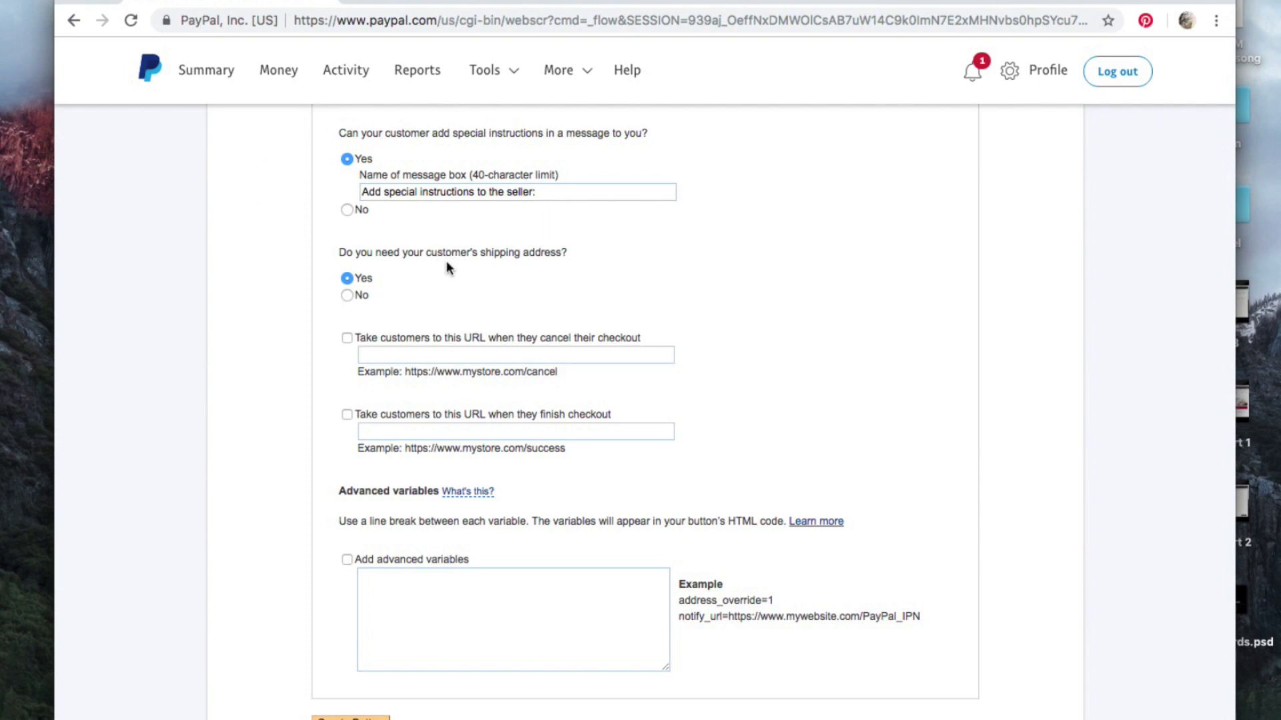
scroll("down", 3)
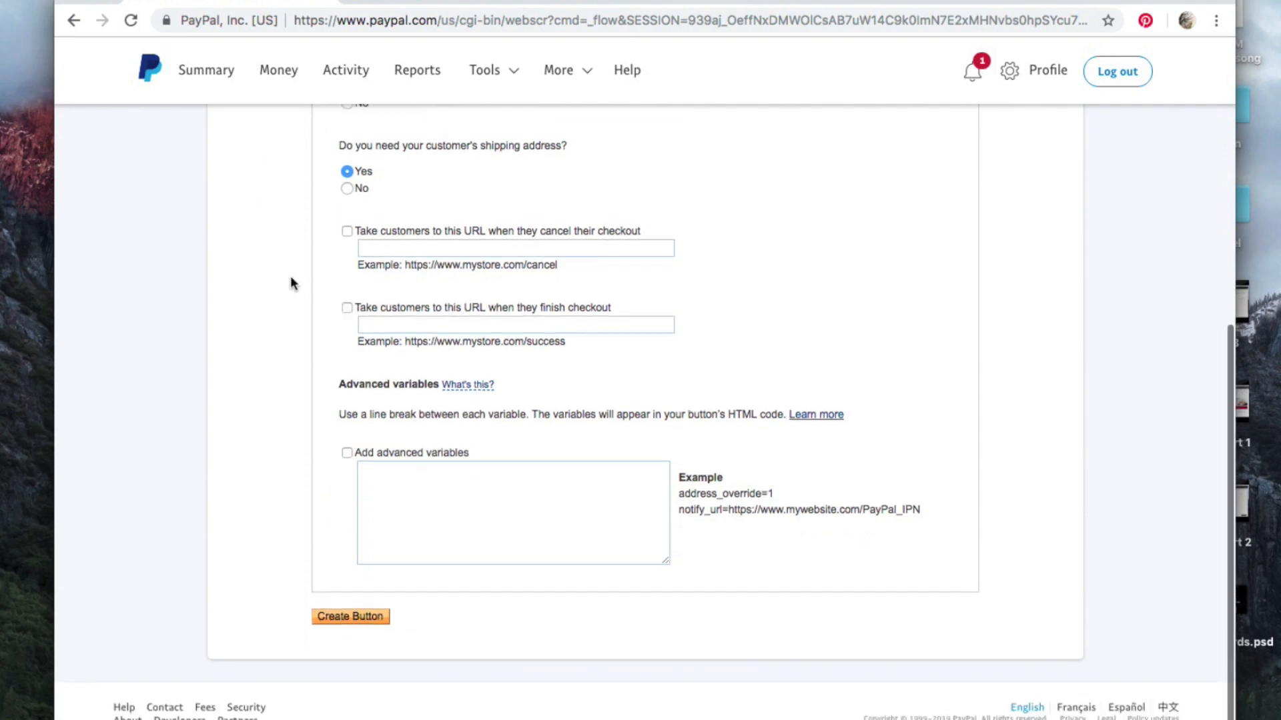
scroll("down", 3)
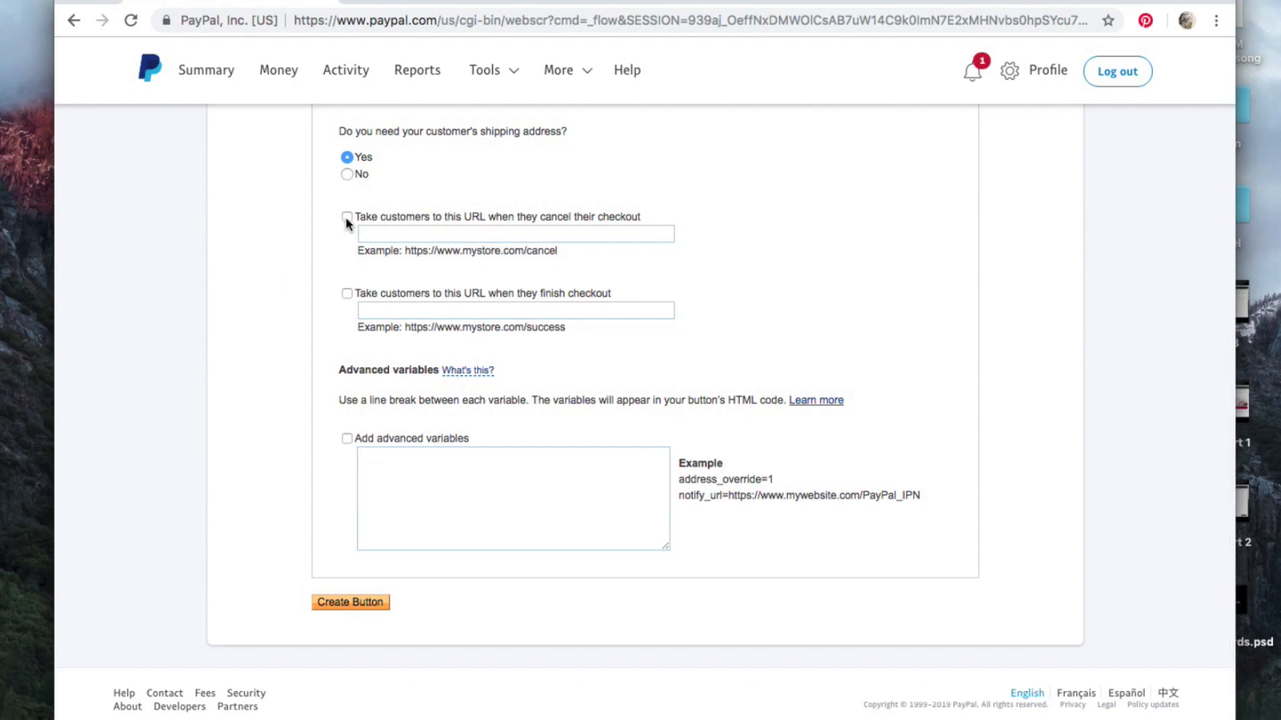
mouse_move(535, 225)
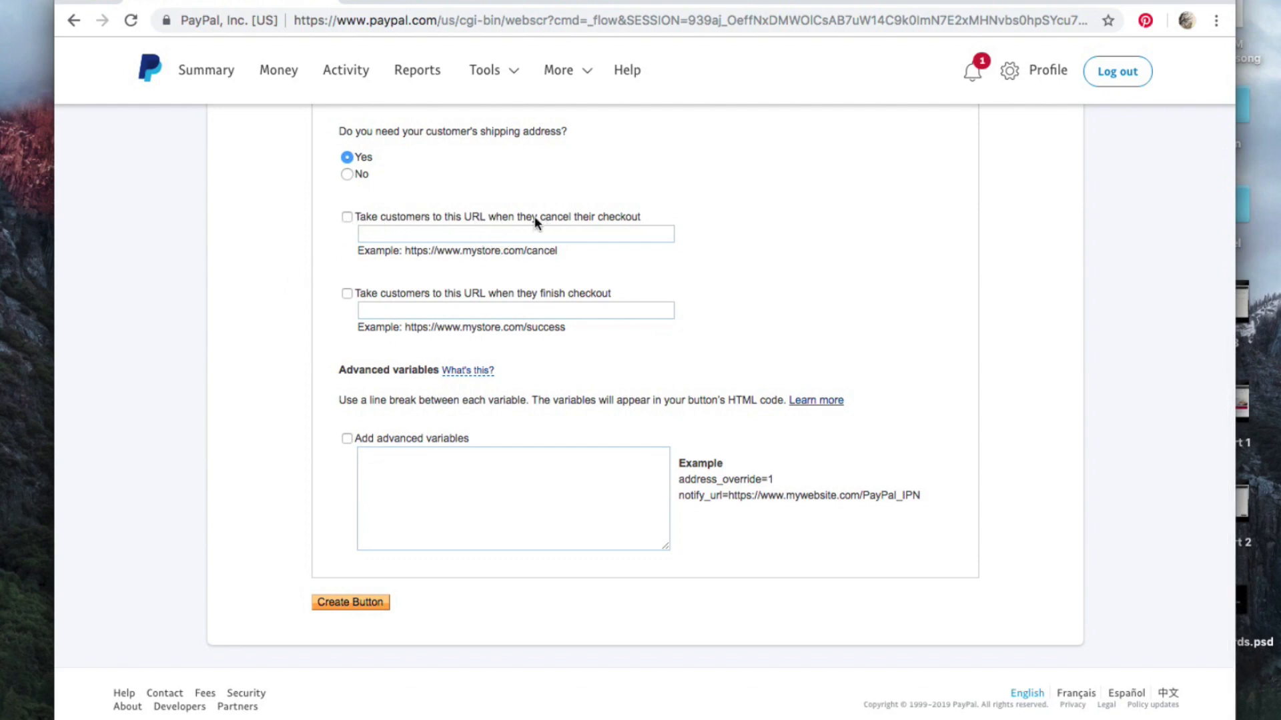
mouse_move(622, 307)
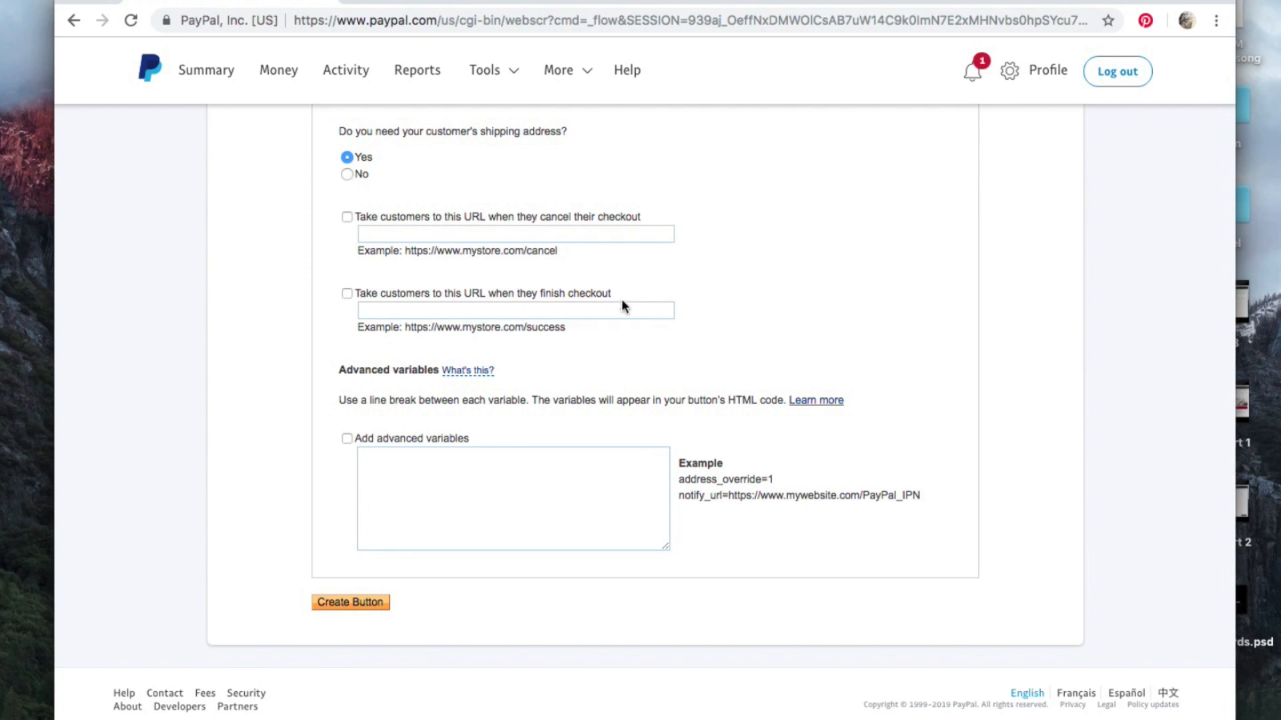
mouse_move(432, 346)
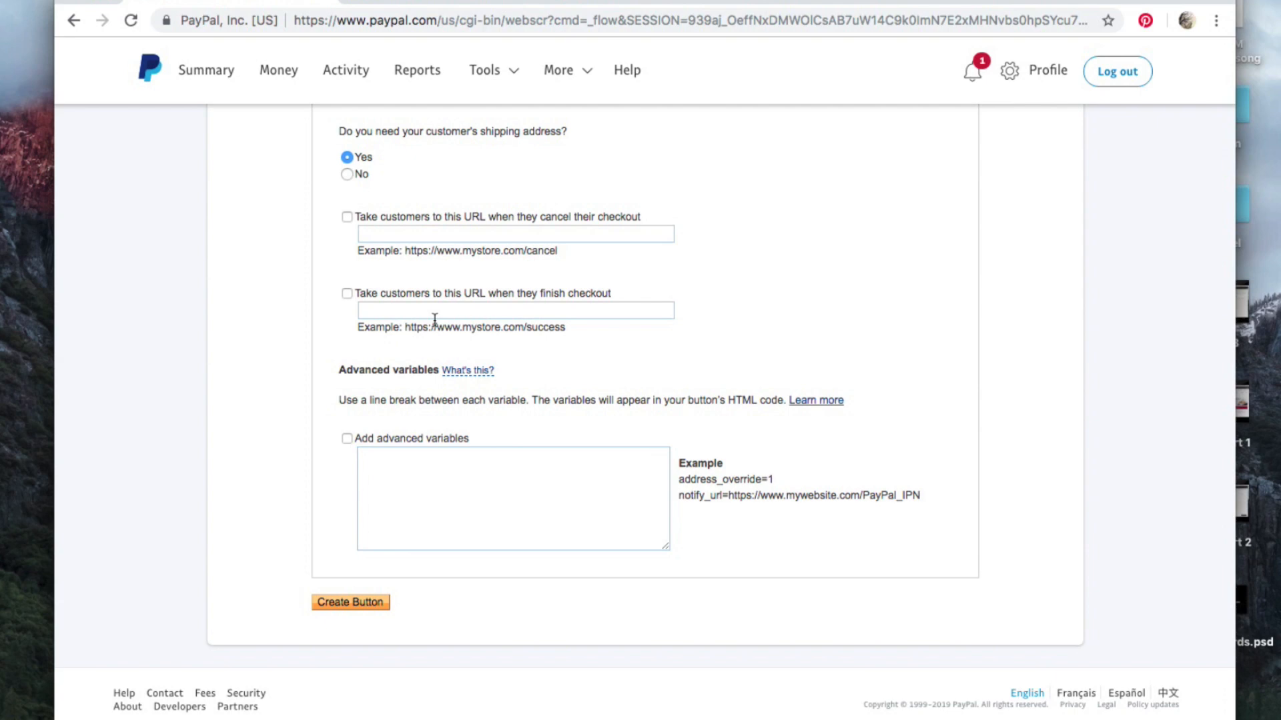
mouse_move(581, 238)
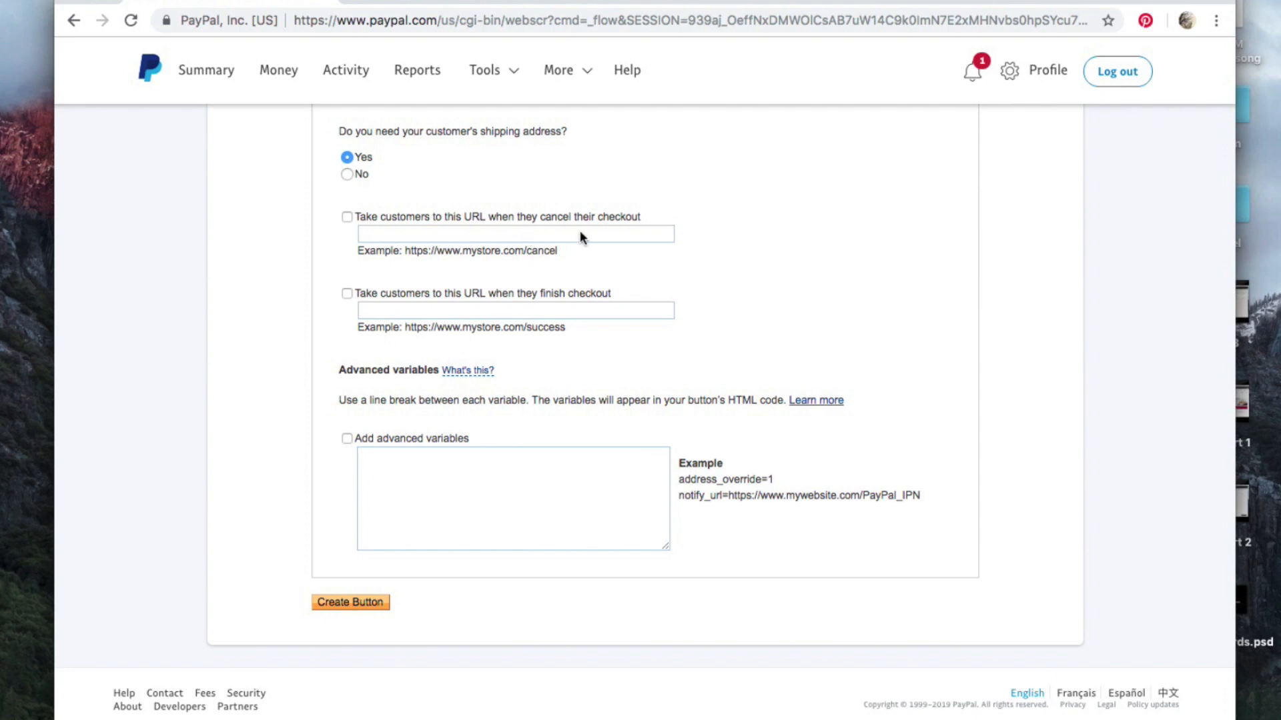
mouse_move(535, 263)
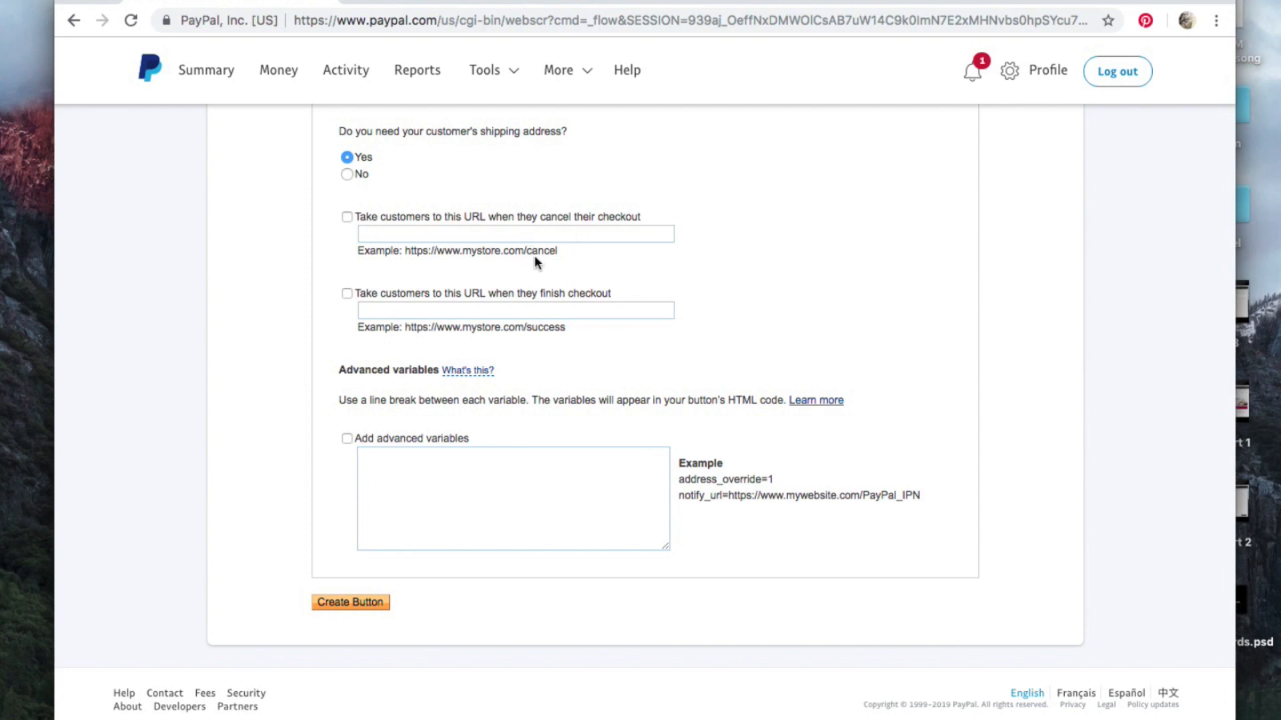
mouse_move(365, 578)
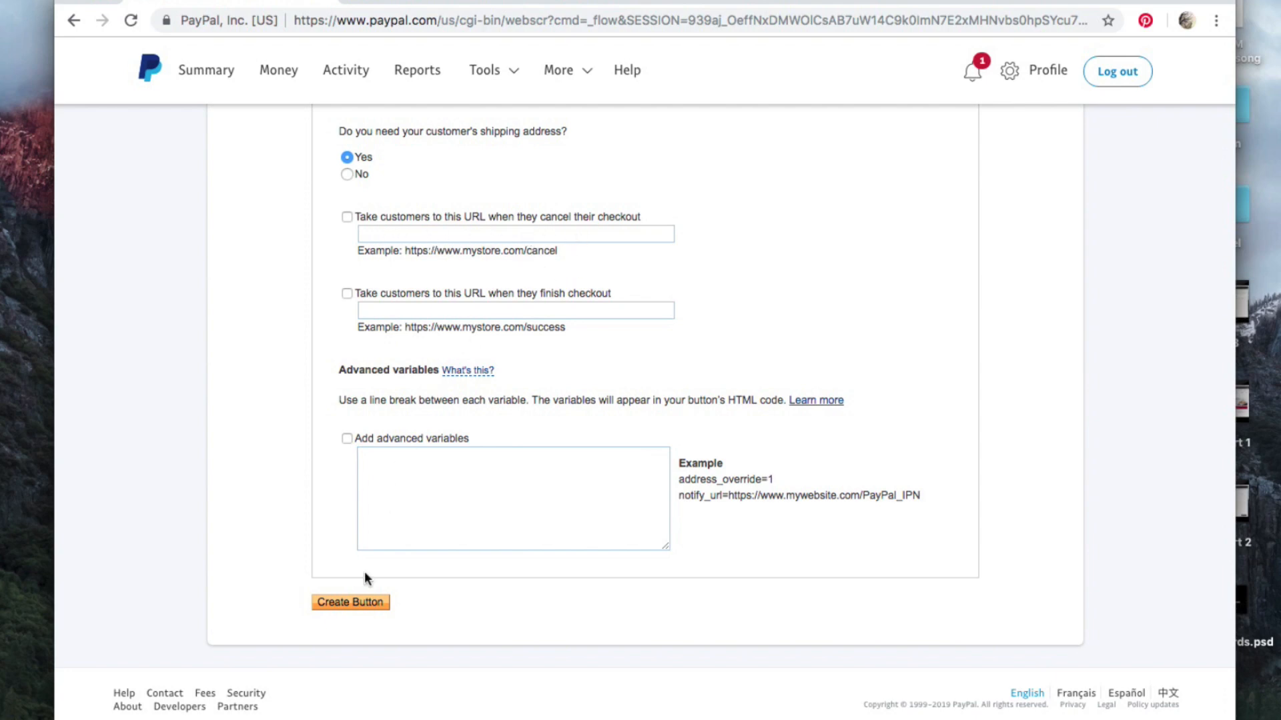
left_click(350, 601)
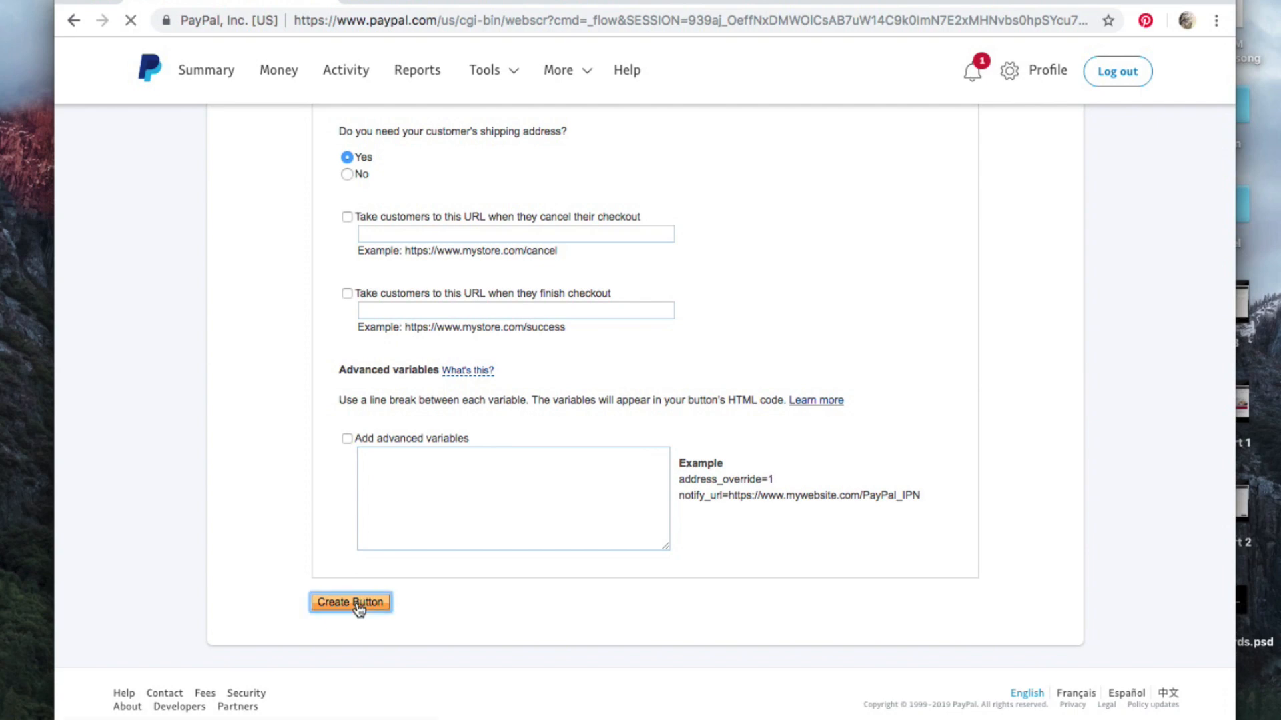
Select the website button code, then switch to the email link and select it for copying.
left_click(350, 601)
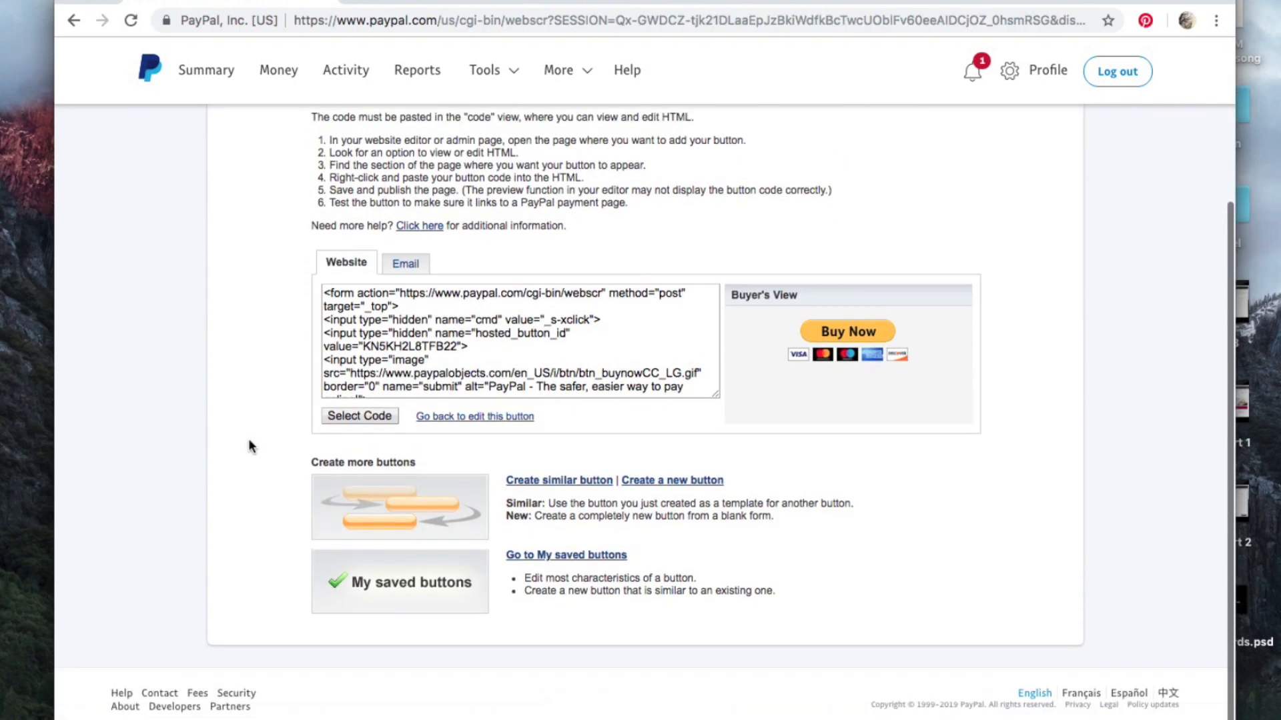
left_click(360, 416)
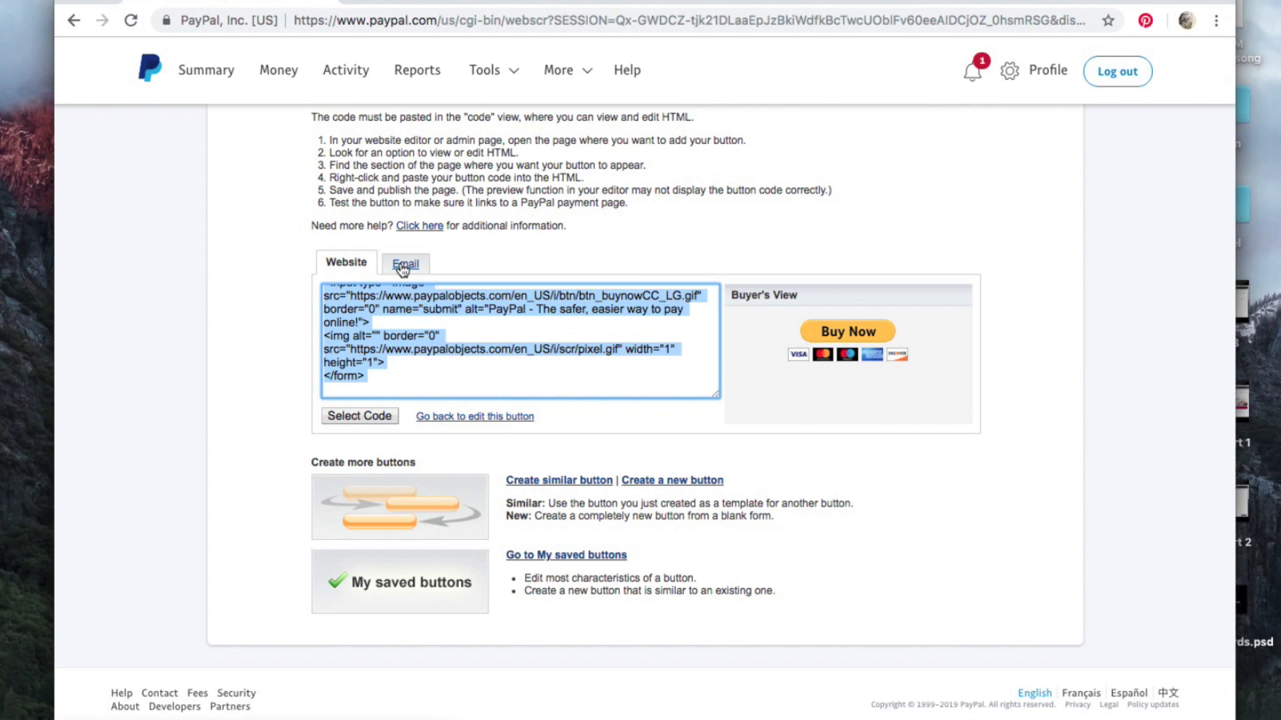
left_click(404, 263)
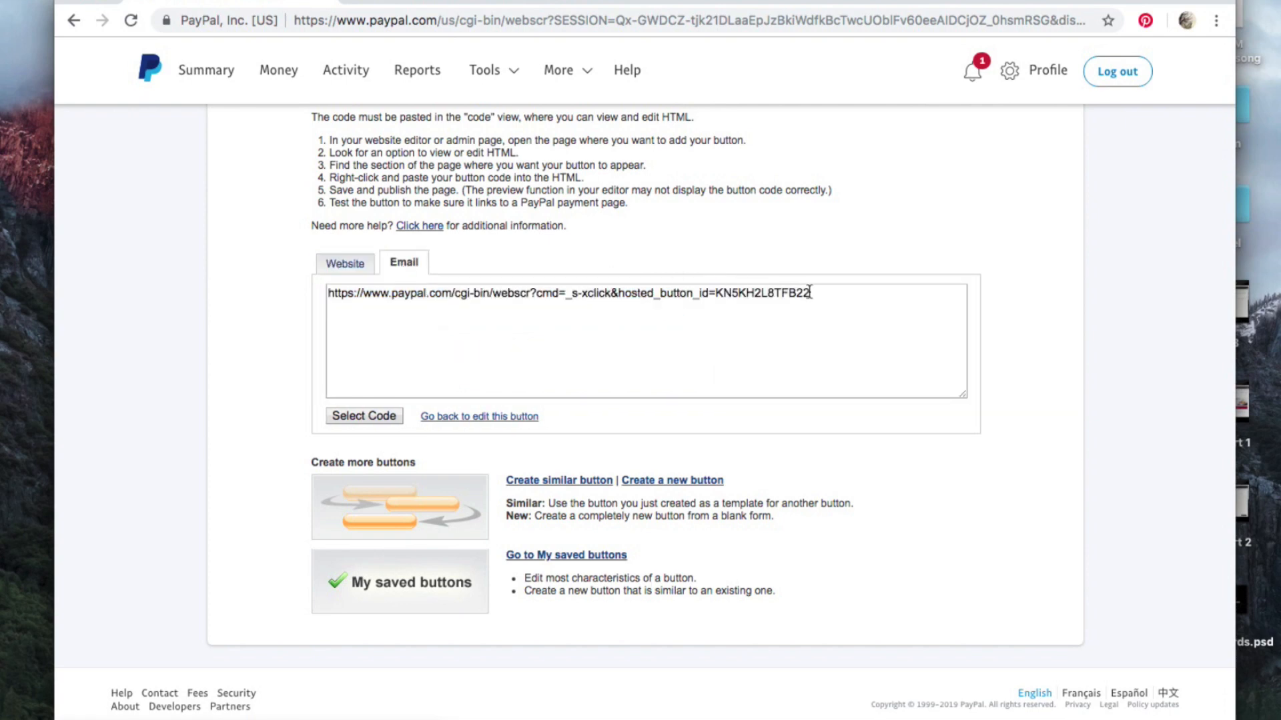
left_click(363, 416)
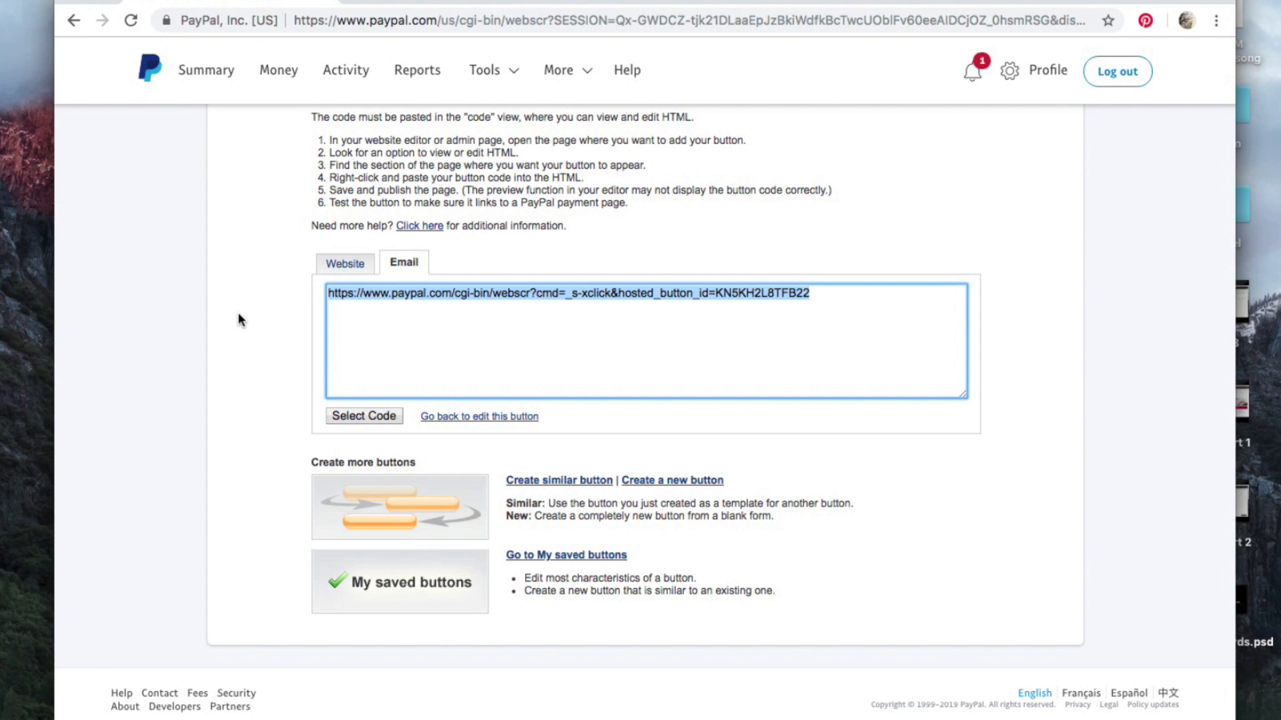
mouse_move(246, 318)
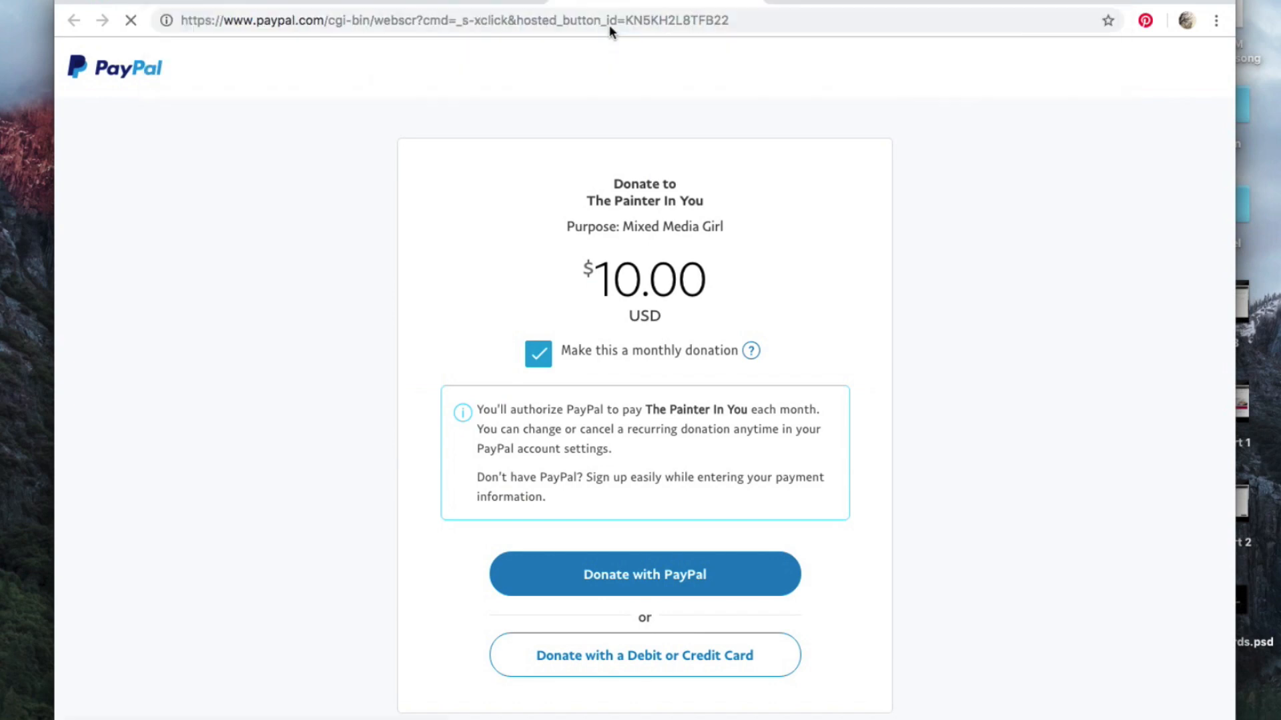
Open the pasted link to PayPal checkout for MMG Christmas Art Show at 10.00 USD and set quantity to 10.
left_click(646, 574)
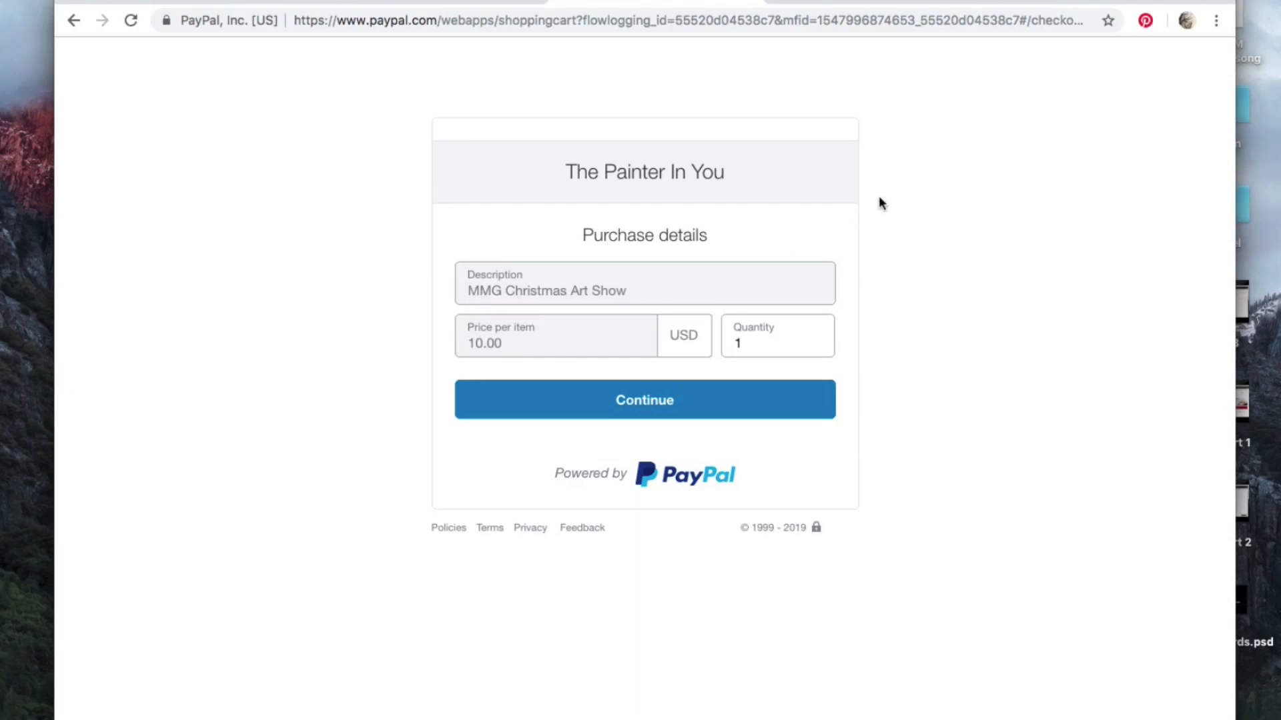
mouse_move(662, 294)
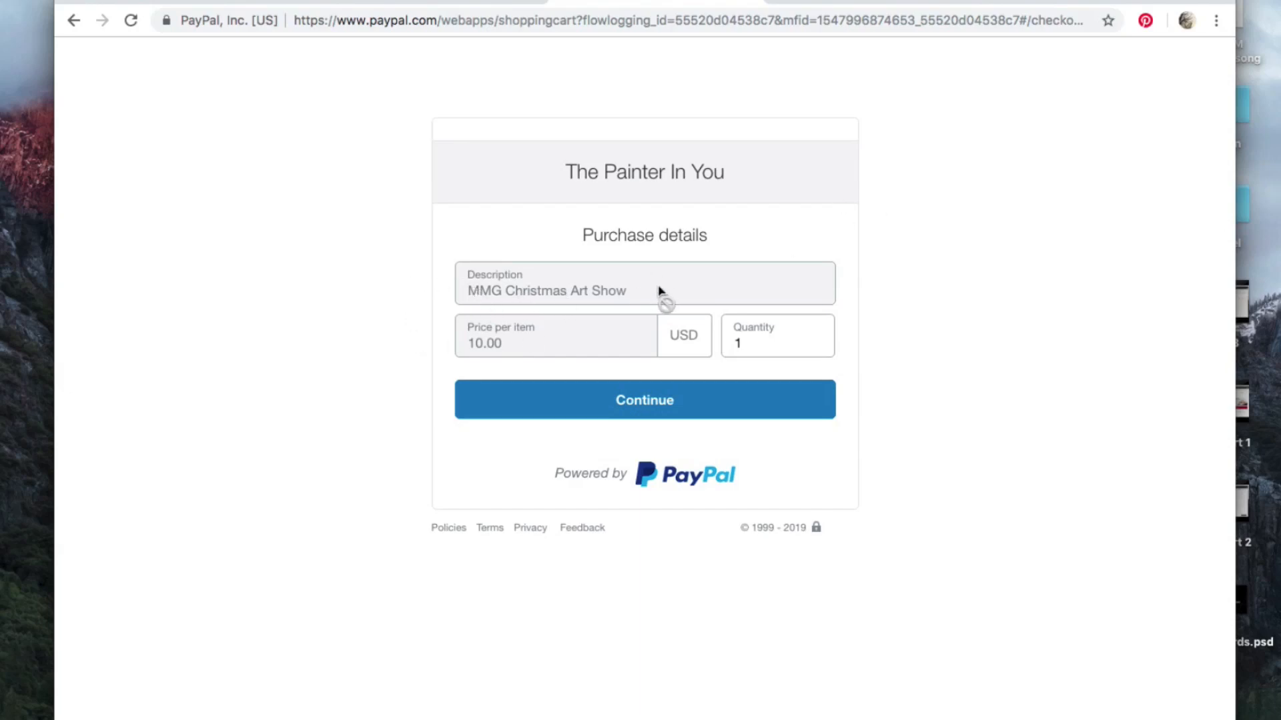
left_click(778, 343)
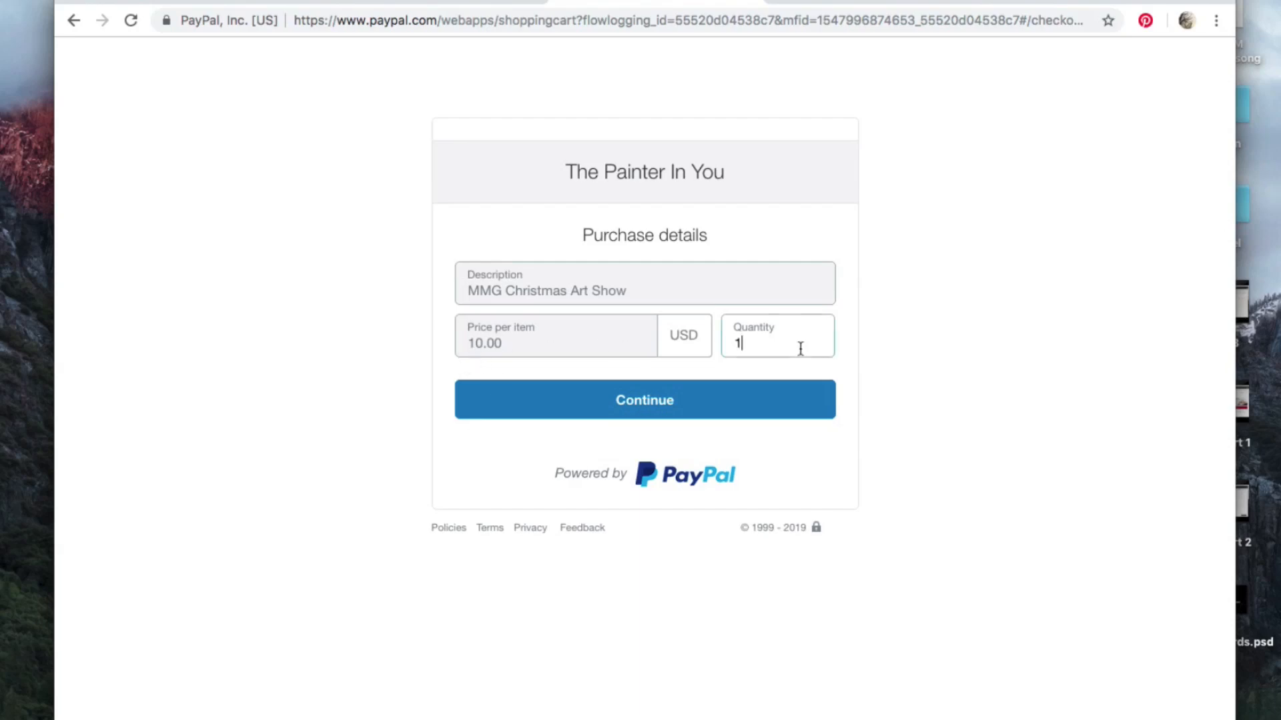
left_click(777, 342)
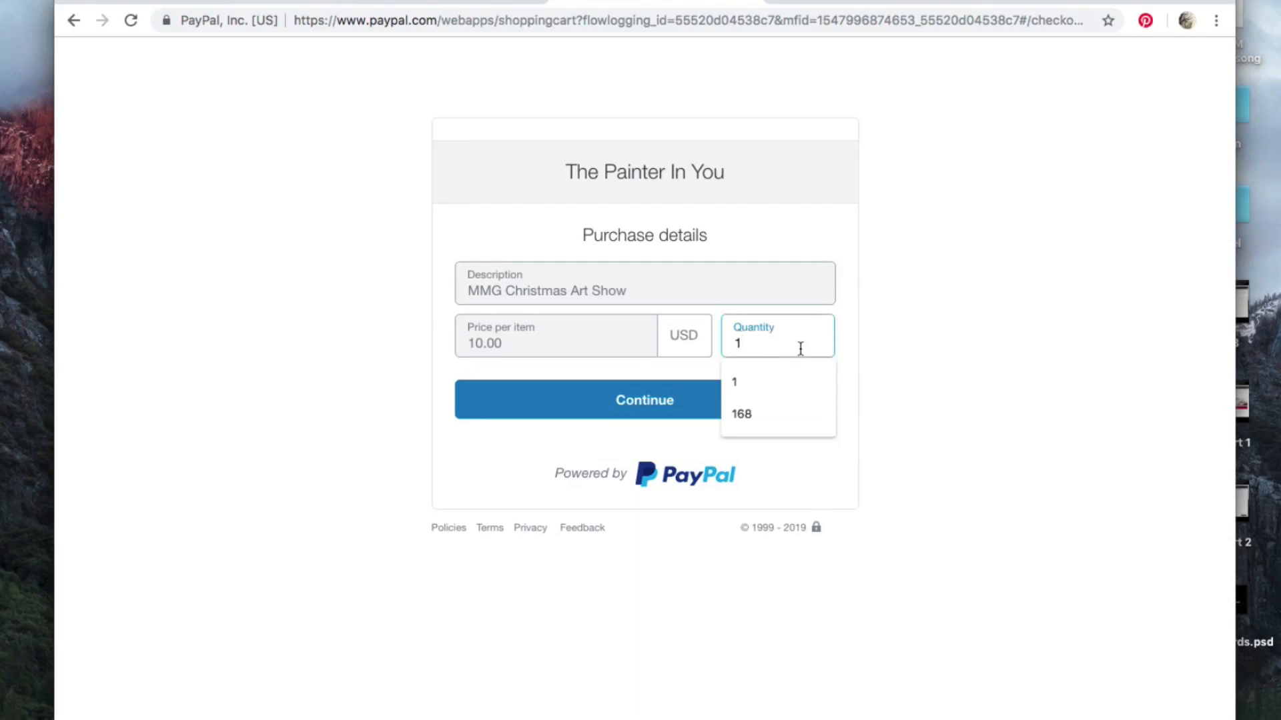
type("10")
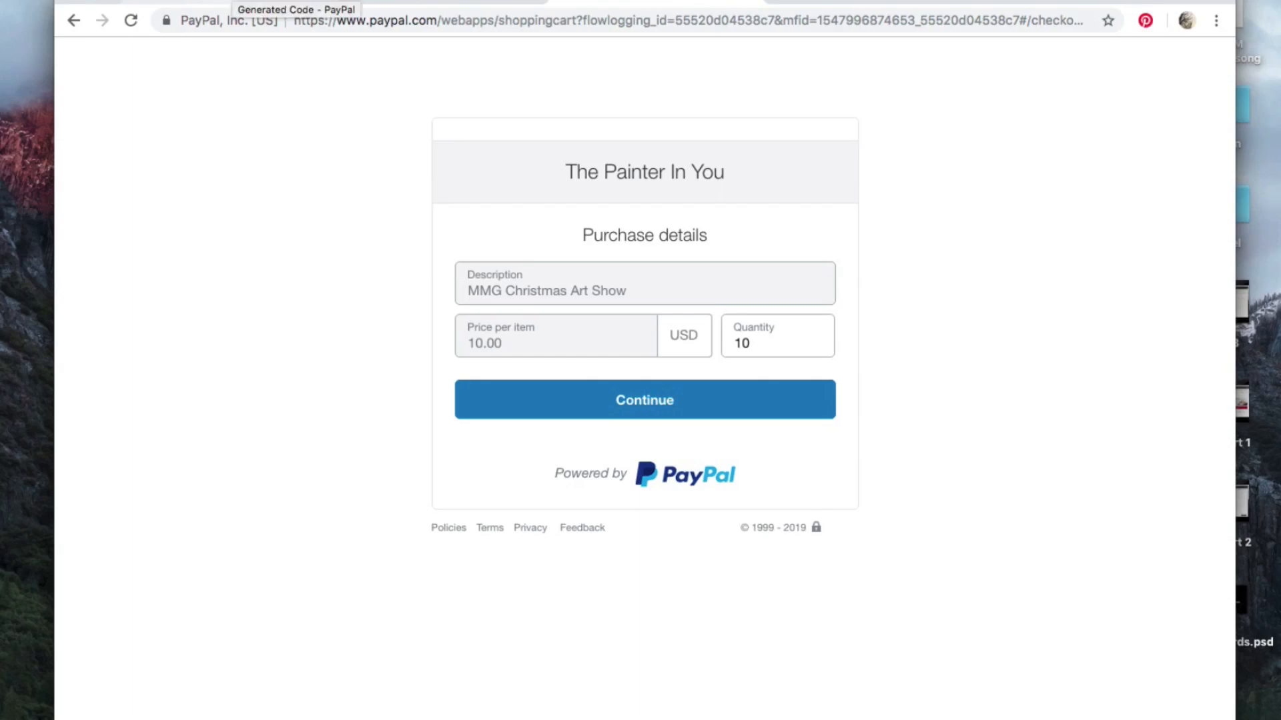
mouse_move(223, 8)
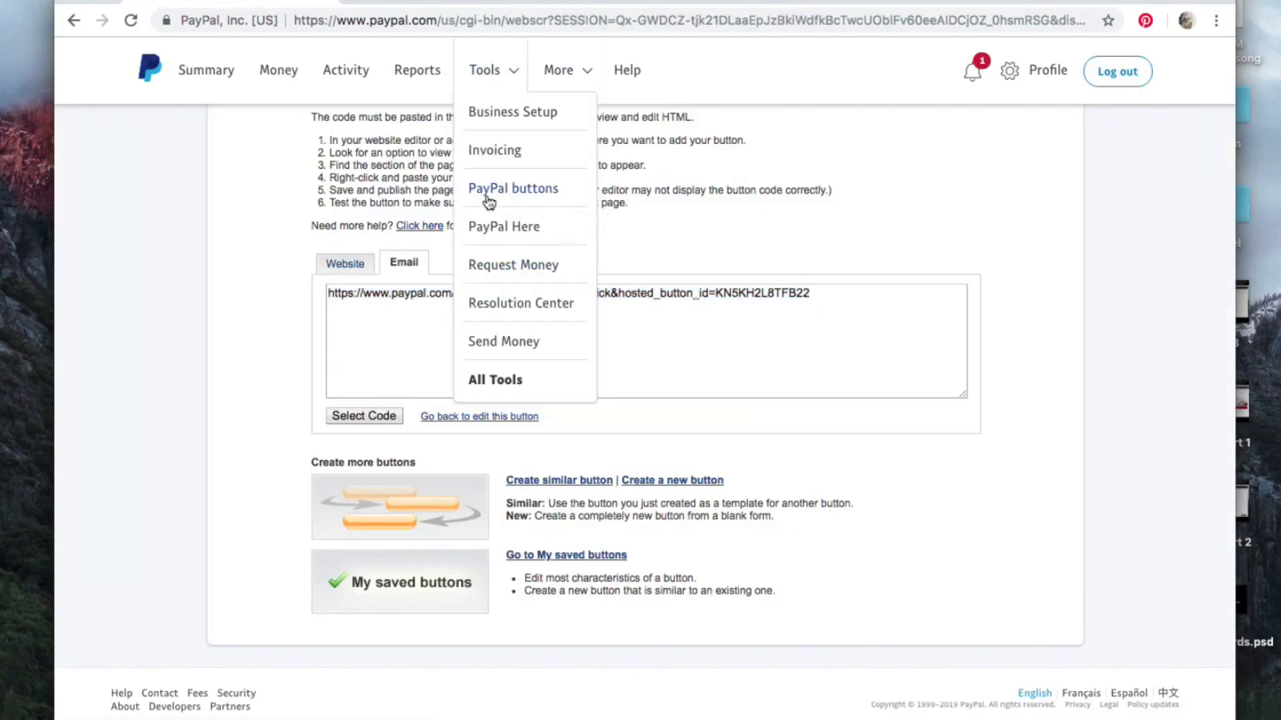
Show the button type cards: Buy Now, Add to Cart, Donate, Subscribe, Installment Plan, Automatic Billing.
left_click(512, 189)
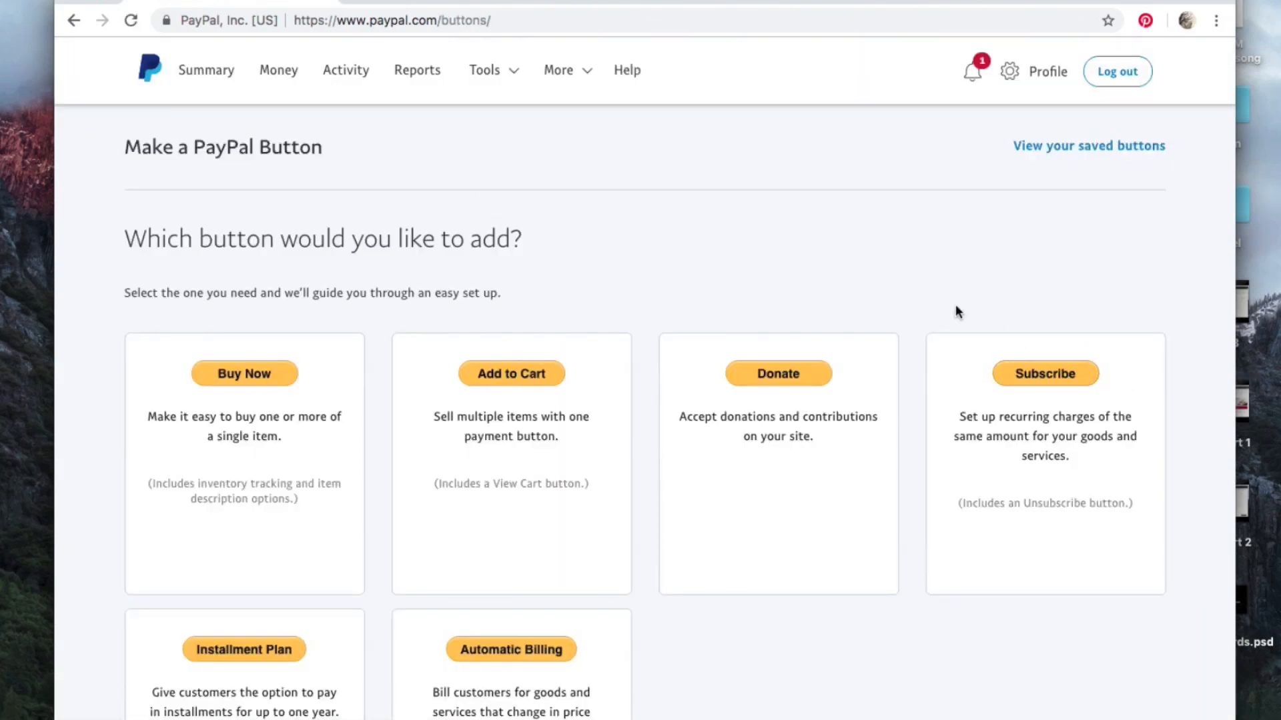
scroll("down", 3)
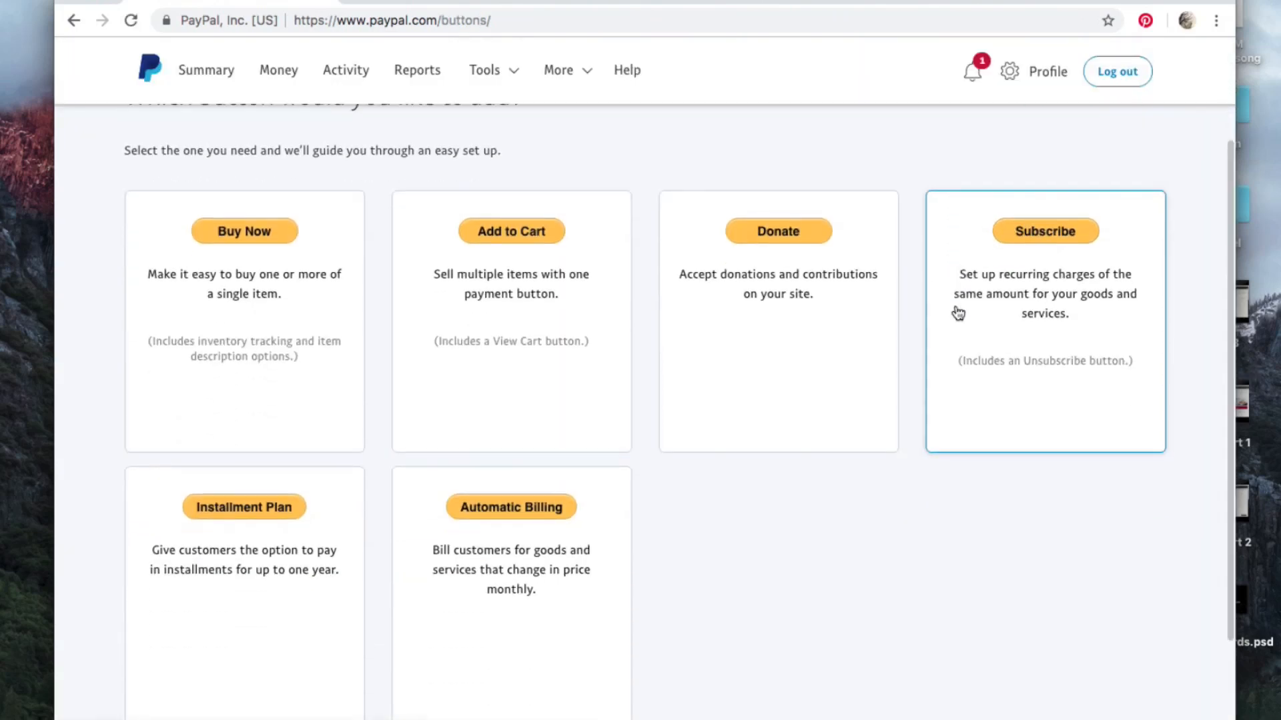
mouse_move(1001, 430)
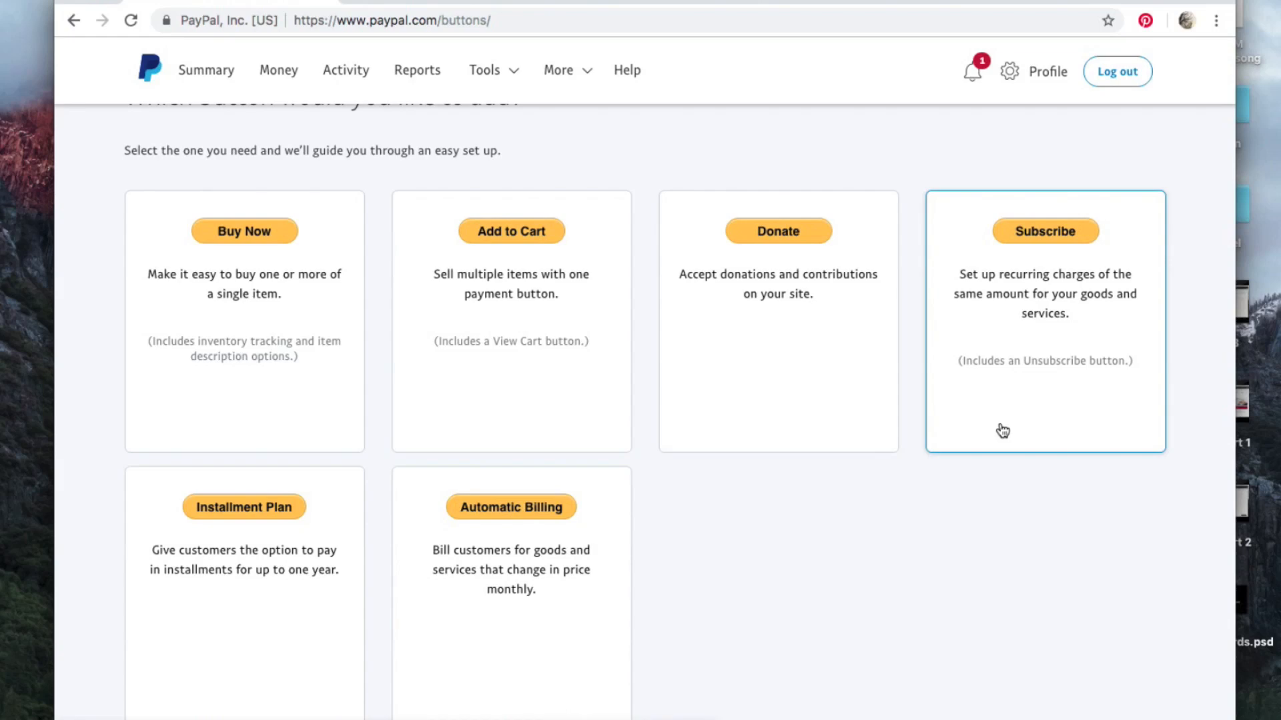
mouse_move(1048, 397)
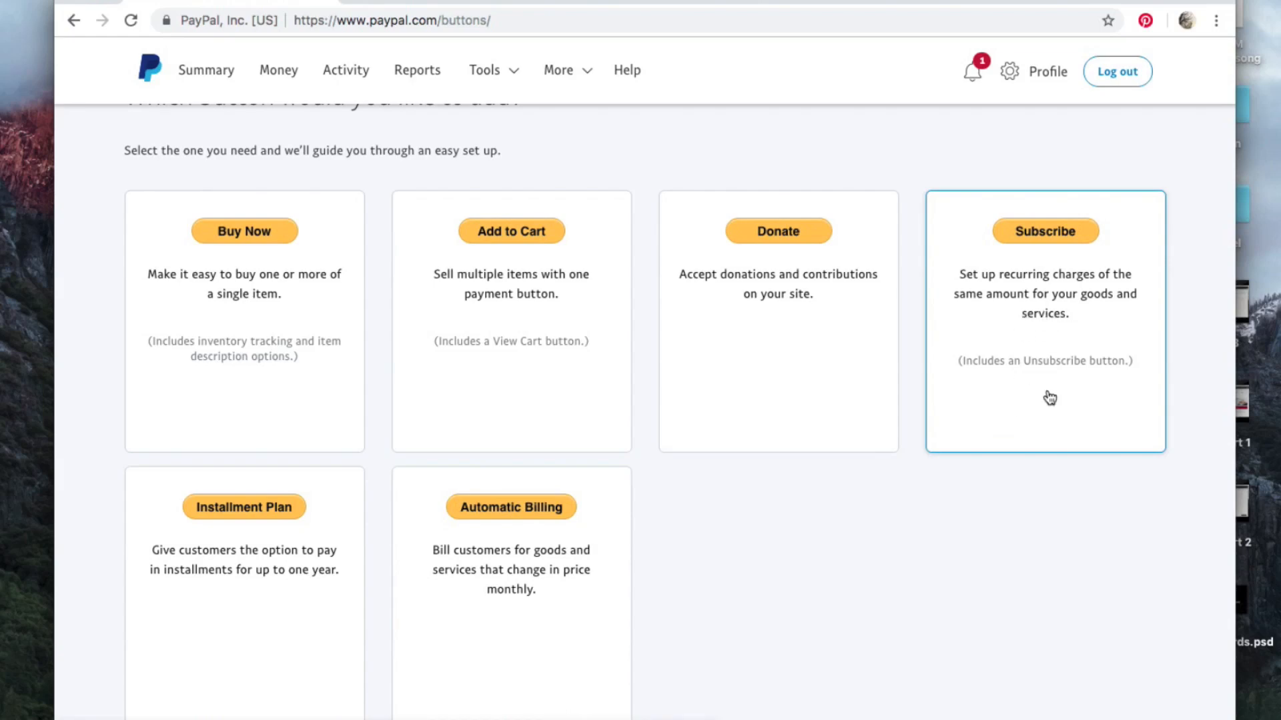
mouse_move(1041, 309)
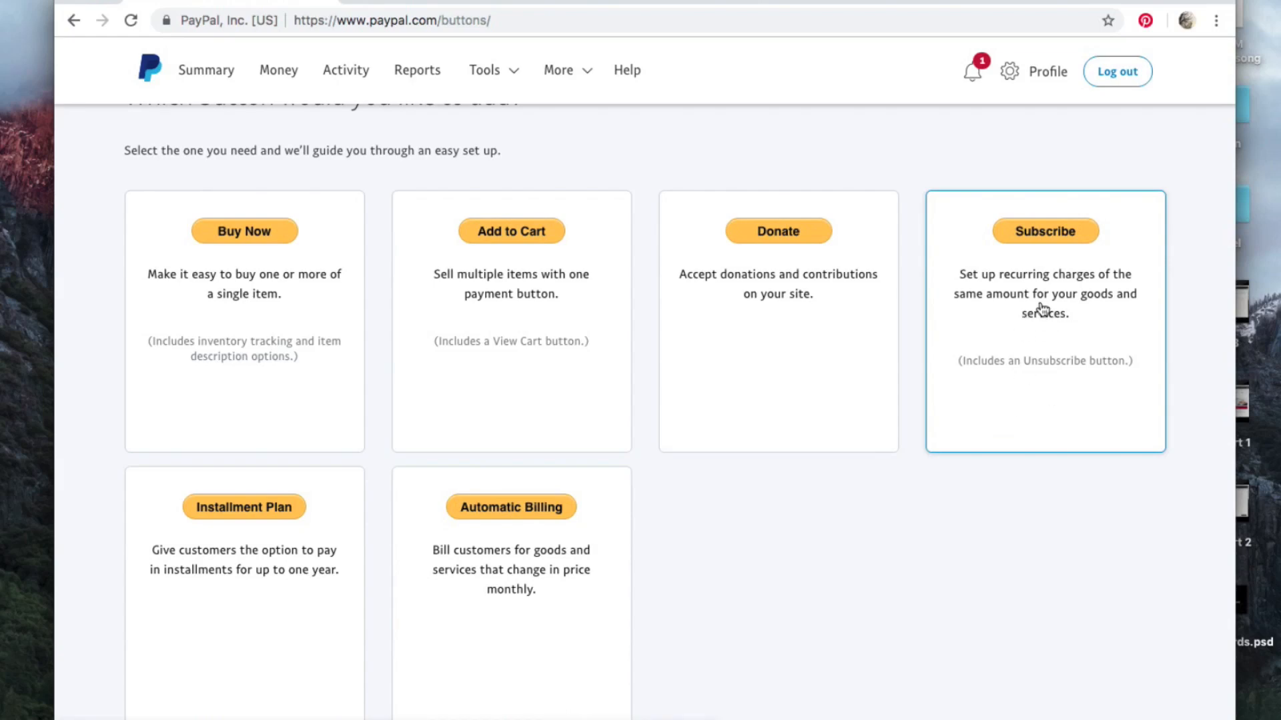
mouse_move(995, 314)
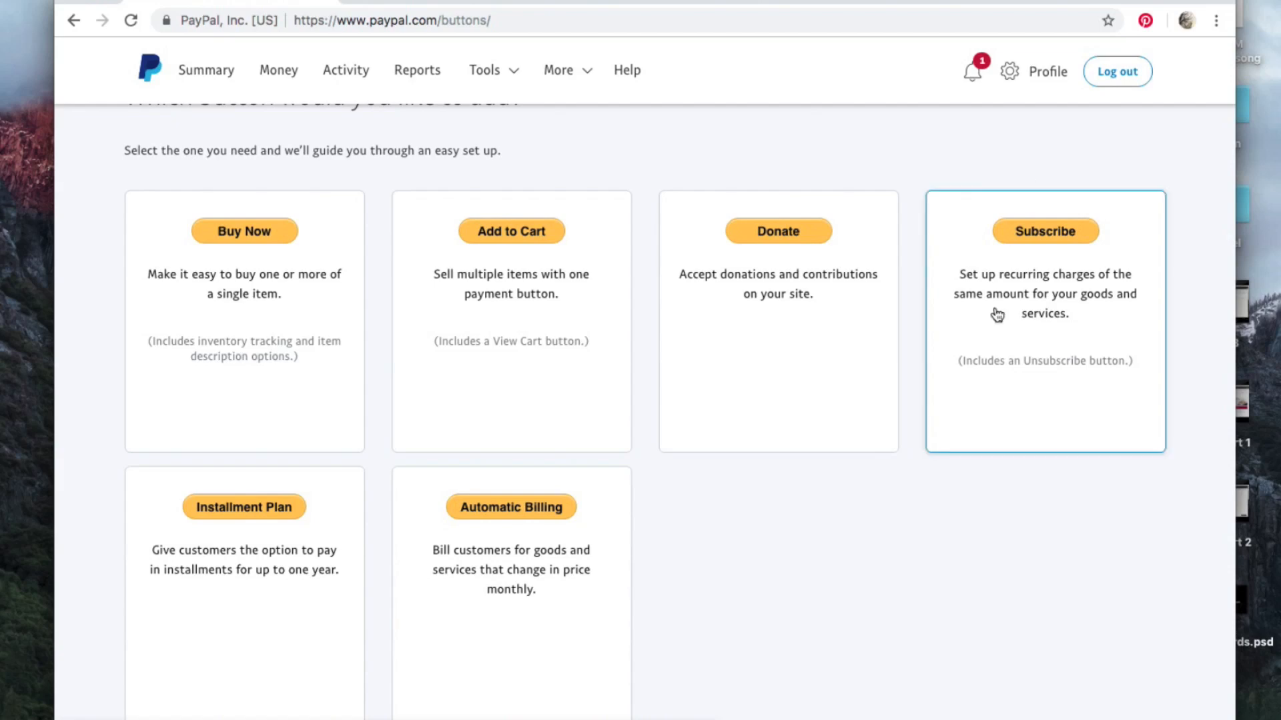
mouse_move(1040, 203)
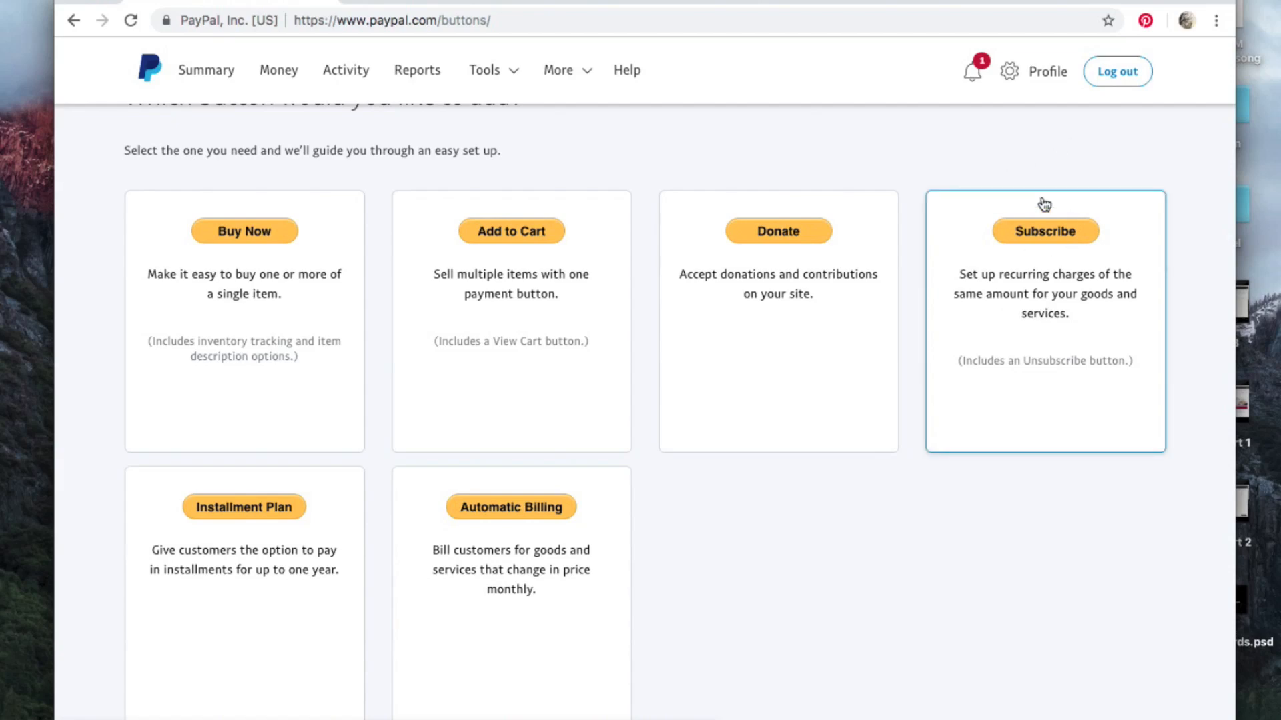
mouse_move(1014, 371)
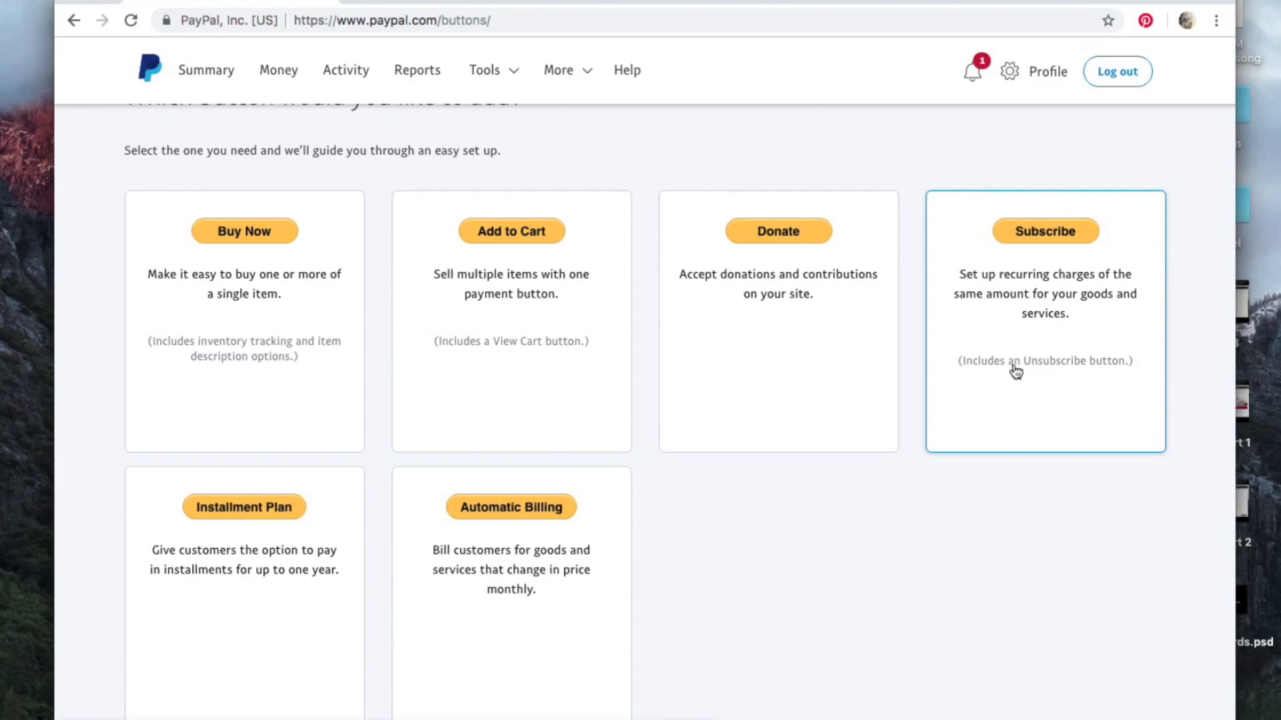